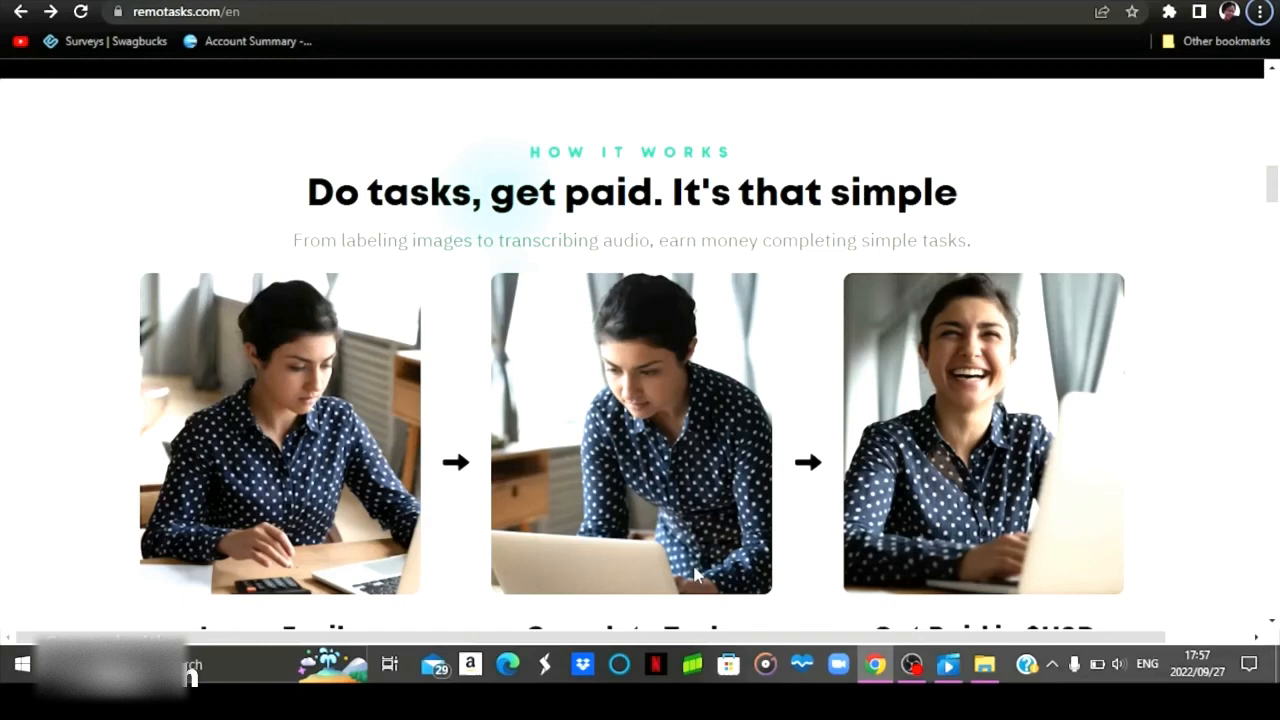
Scroll to How It Works and highlight the tagline about labeling images and transcribing audio
{"action": "scroll", "scroll_direction": "down", "scroll_amount": 3}
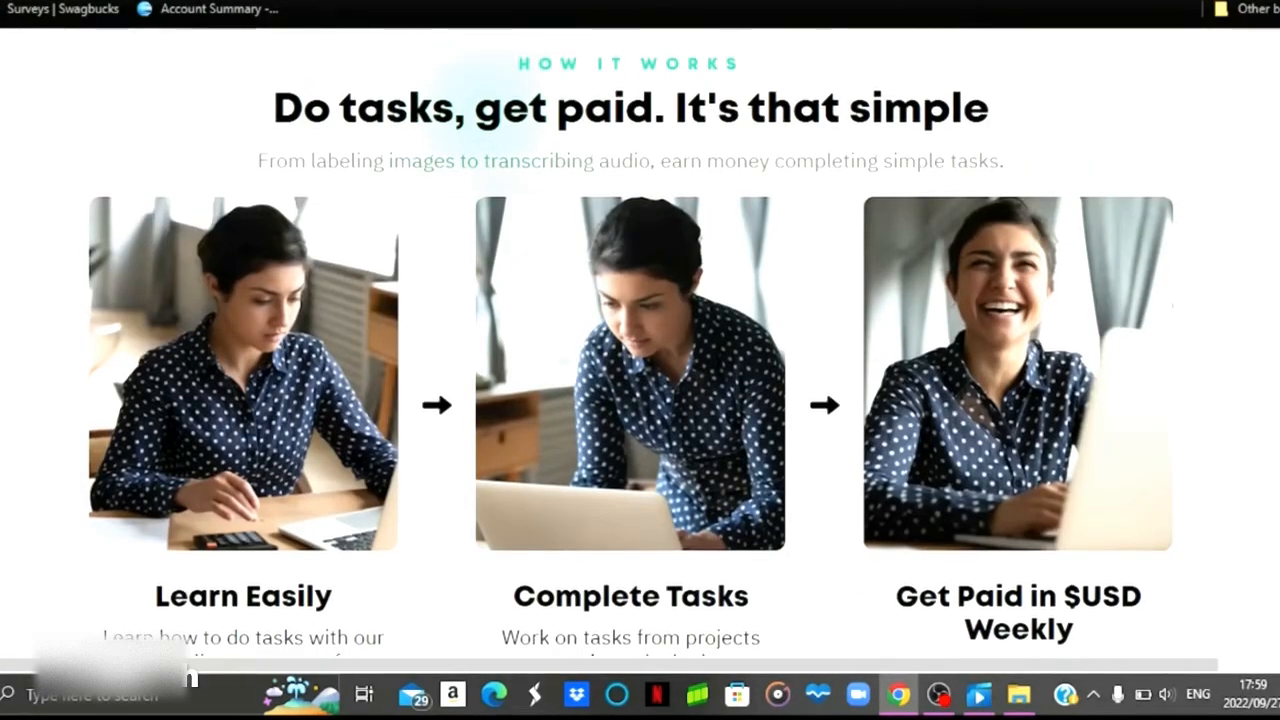
{"action": "scroll", "scroll_direction": "down", "scroll_amount": 3}
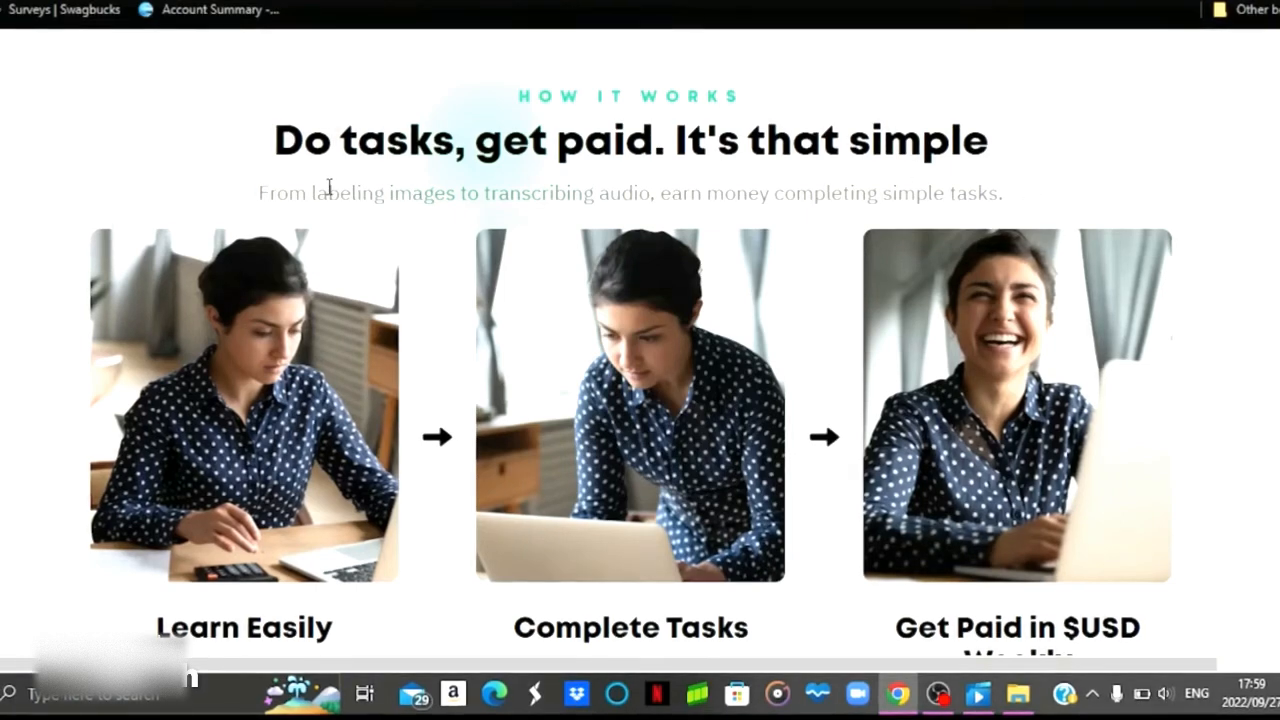
{"action": "left_click_drag", "start_coordinate": [325, 193], "coordinate": [565, 193]}
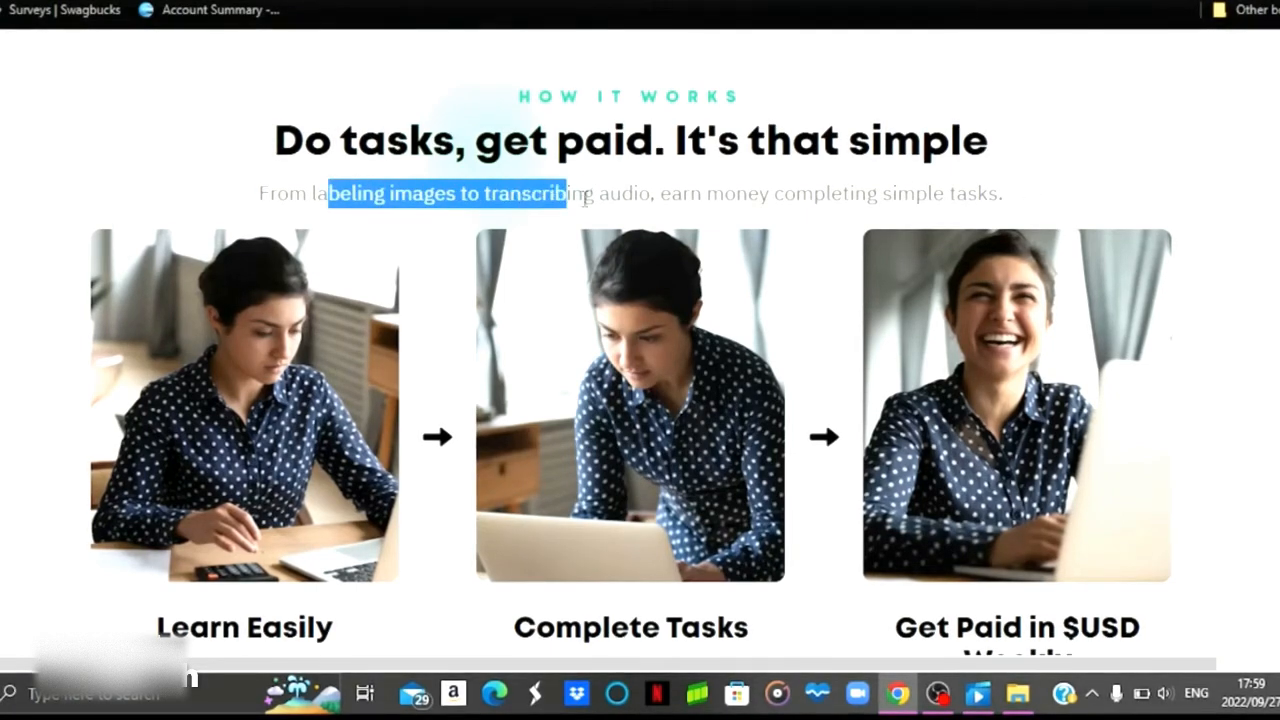
{"action": "left_click_drag", "start_coordinate": [560, 193], "coordinate": [625, 195]}
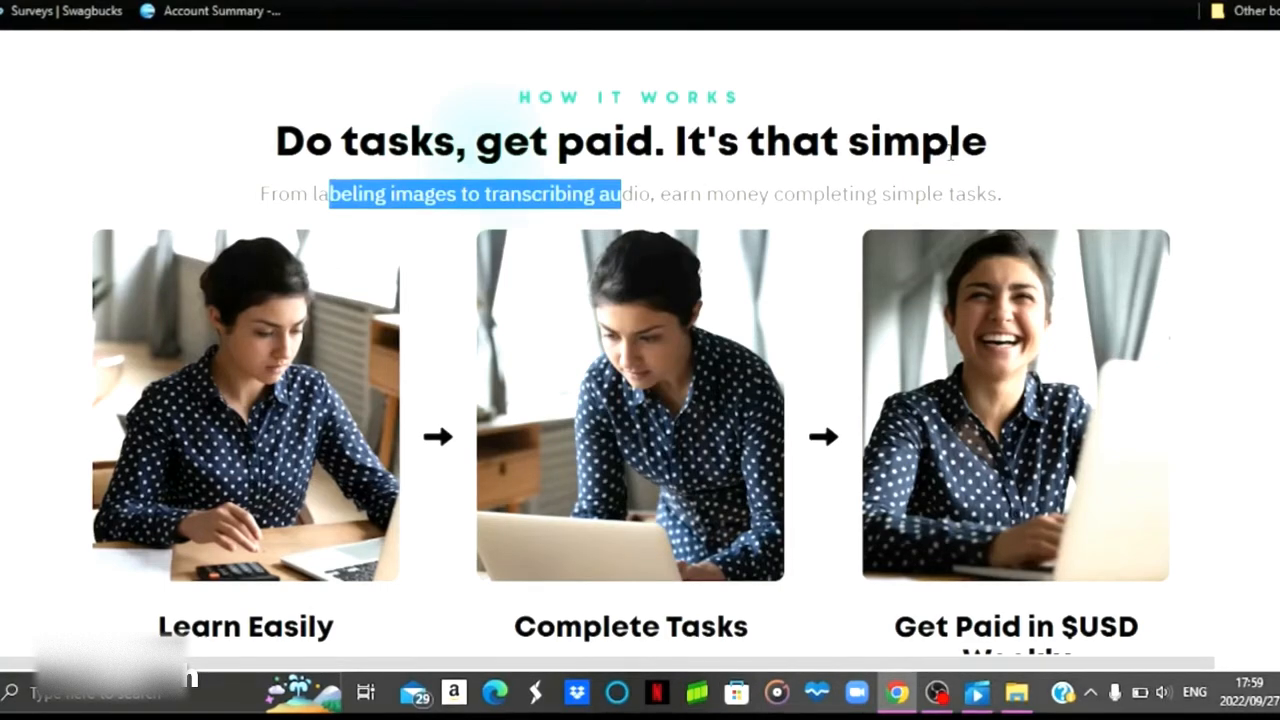
Scroll further, clear the tagline highlight, then highlight and clear the Complete Tasks description
{"action": "scroll", "scroll_direction": "down", "scroll_amount": 3}
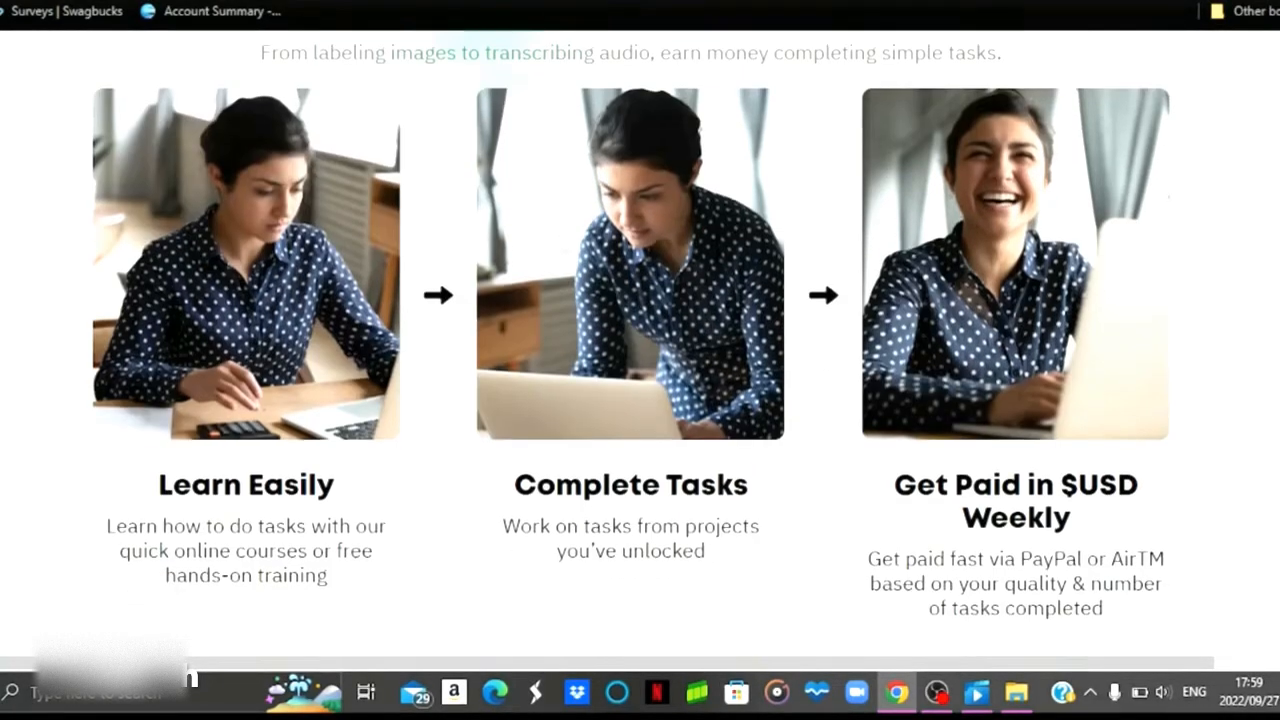
{"action": "scroll", "scroll_direction": "down", "scroll_amount": 3}
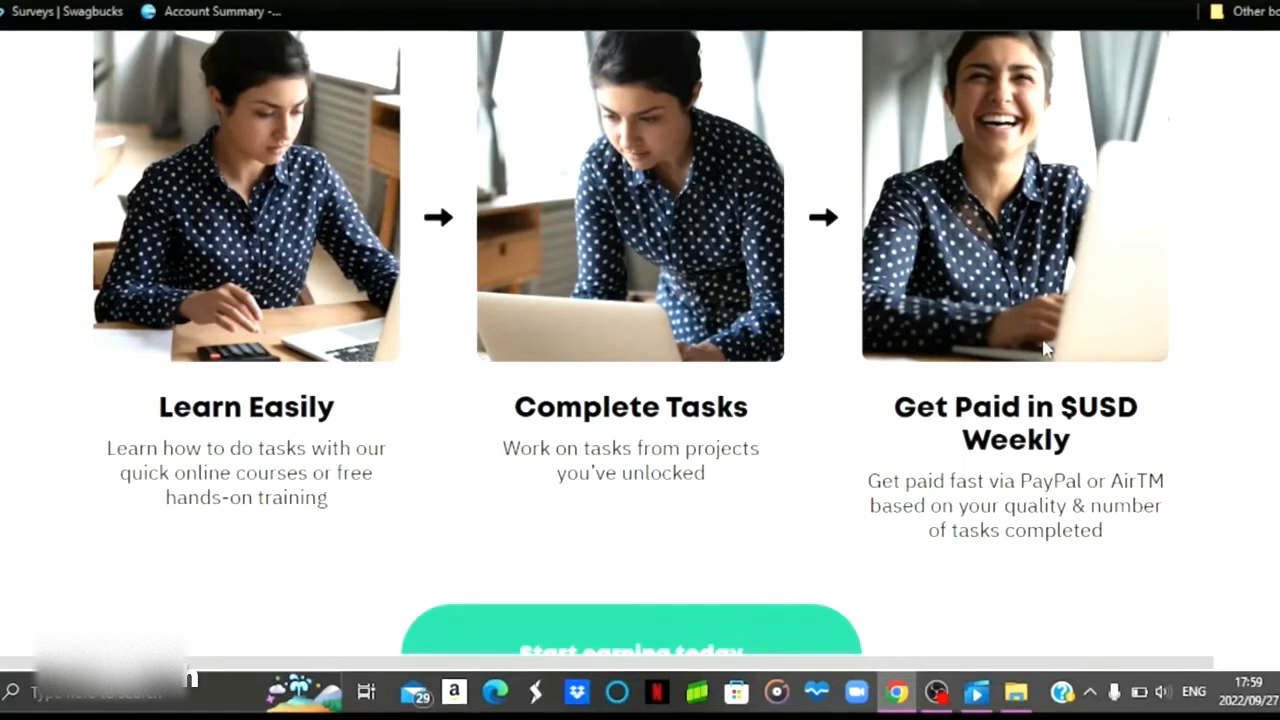
{"action": "double_click", "coordinate": [130, 448]}
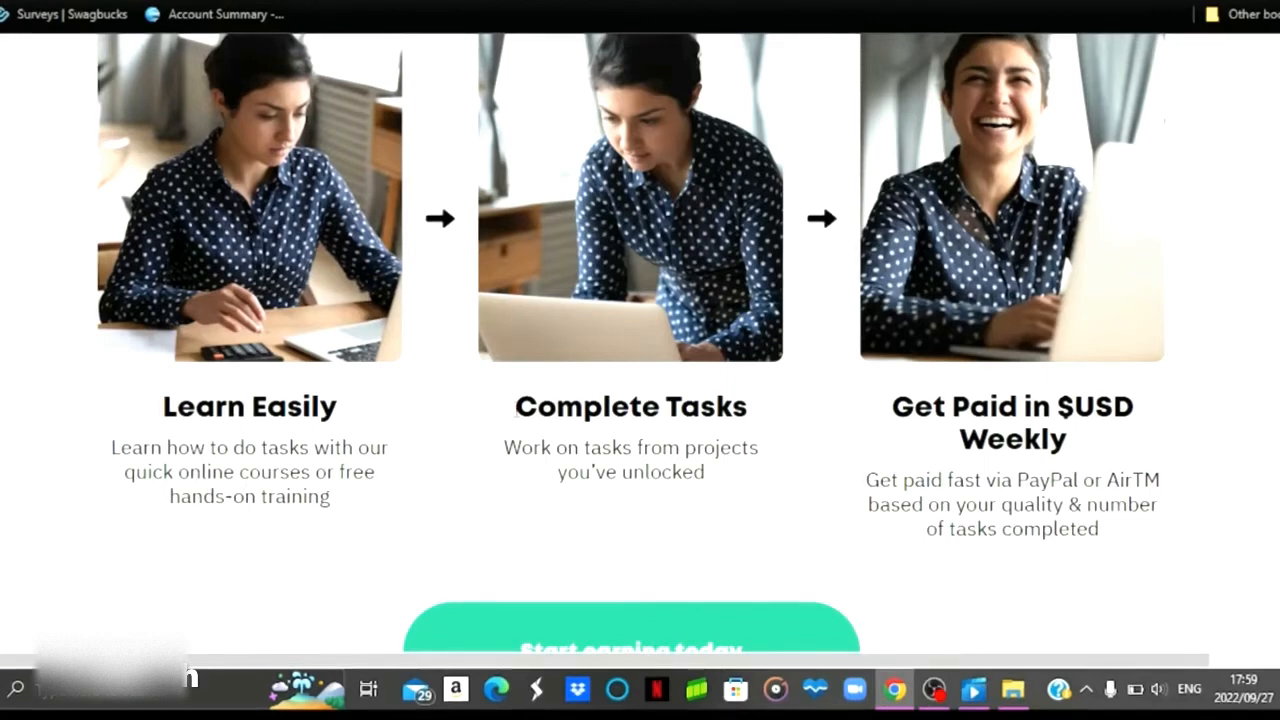
{"action": "left_click_drag", "start_coordinate": [513, 400], "coordinate": [705, 480]}
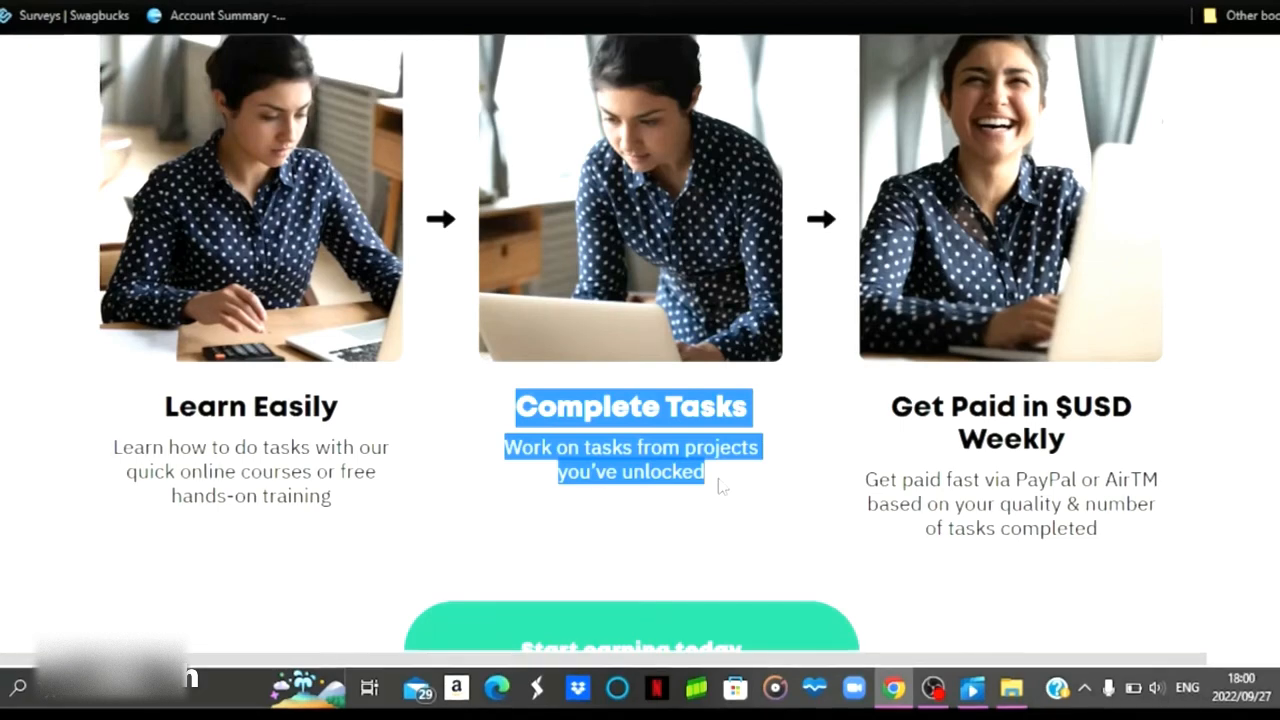
{"action": "left_click", "coordinate": [960, 410]}
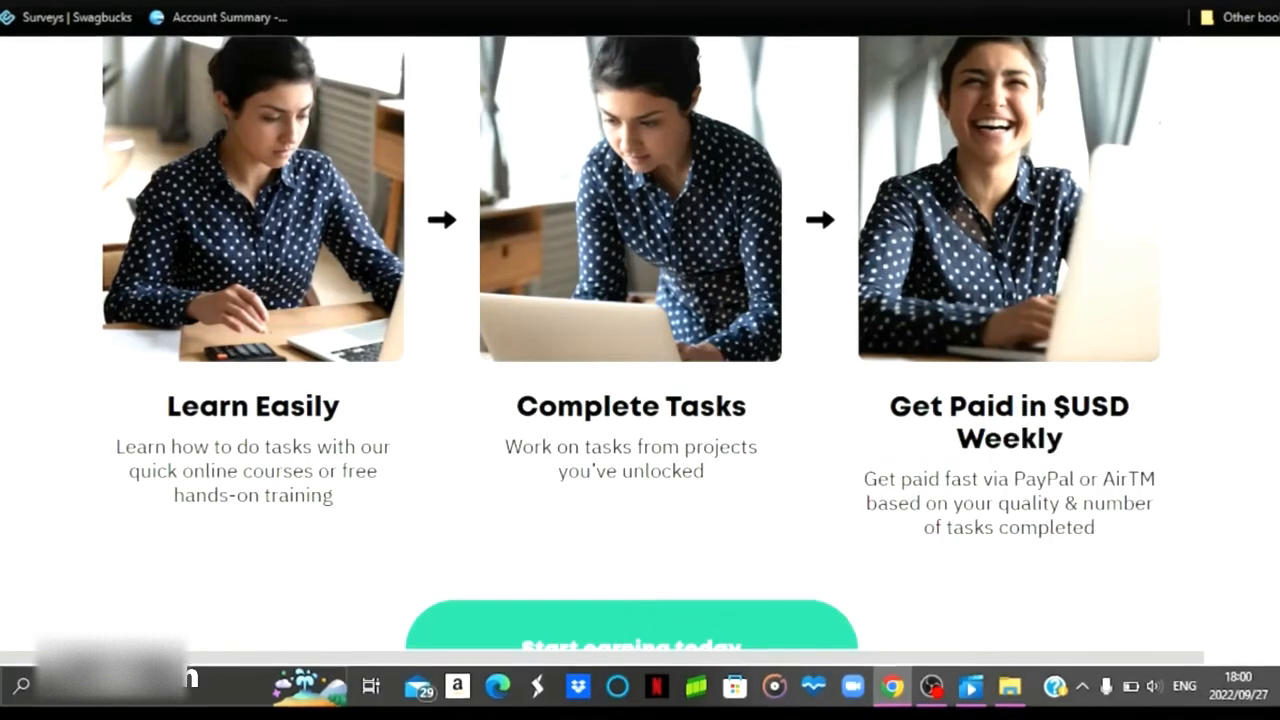
Scroll past the community stats and tasker testimonial cards to the 'How it works' heading
{"action": "scroll", "scroll_direction": "down", "scroll_amount": 3}
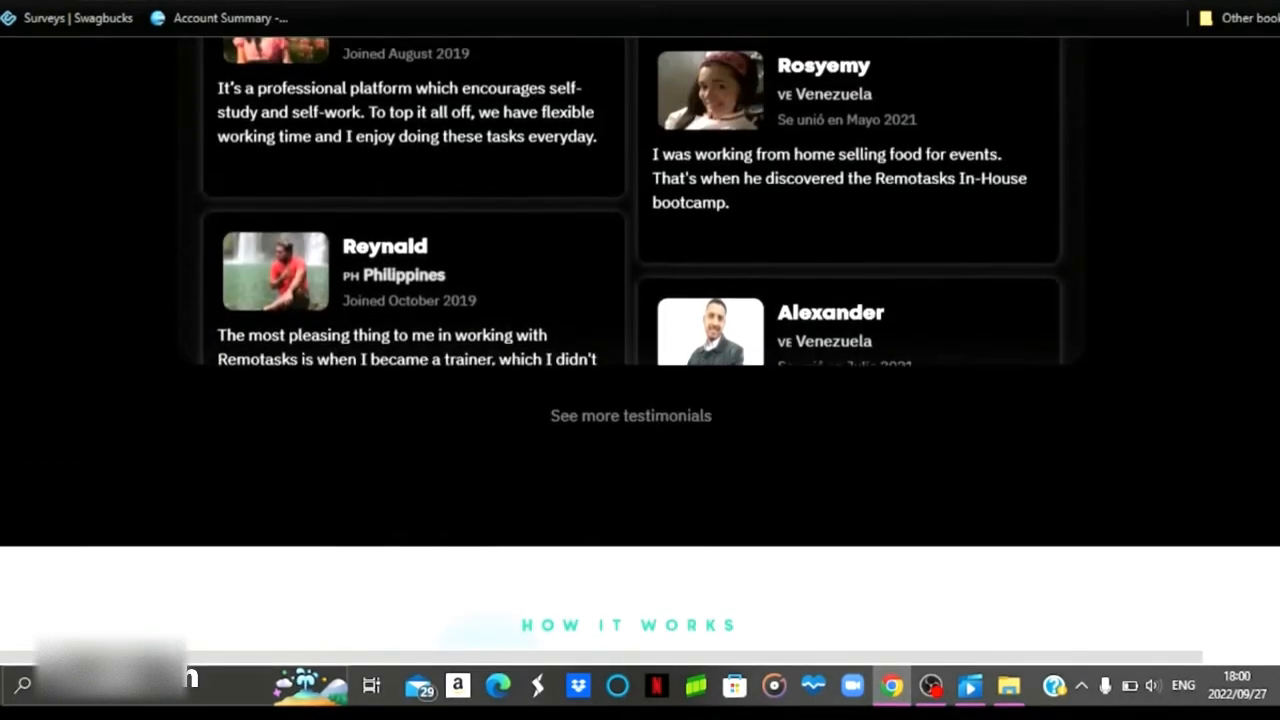
{"action": "scroll", "scroll_direction": "up", "scroll_amount": 3}
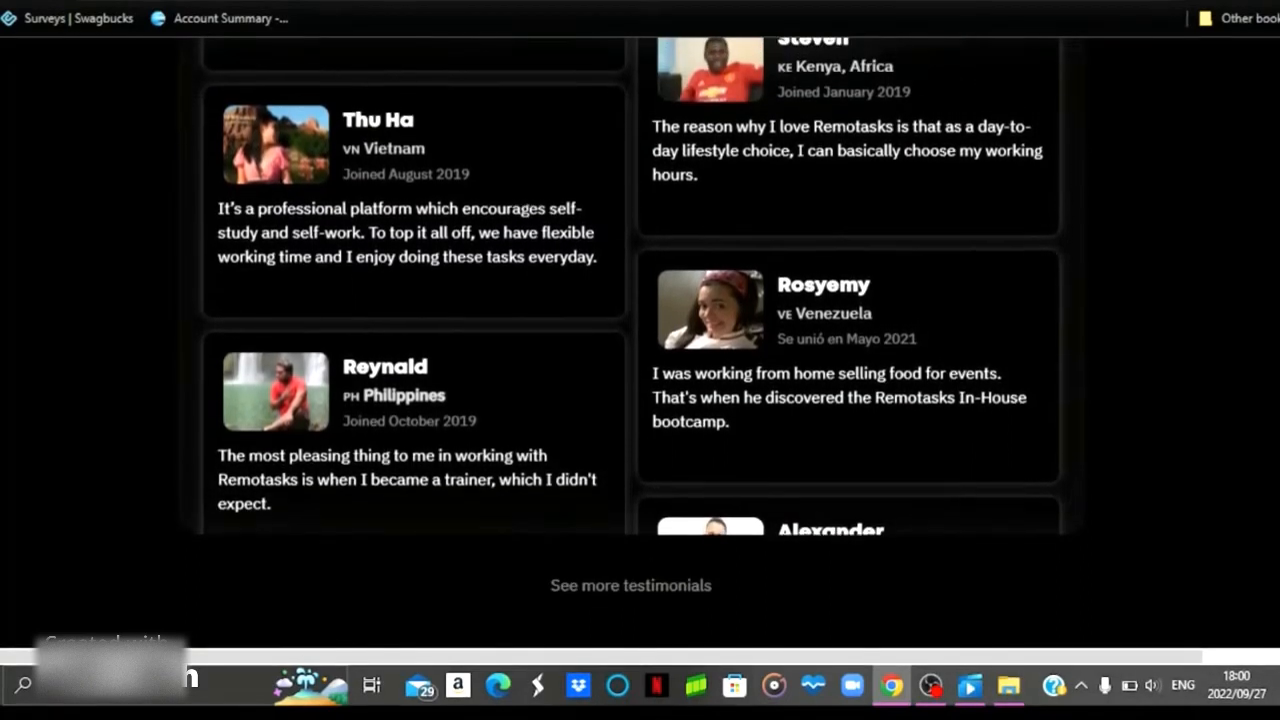
{"action": "scroll", "scroll_direction": "up", "scroll_amount": 3}
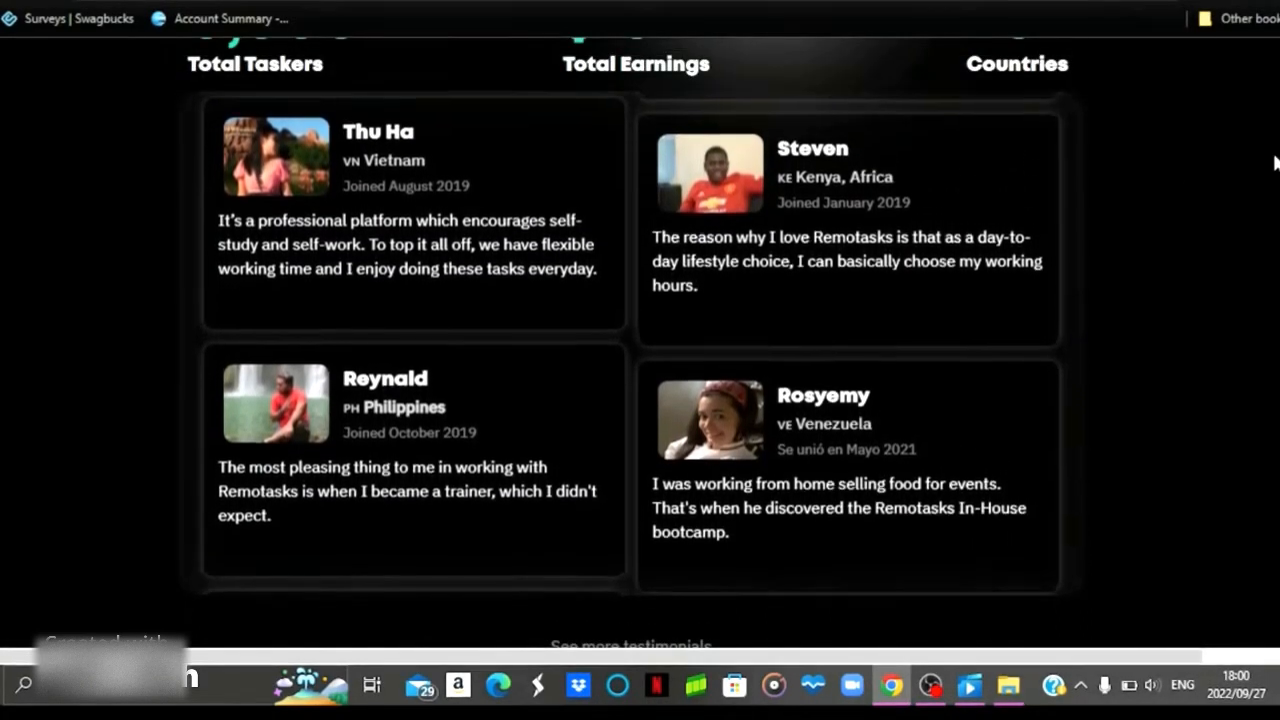
{"action": "scroll", "scroll_direction": "down", "scroll_amount": 3}
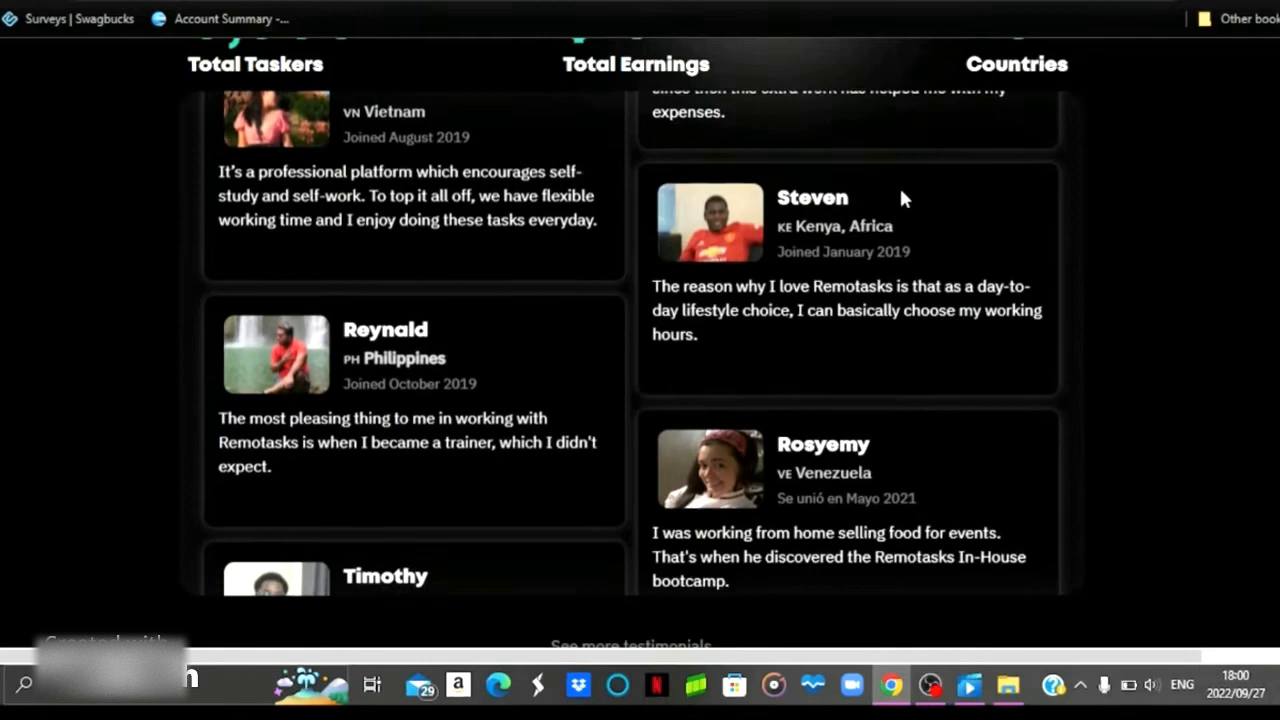
{"action": "scroll", "scroll_direction": "down", "scroll_amount": 3}
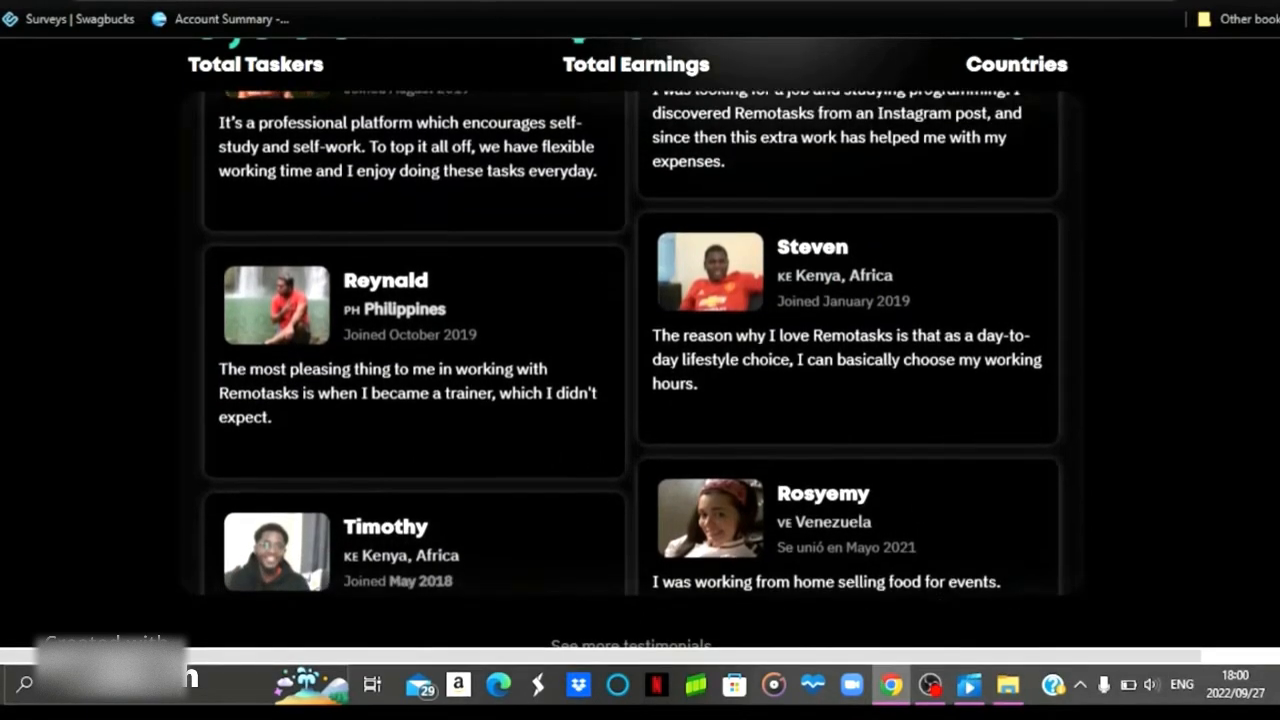
{"action": "scroll", "scroll_direction": "down", "scroll_amount": 3}
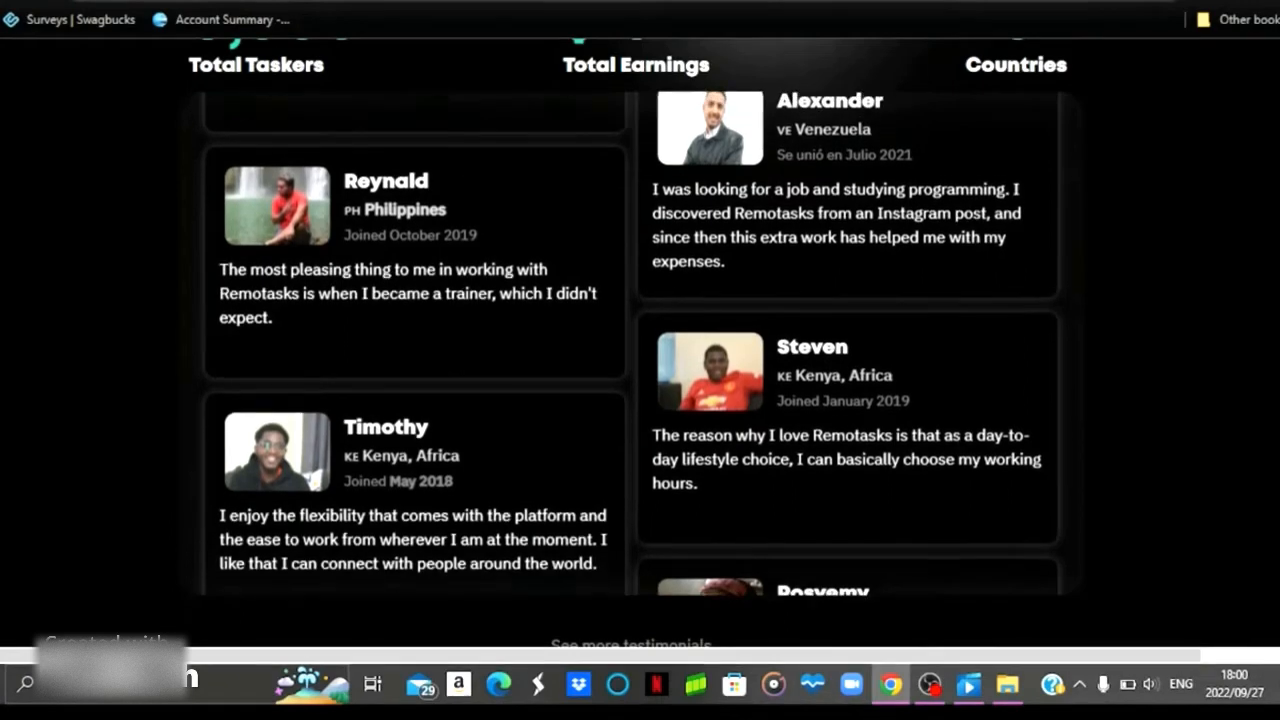
{"action": "scroll", "scroll_direction": "up", "scroll_amount": 3}
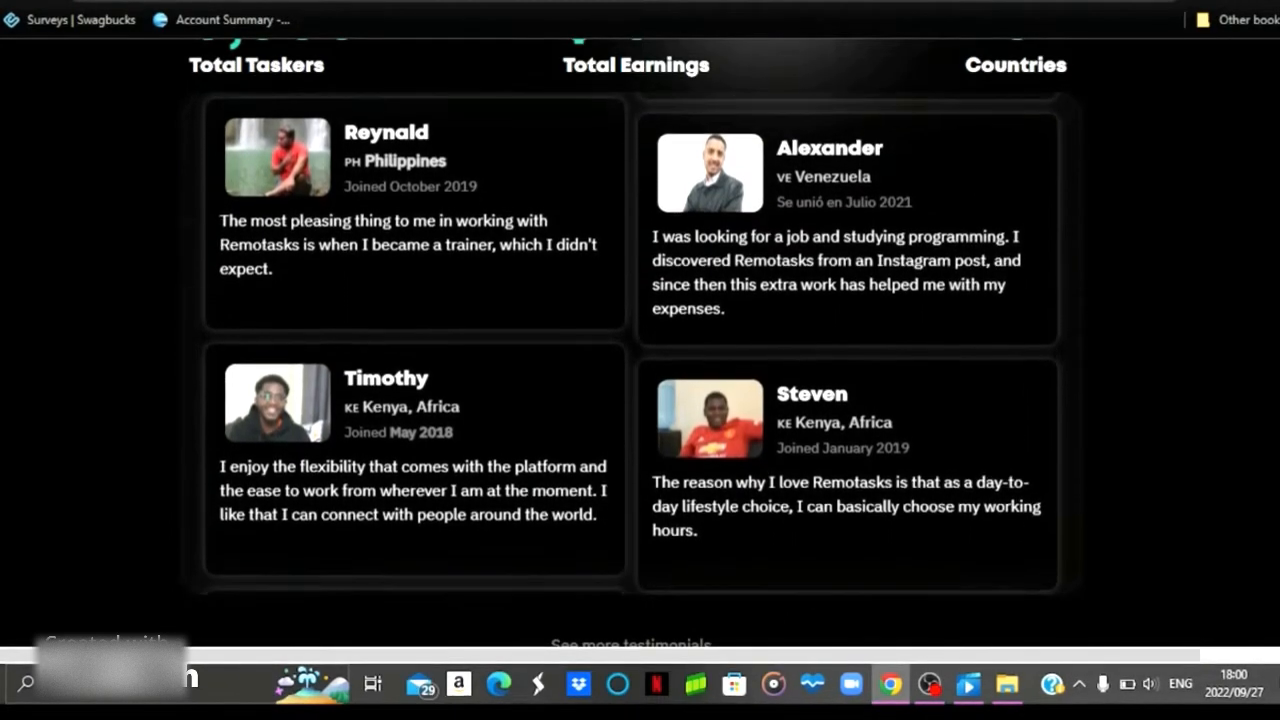
{"action": "scroll", "scroll_direction": "down", "scroll_amount": 3}
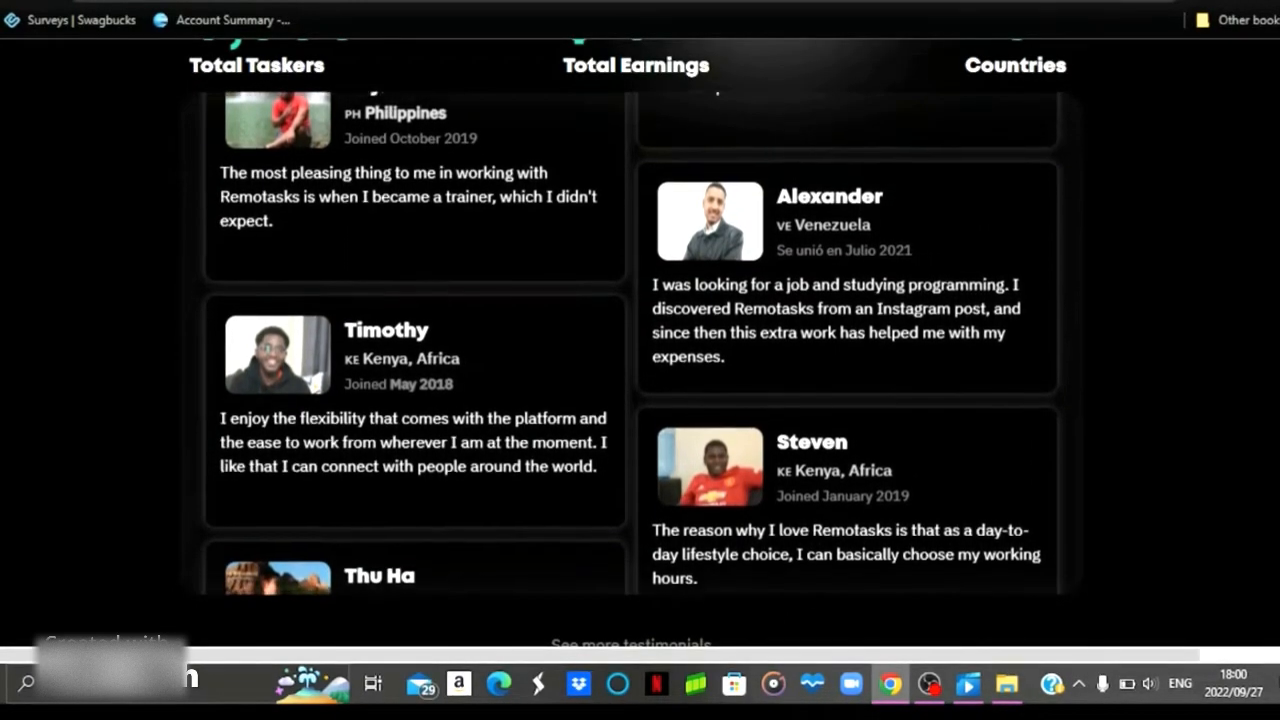
{"action": "scroll", "scroll_direction": "up", "scroll_amount": 3}
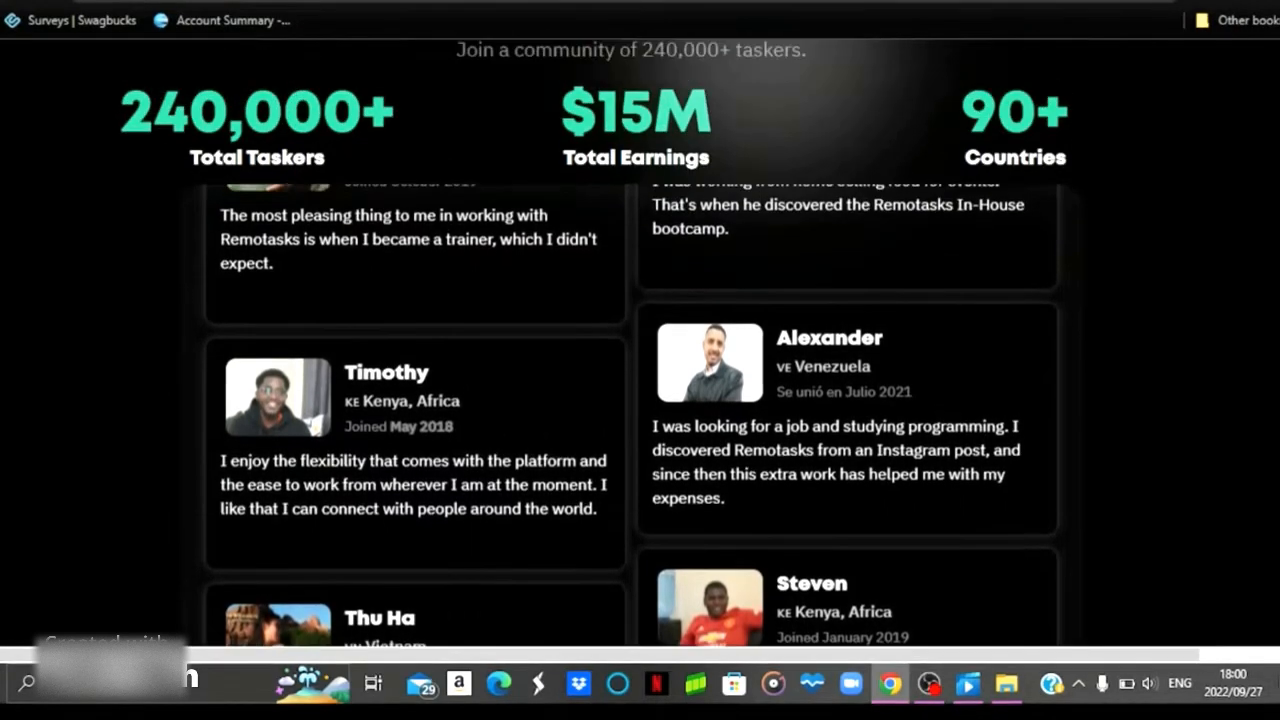
{"action": "scroll", "scroll_direction": "down", "scroll_amount": 3}
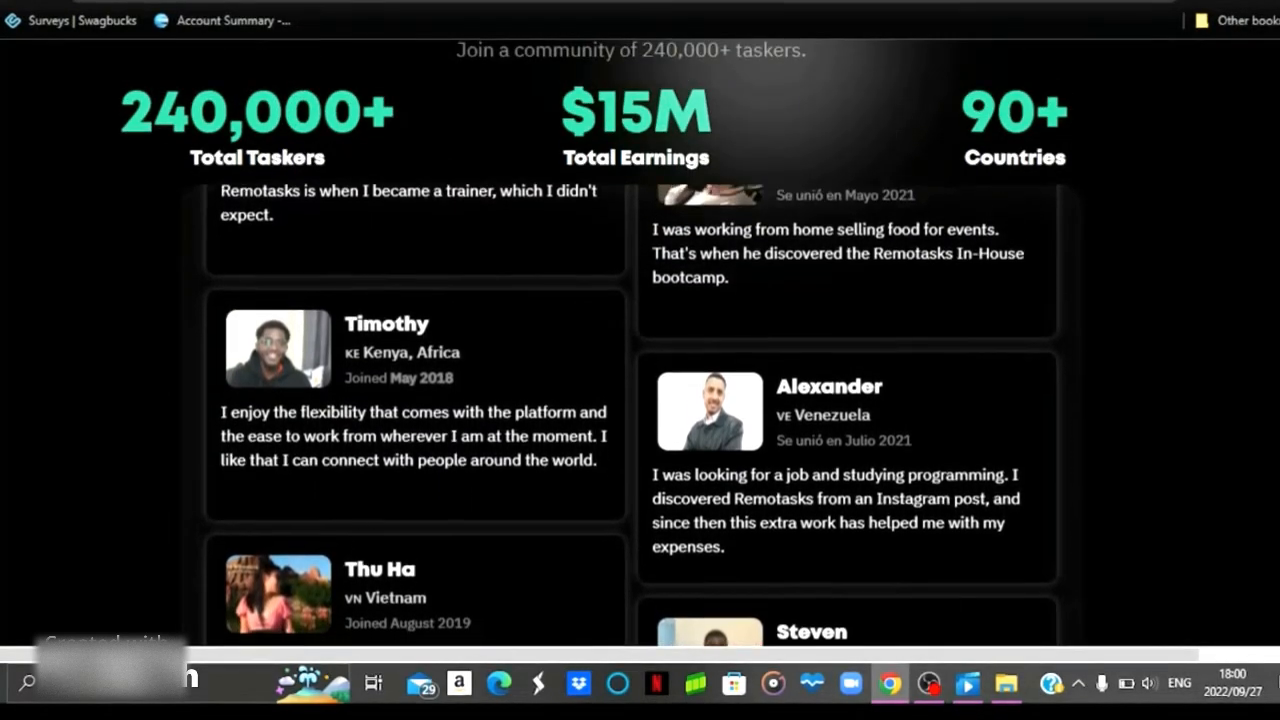
{"action": "scroll", "scroll_direction": "down", "scroll_amount": 3}
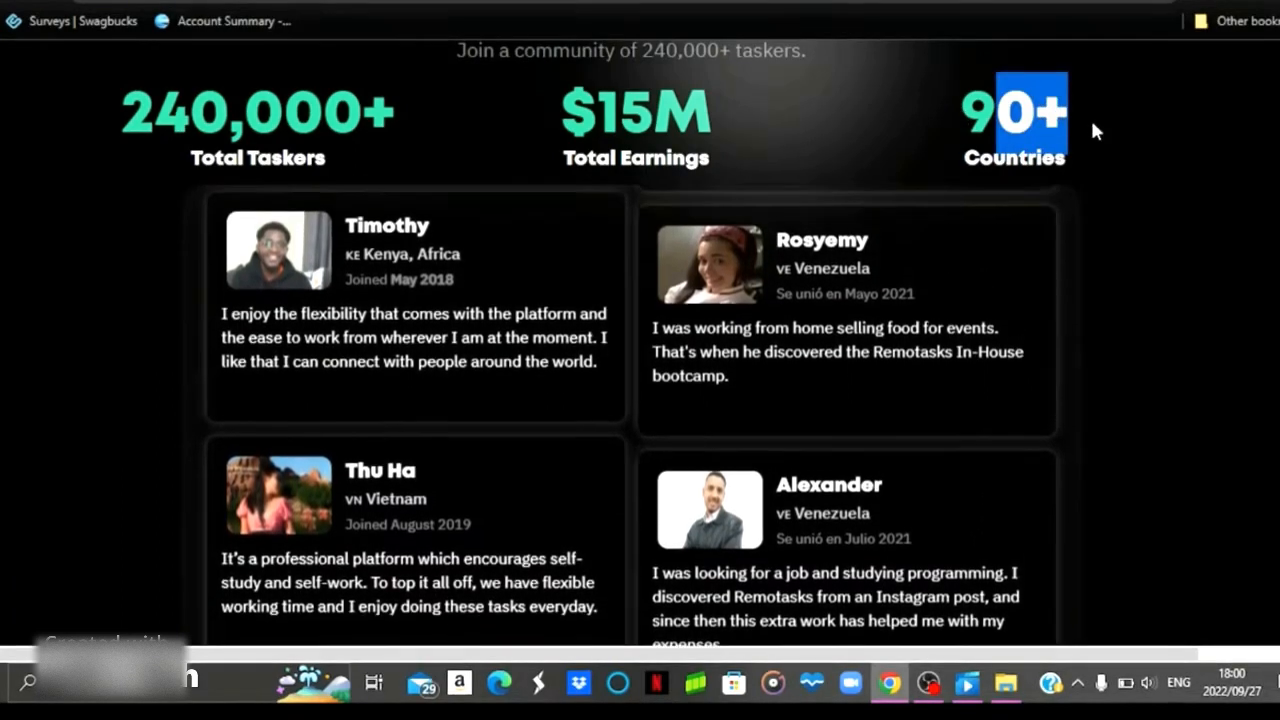
{"action": "scroll", "scroll_direction": "down", "scroll_amount": 3}
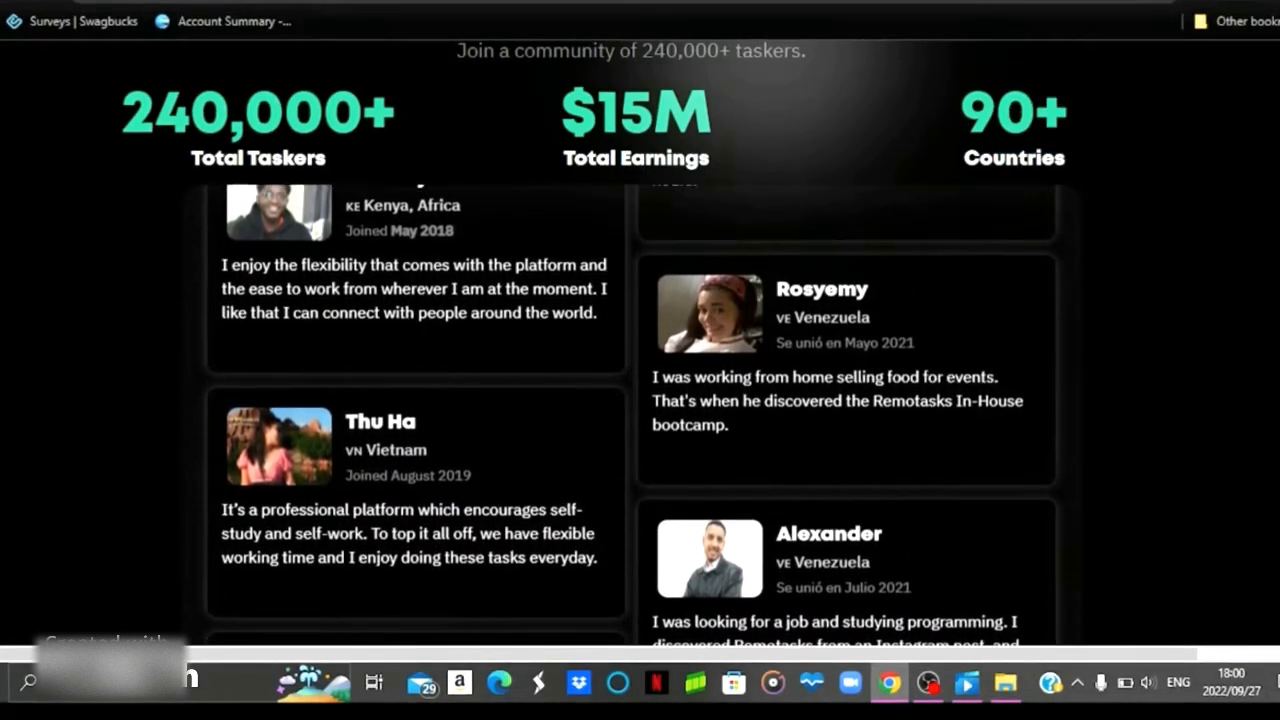
{"action": "scroll", "scroll_direction": "down", "scroll_amount": 3}
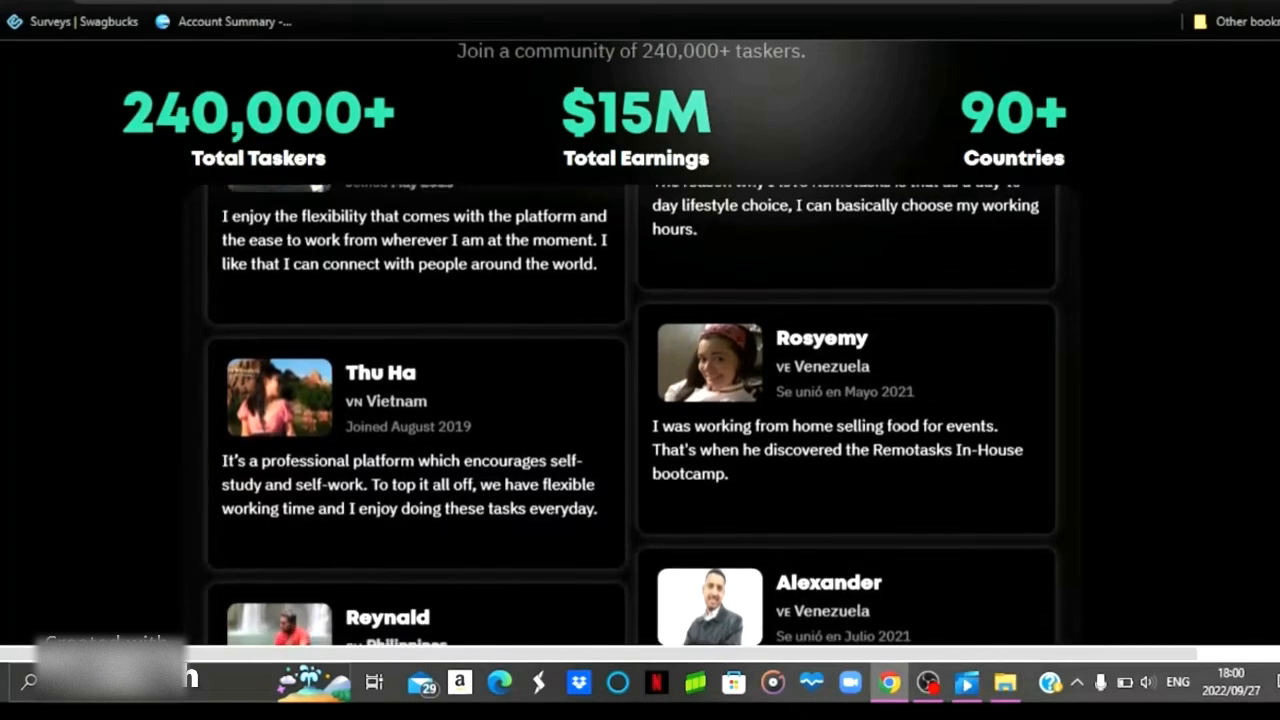
{"action": "scroll", "scroll_direction": "down", "scroll_amount": 3}
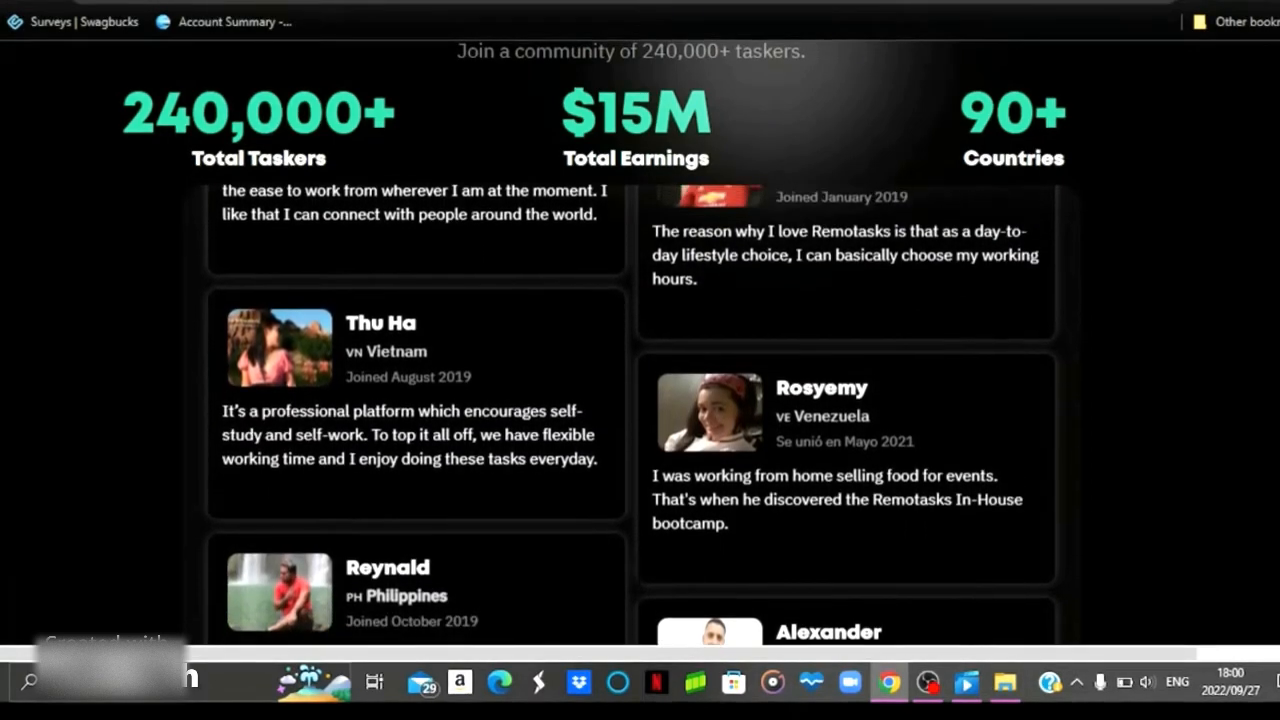
{"action": "scroll", "scroll_direction": "down", "scroll_amount": 3}
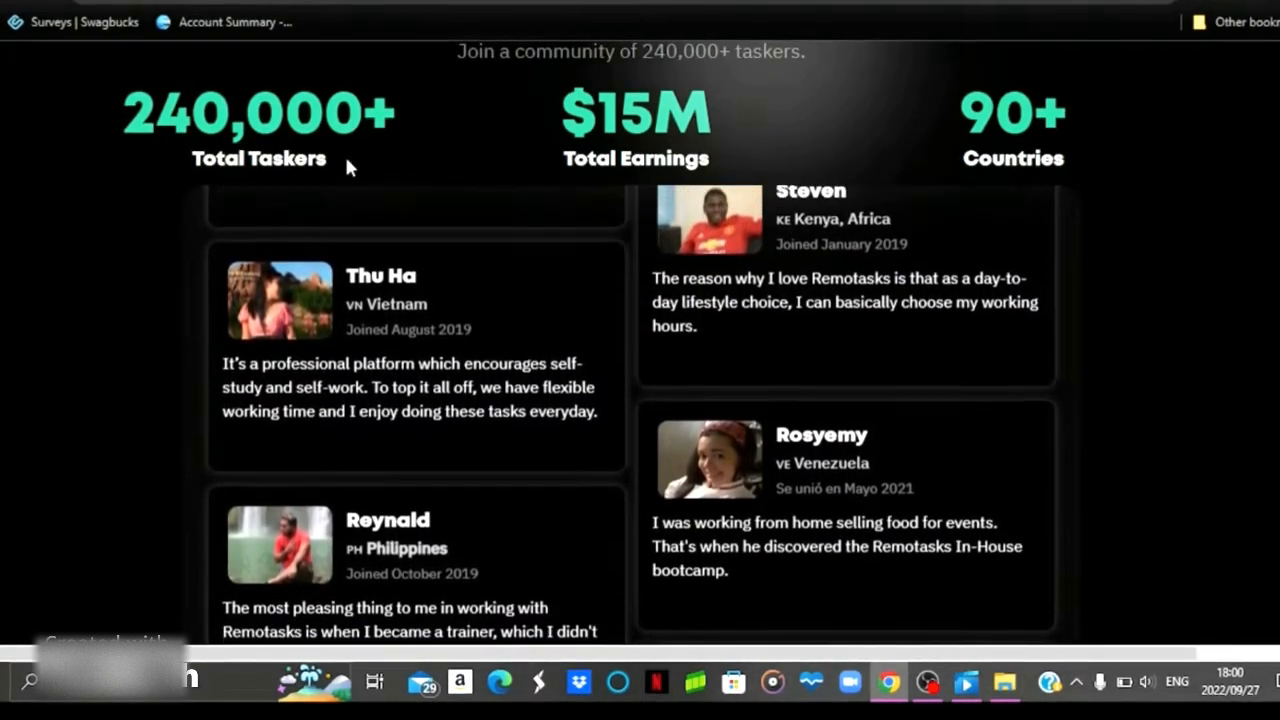
{"action": "scroll", "scroll_direction": "up", "scroll_amount": 3}
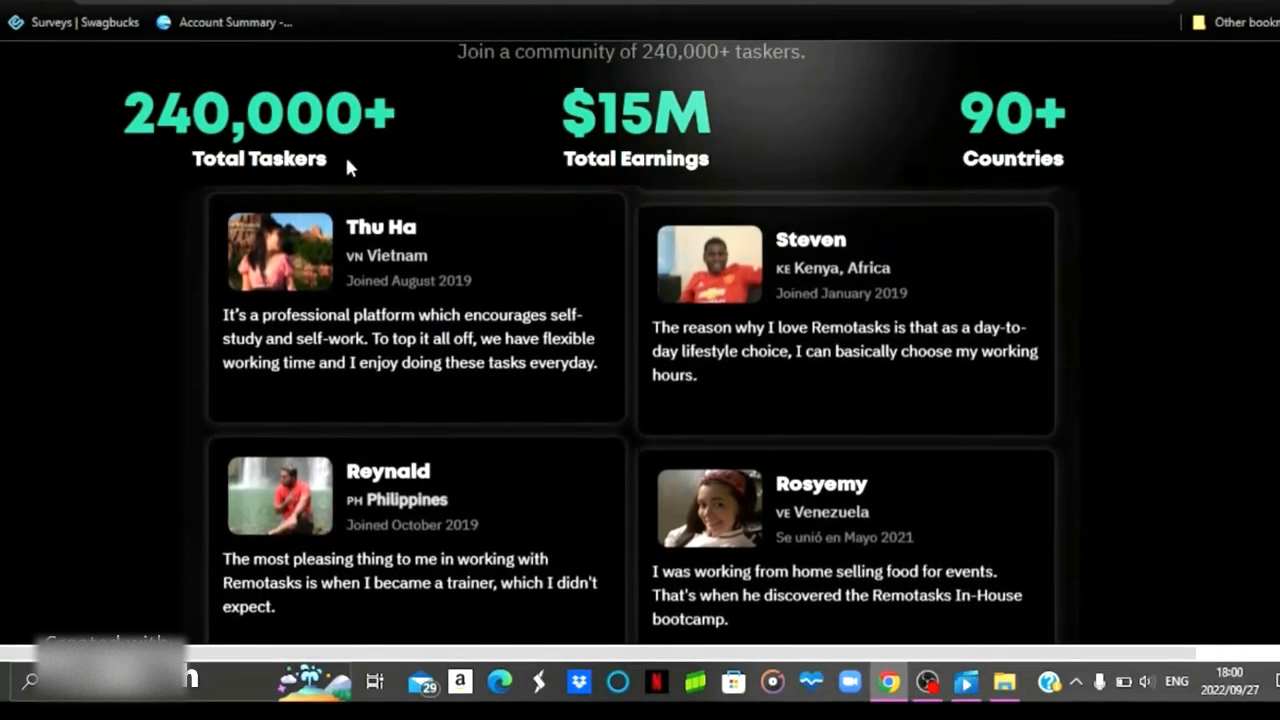
{"action": "scroll", "scroll_direction": "down", "scroll_amount": 3}
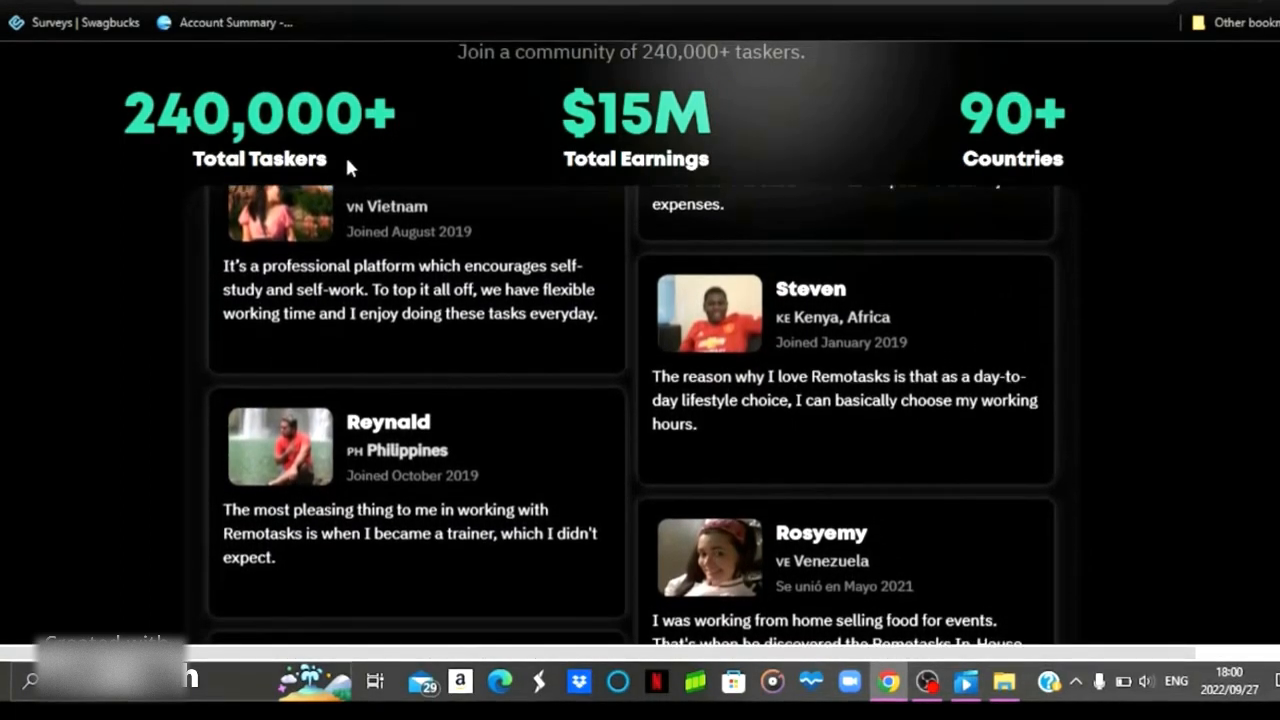
{"action": "scroll", "scroll_direction": "down", "scroll_amount": 3}
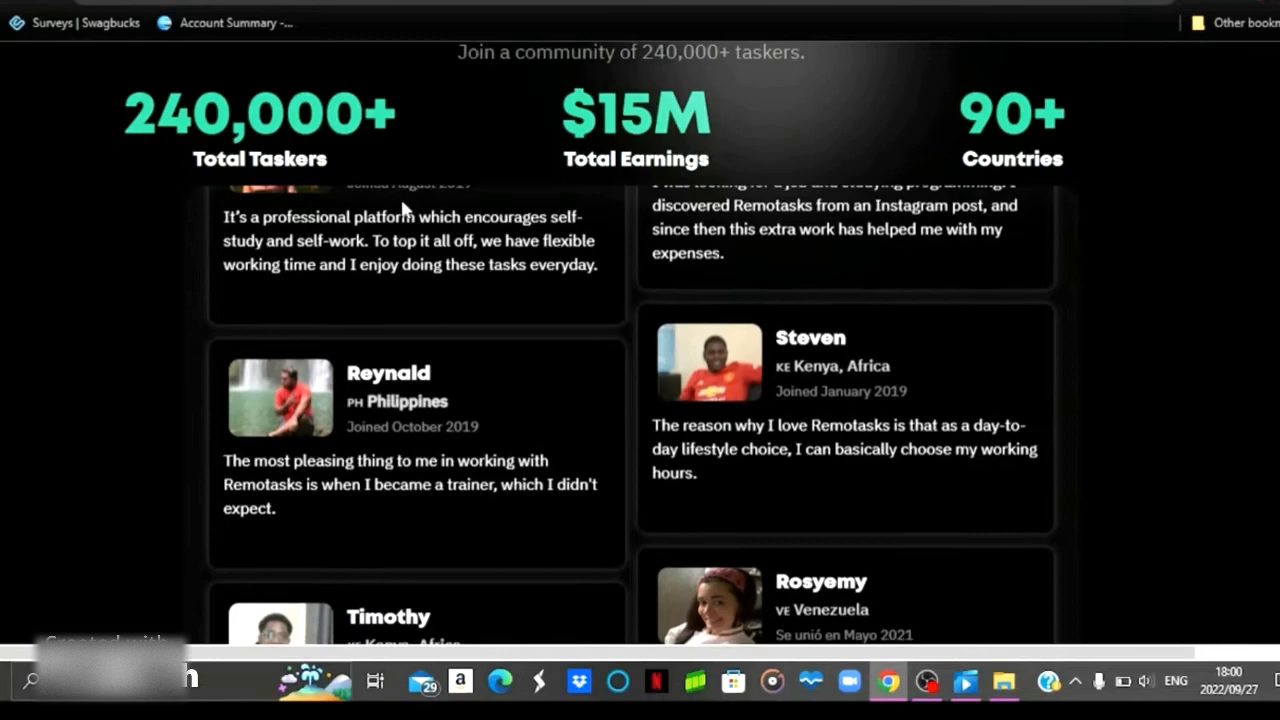
{"action": "scroll", "scroll_direction": "down", "scroll_amount": 3}
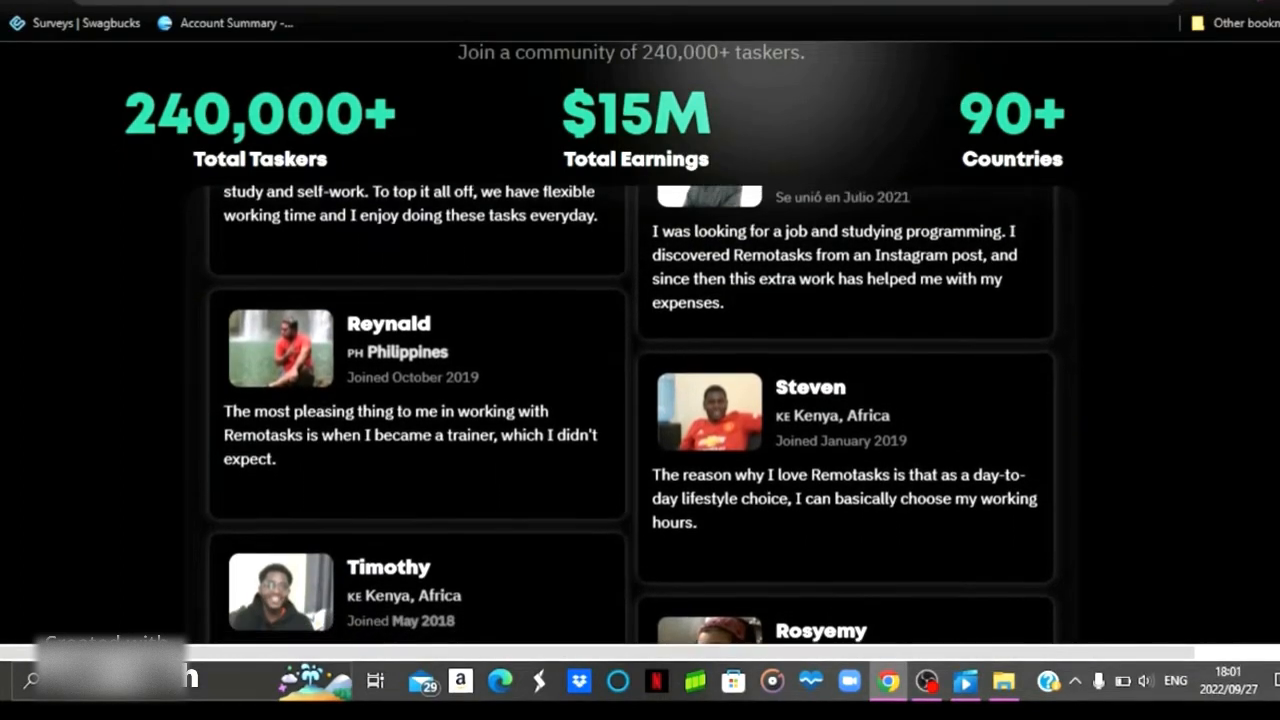
{"action": "scroll", "scroll_direction": "down", "scroll_amount": 3}
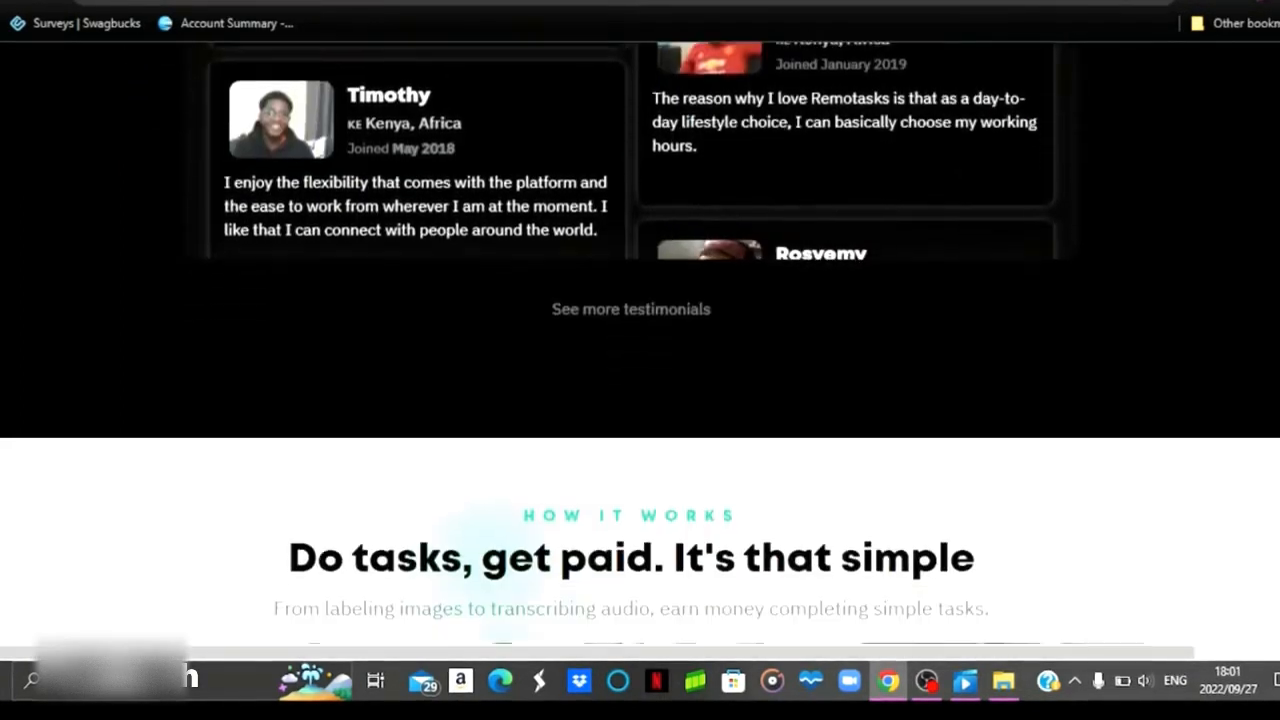
Scroll through free training and FAQs on joining, sign-up errors and fees, then back up
{"action": "scroll", "scroll_direction": "down", "scroll_amount": 3}
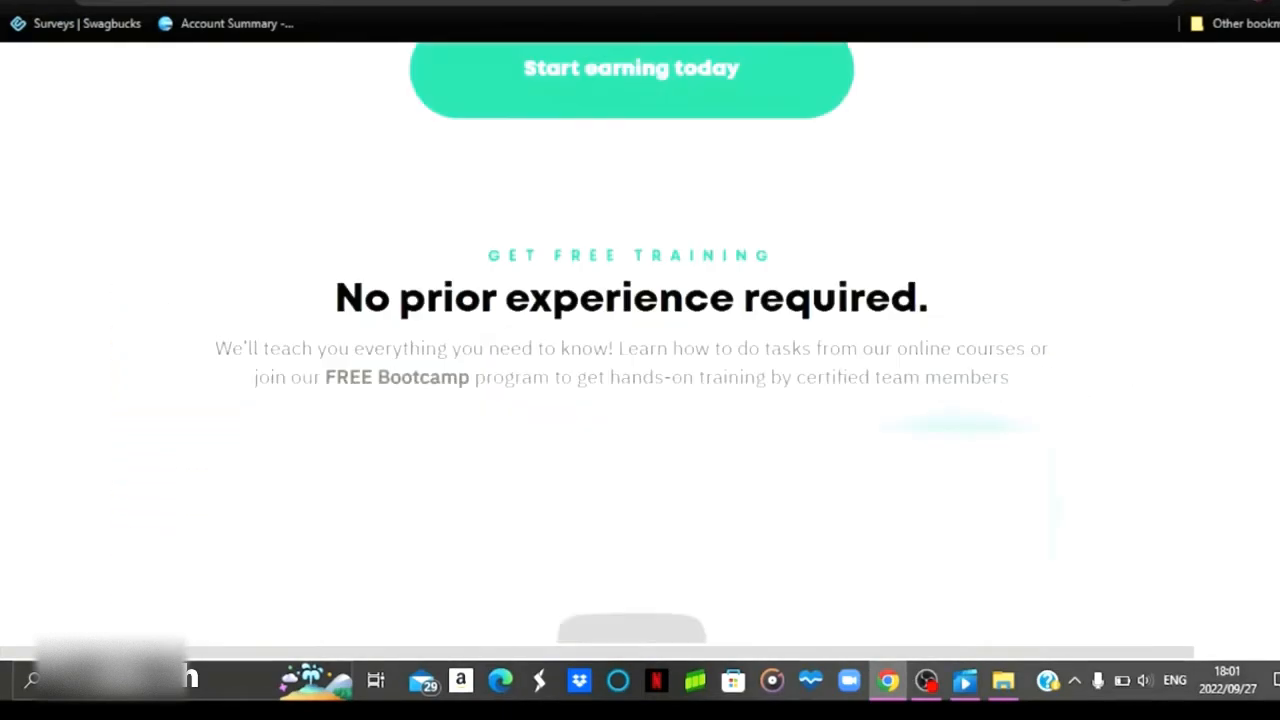
{"action": "scroll", "scroll_direction": "down", "scroll_amount": 3}
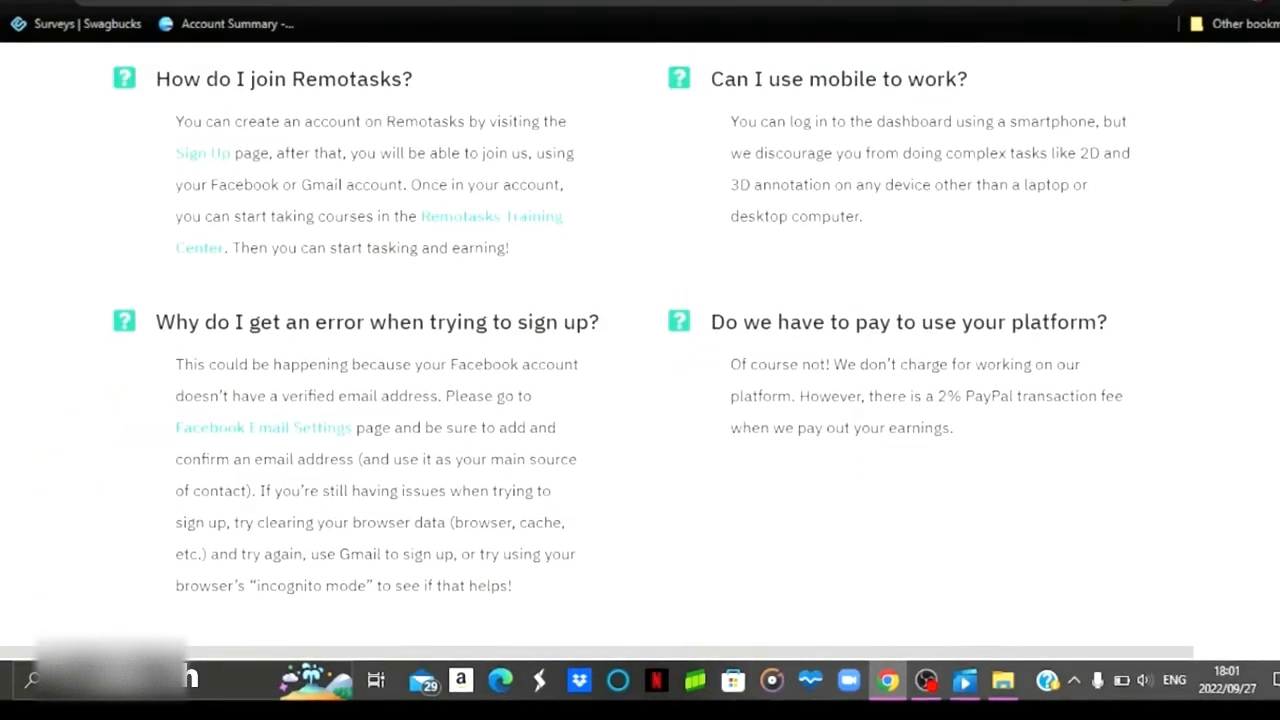
{"action": "scroll", "scroll_direction": "down", "scroll_amount": 3}
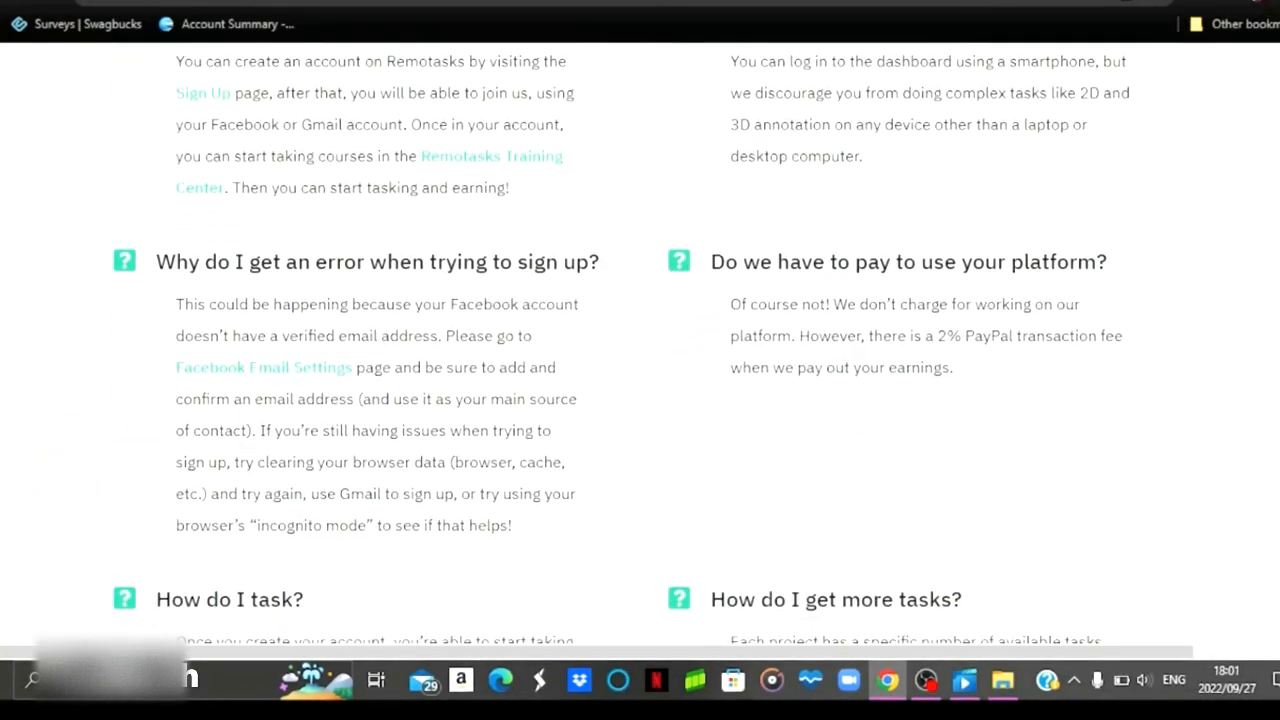
{"action": "scroll", "scroll_direction": "down", "scroll_amount": 3}
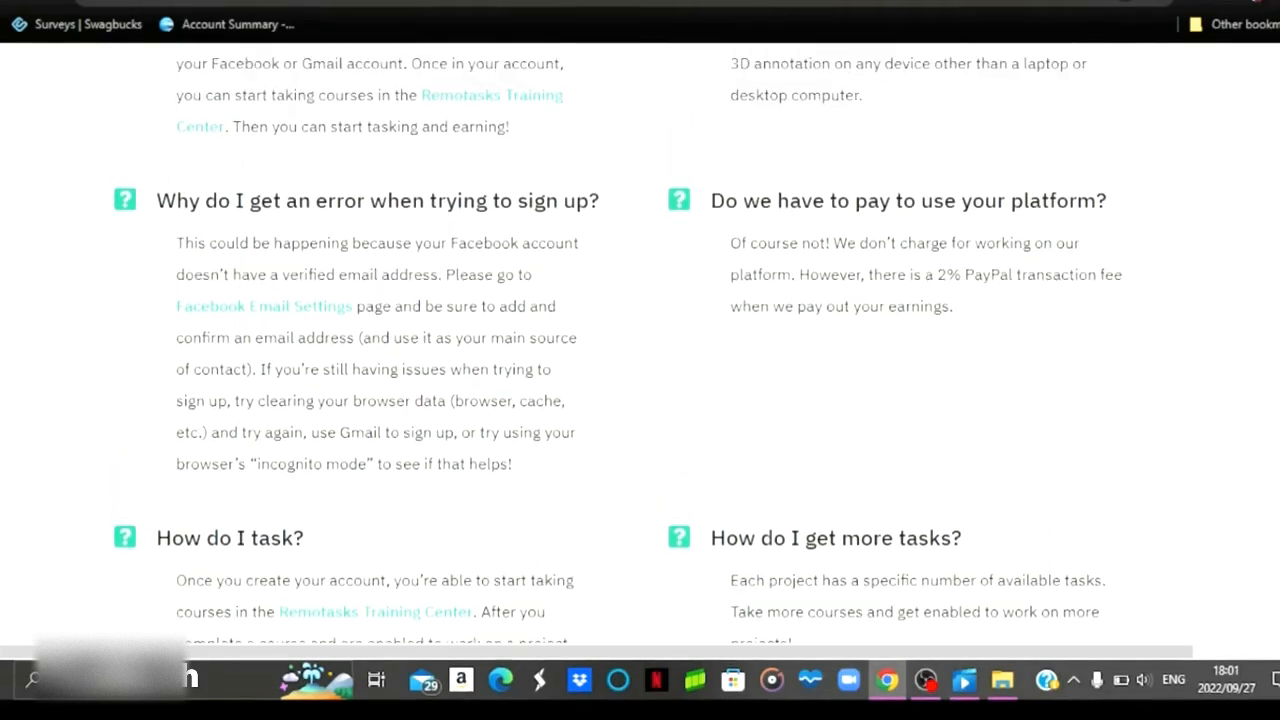
{"action": "scroll", "scroll_direction": "down", "scroll_amount": 3}
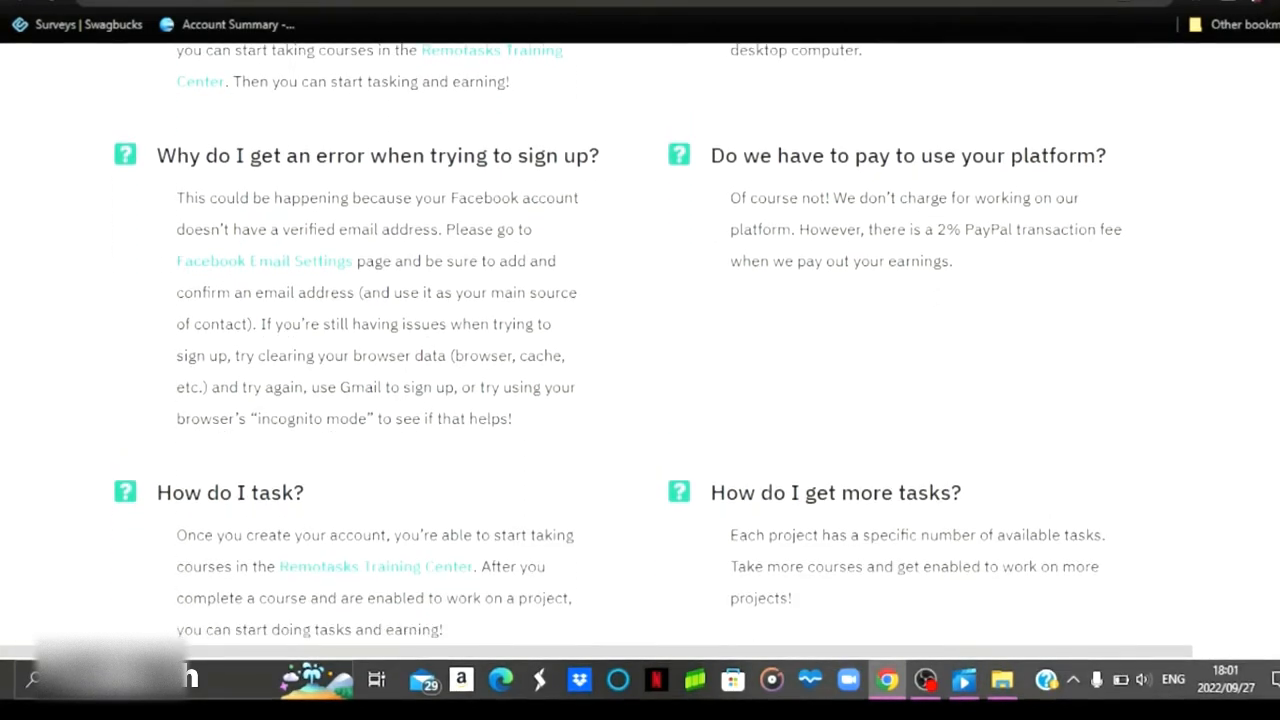
{"action": "scroll", "scroll_direction": "down", "scroll_amount": 3}
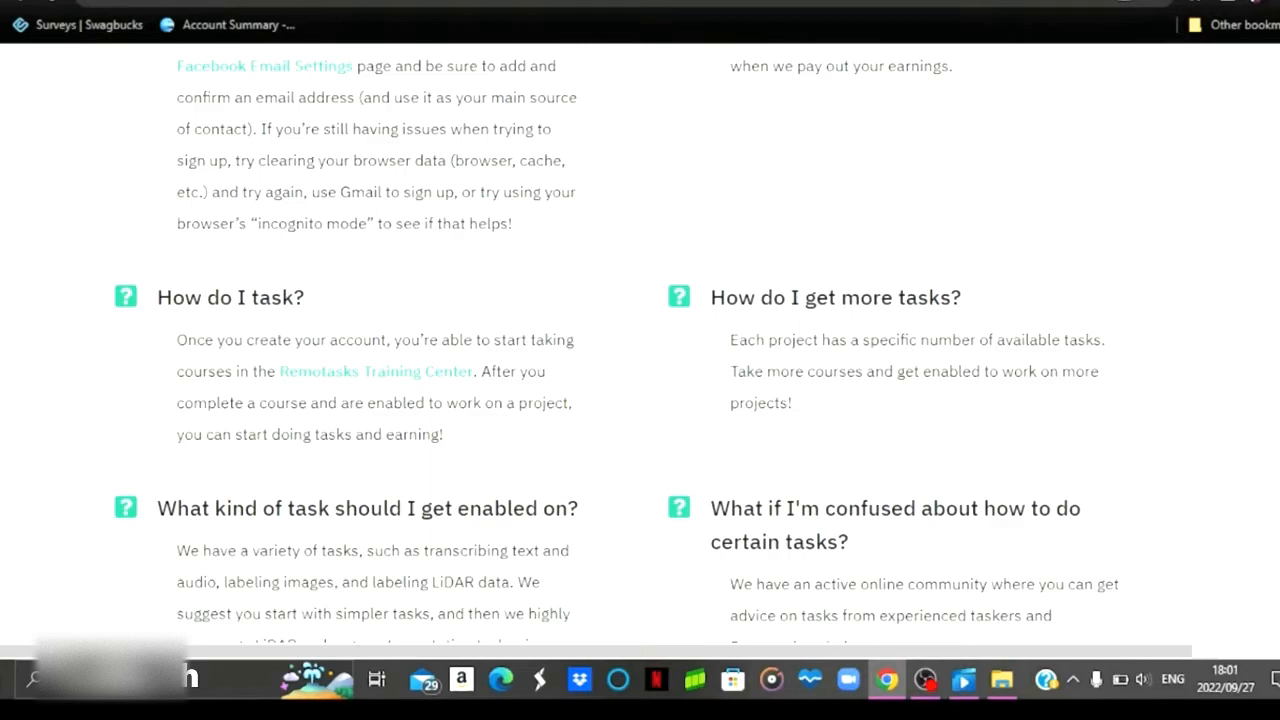
{"action": "scroll", "scroll_direction": "up", "scroll_amount": 3}
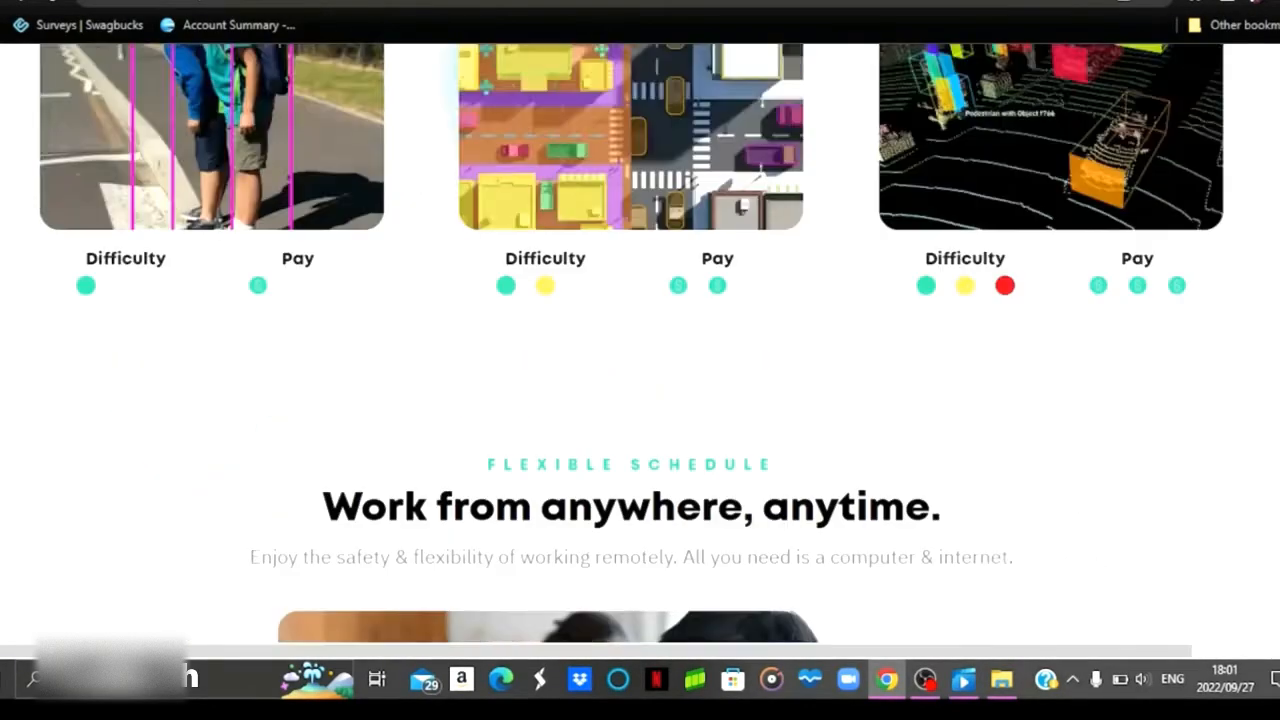
{"action": "scroll", "scroll_direction": "up", "scroll_amount": 3}
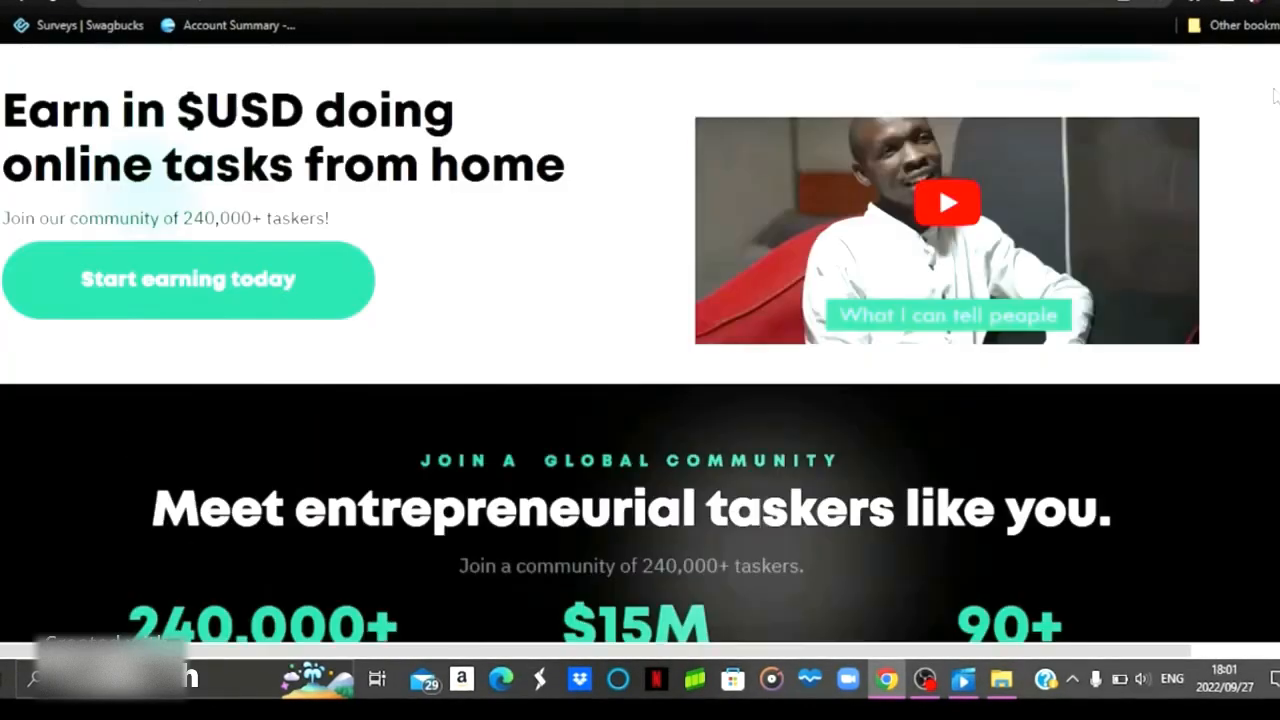
{"action": "scroll", "scroll_direction": "up", "scroll_amount": 3}
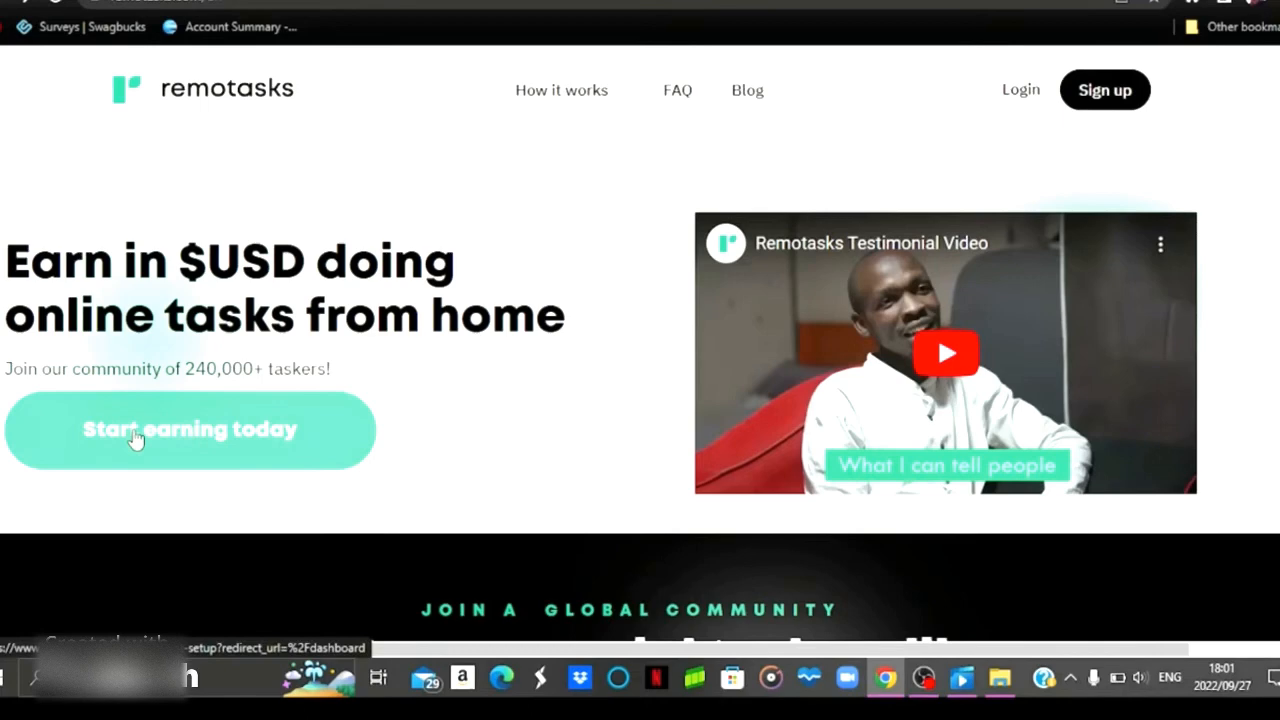
{"action": "mouse_move", "coordinate": [200, 440]}
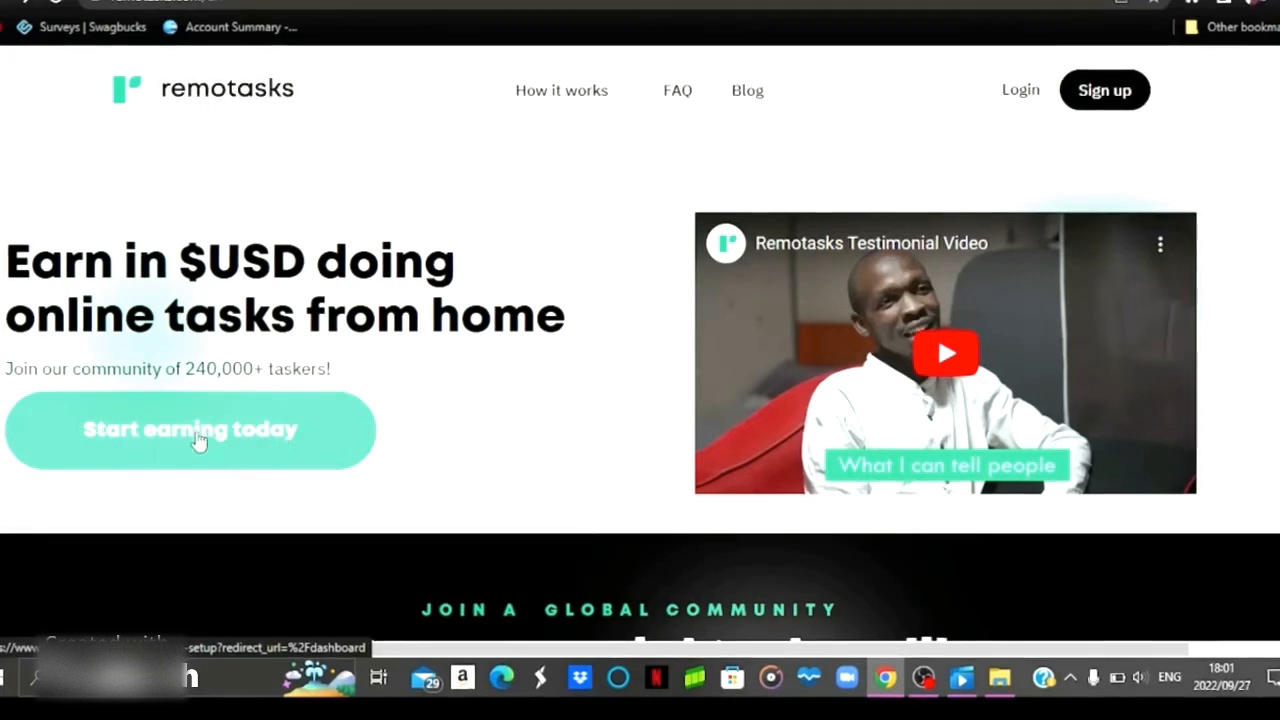
{"action": "mouse_move", "coordinate": [250, 495]}
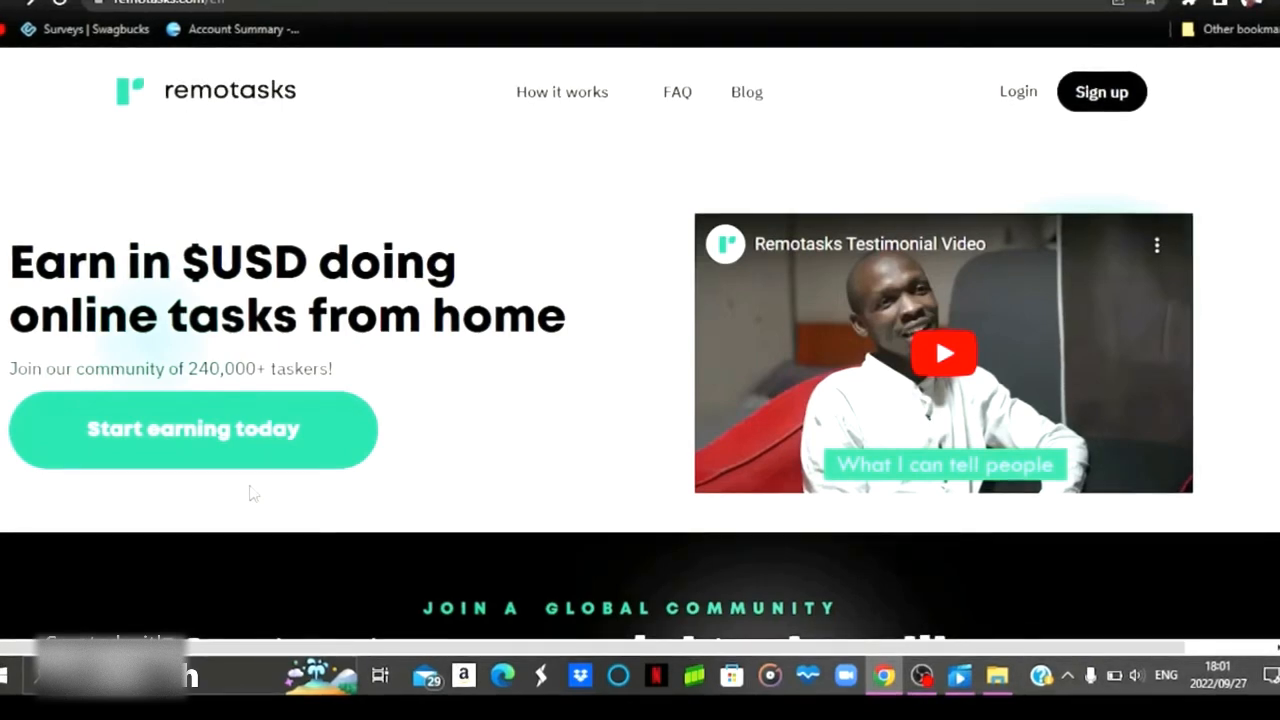
{"action": "mouse_move", "coordinate": [417, 551]}
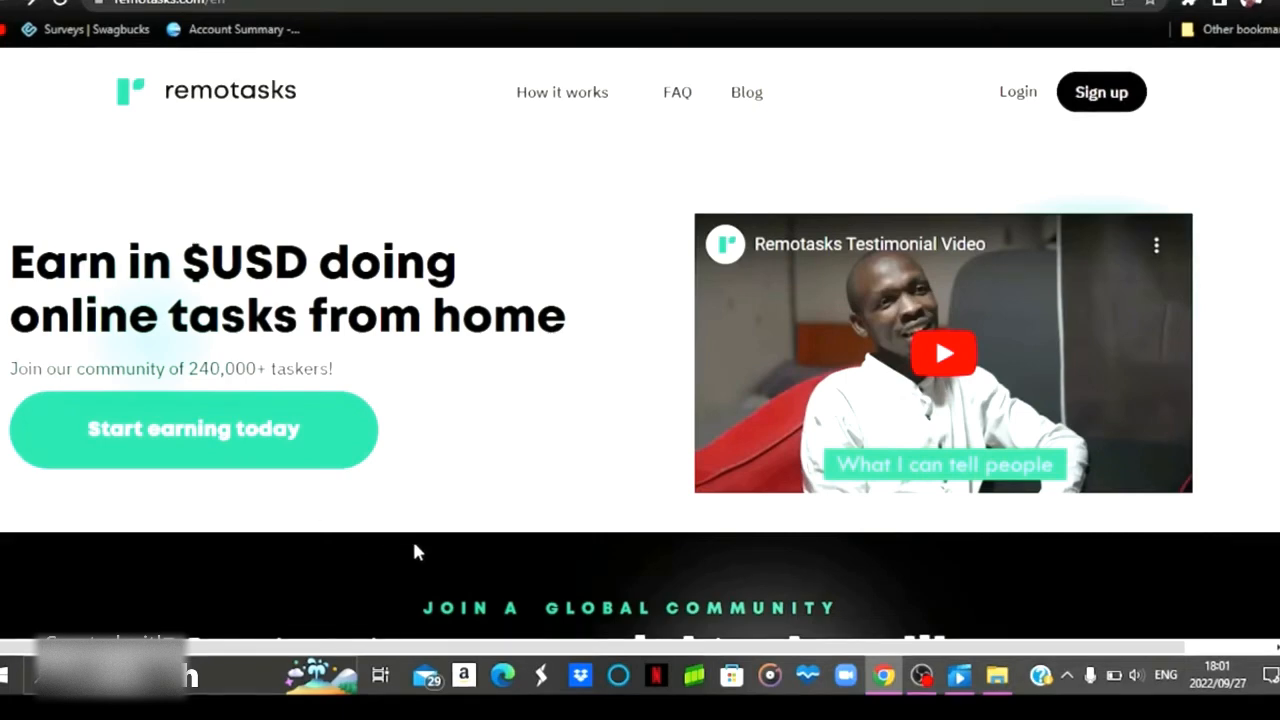
{"action": "mouse_move", "coordinate": [434, 542]}
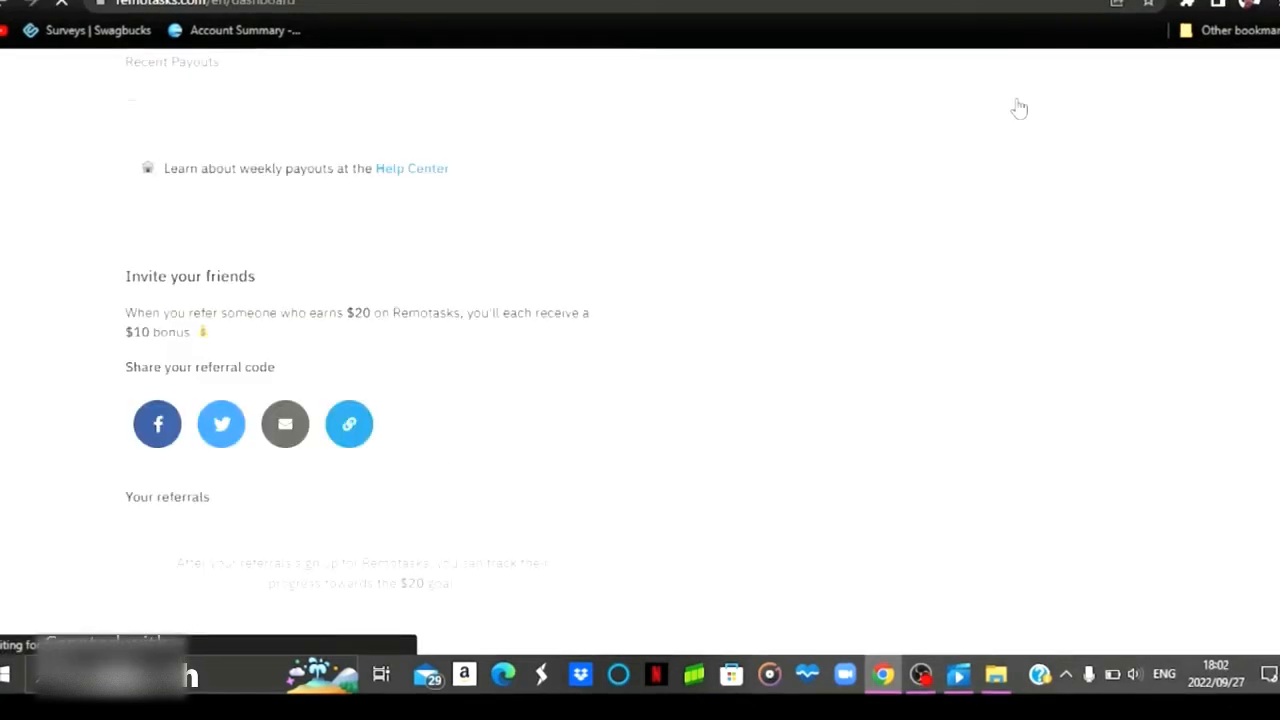
Scroll to the top of the dashboard showing active project, backup projects and pending pay
{"action": "scroll", "scroll_direction": "up", "scroll_amount": 3}
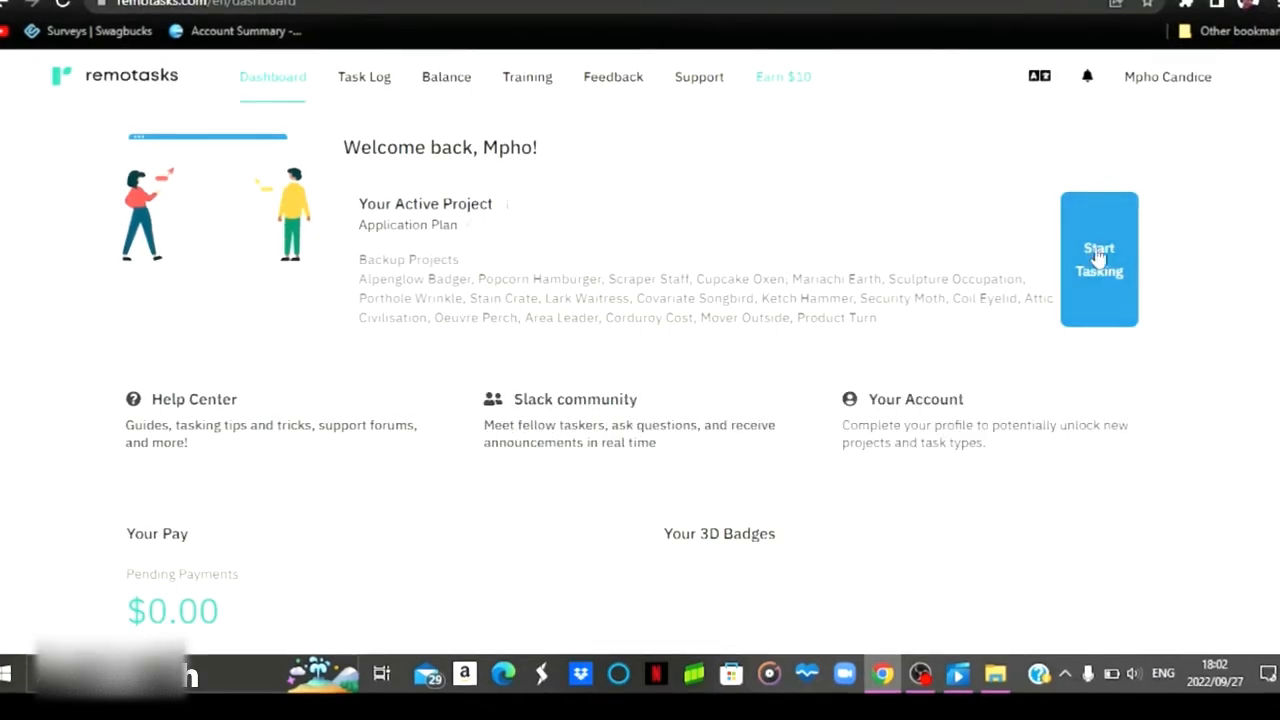
{"action": "mouse_move", "coordinate": [563, 317]}
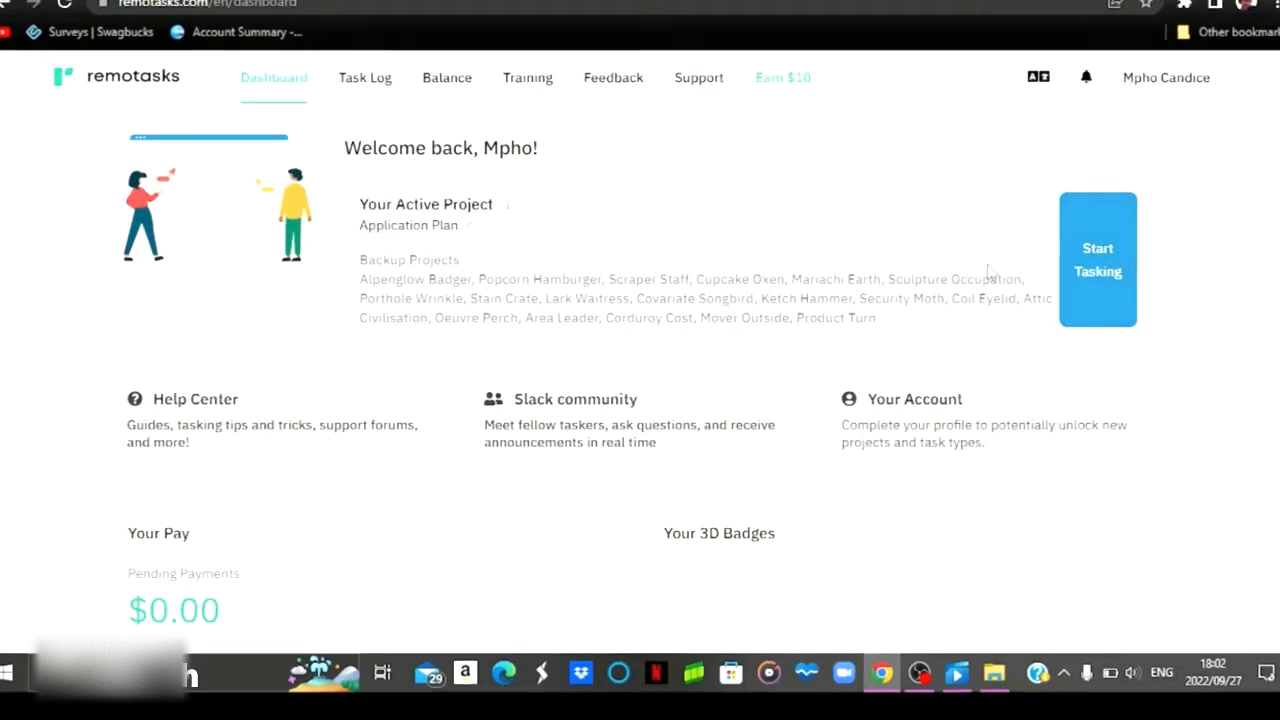
{"action": "mouse_move", "coordinate": [366, 85]}
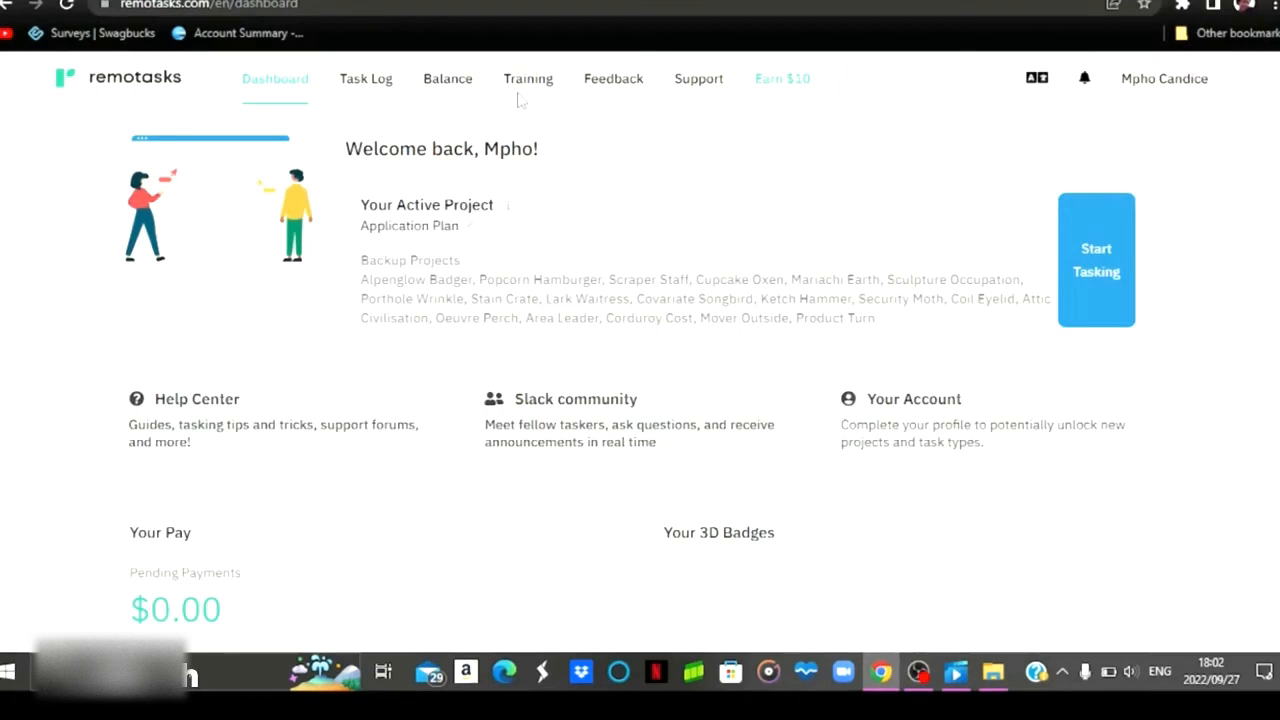
{"action": "mouse_move", "coordinate": [613, 80]}
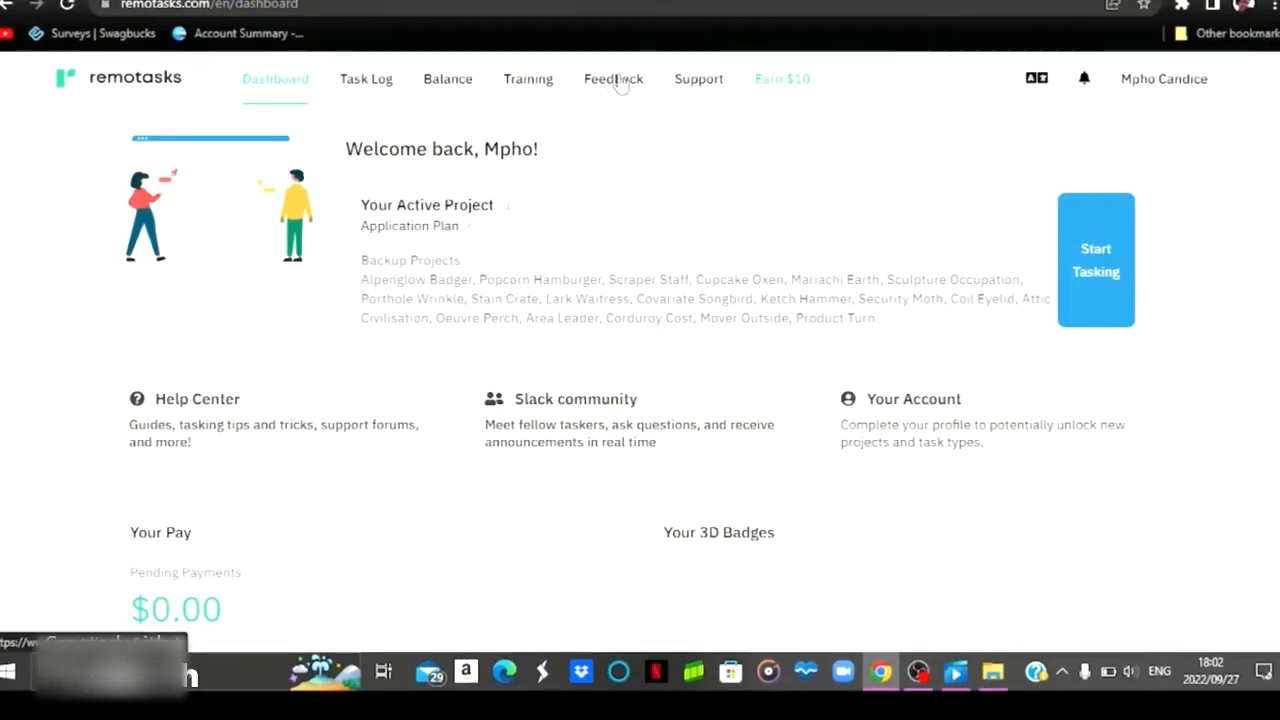
{"action": "mouse_move", "coordinate": [612, 88]}
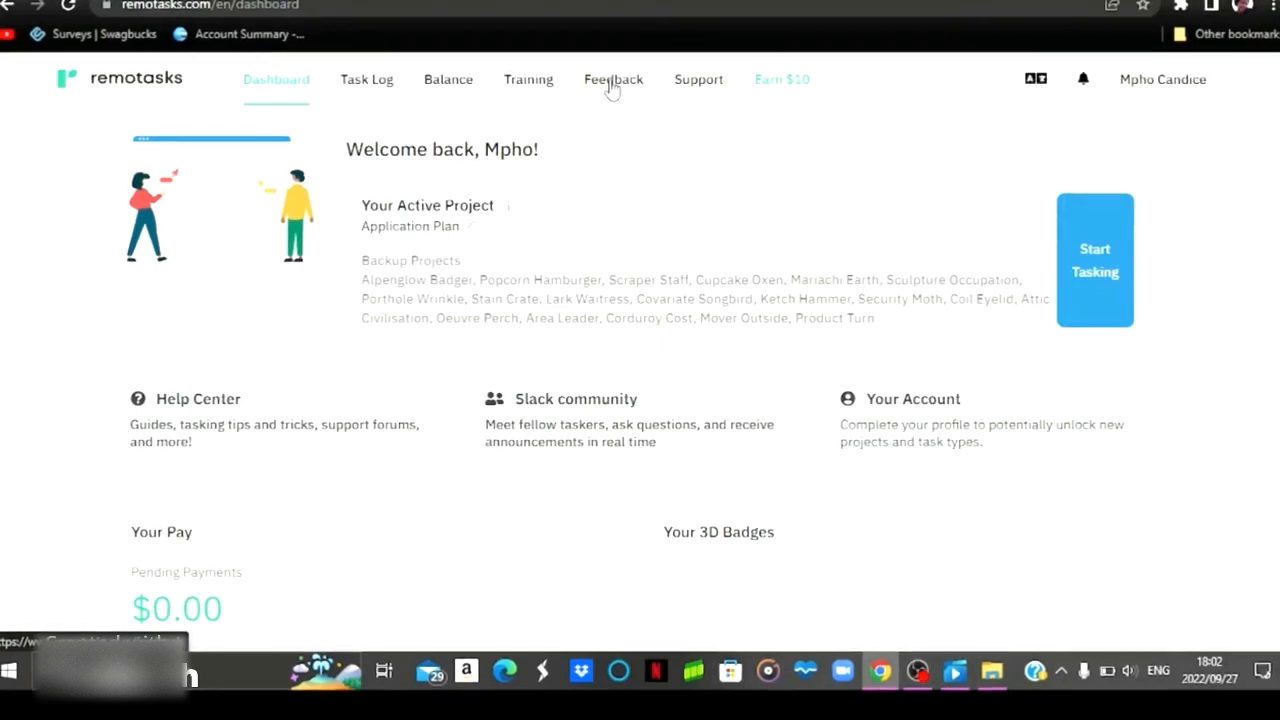
{"action": "mouse_move", "coordinate": [715, 101]}
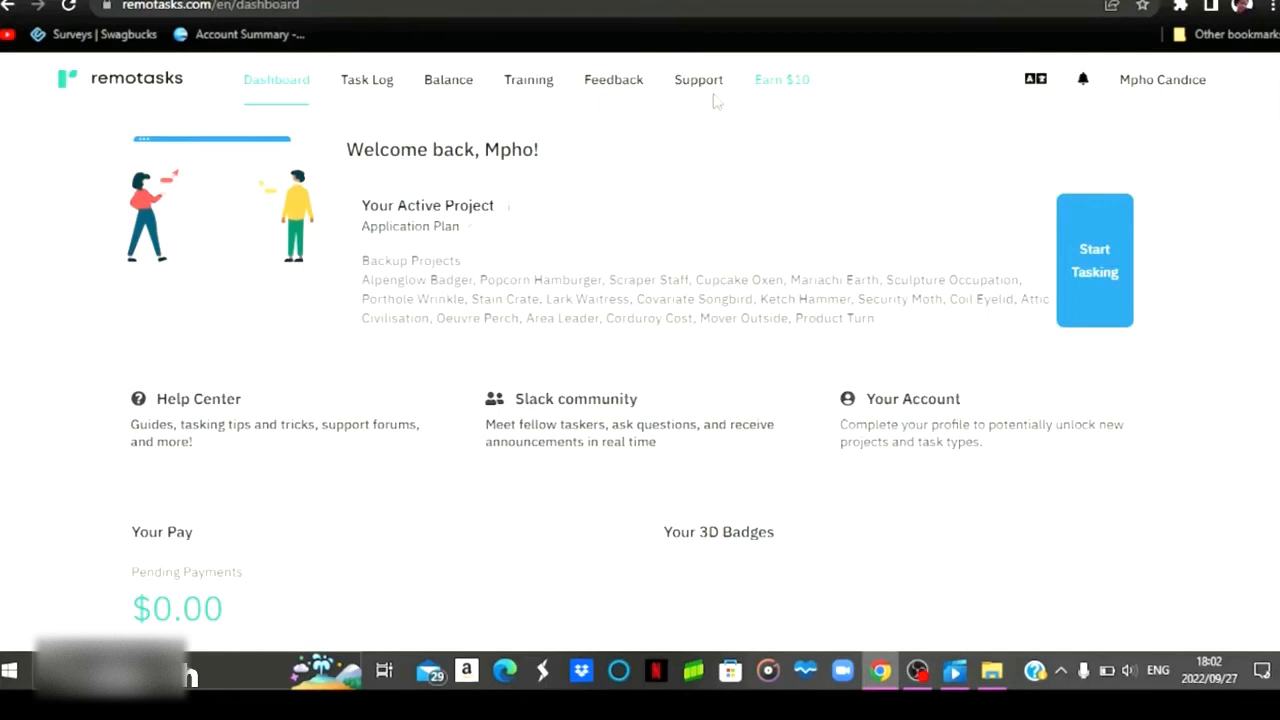
{"action": "mouse_move", "coordinate": [705, 90]}
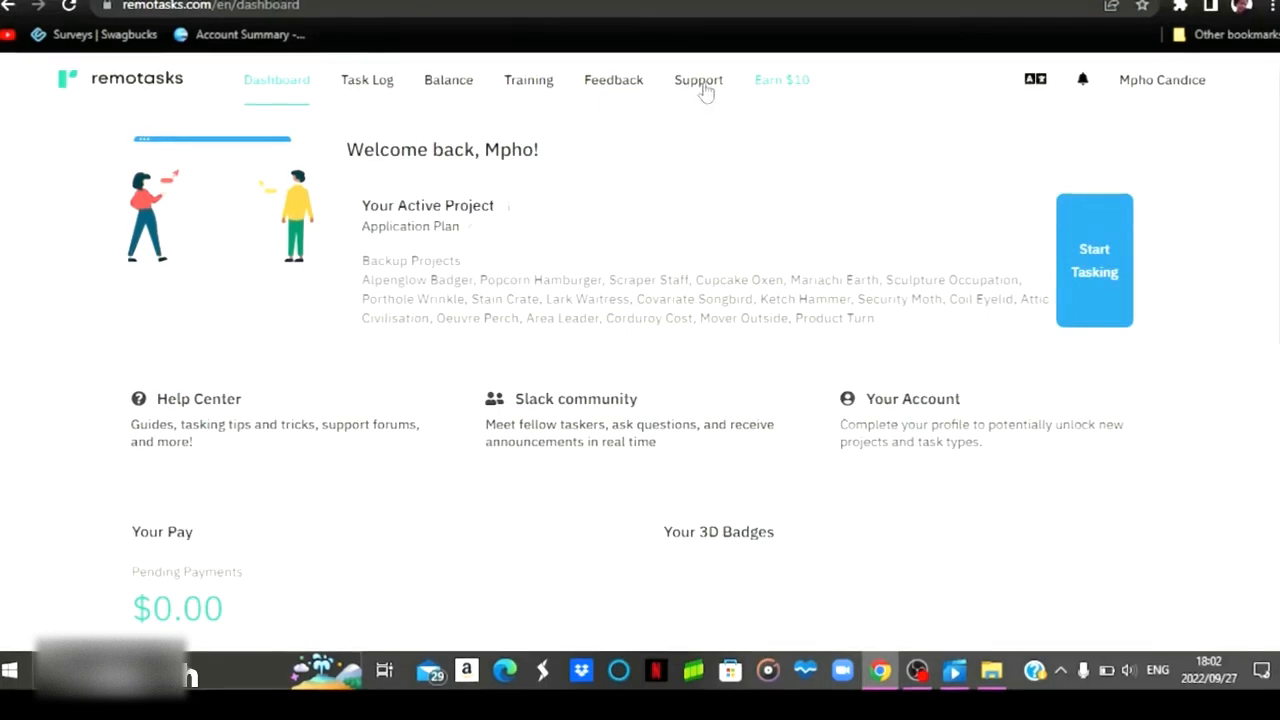
{"action": "mouse_move", "coordinate": [708, 95]}
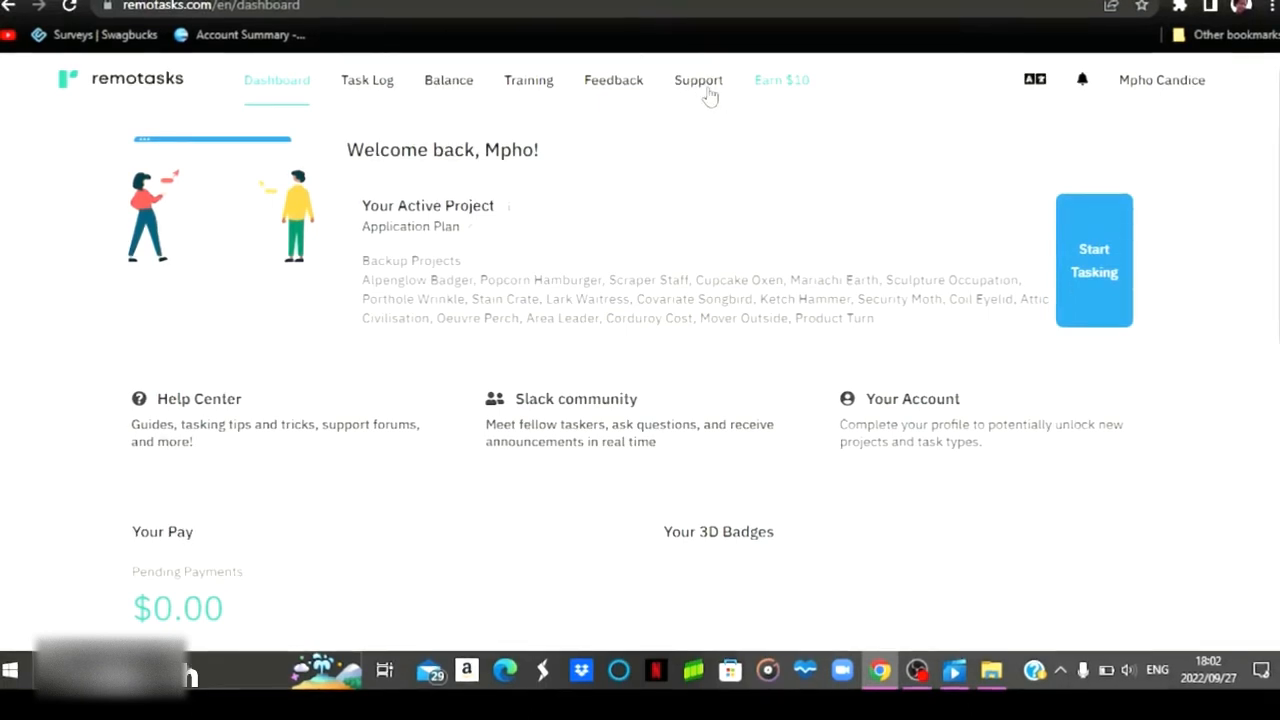
{"action": "mouse_move", "coordinate": [777, 117]}
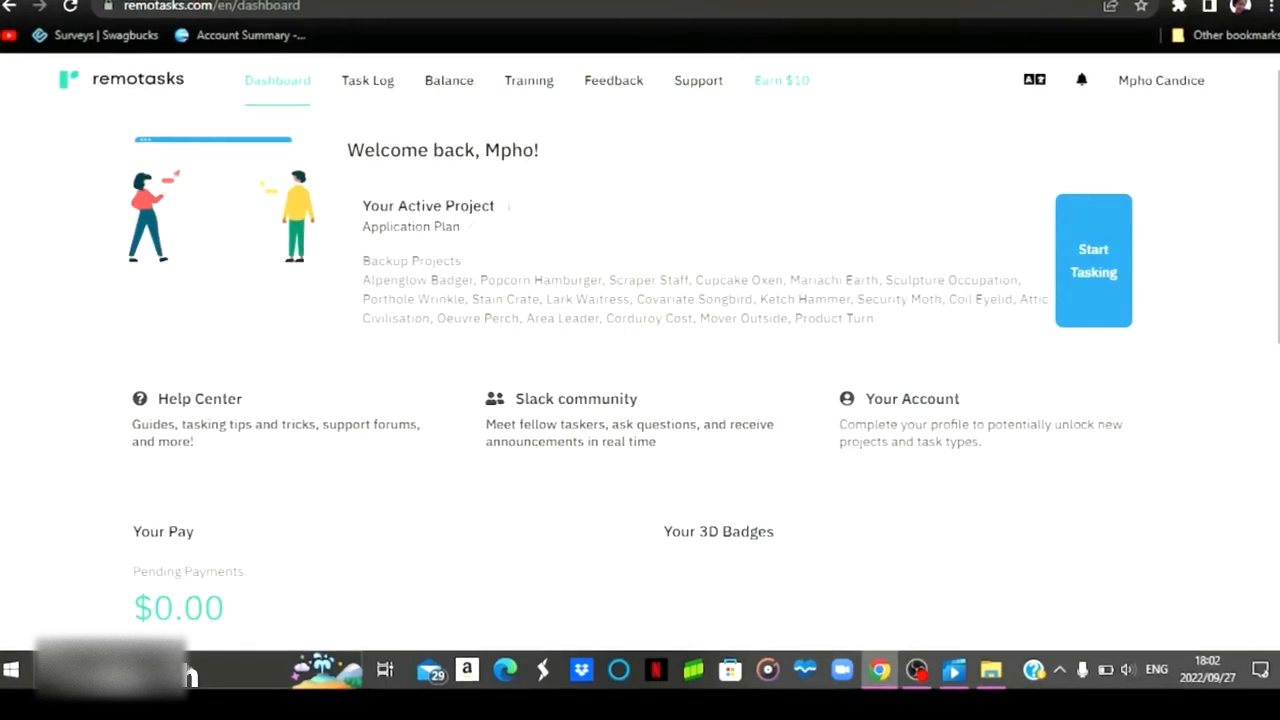
Scroll to Invite your friends and highlight the $10 referral bonus sentence
{"action": "scroll", "scroll_direction": "down", "scroll_amount": 3}
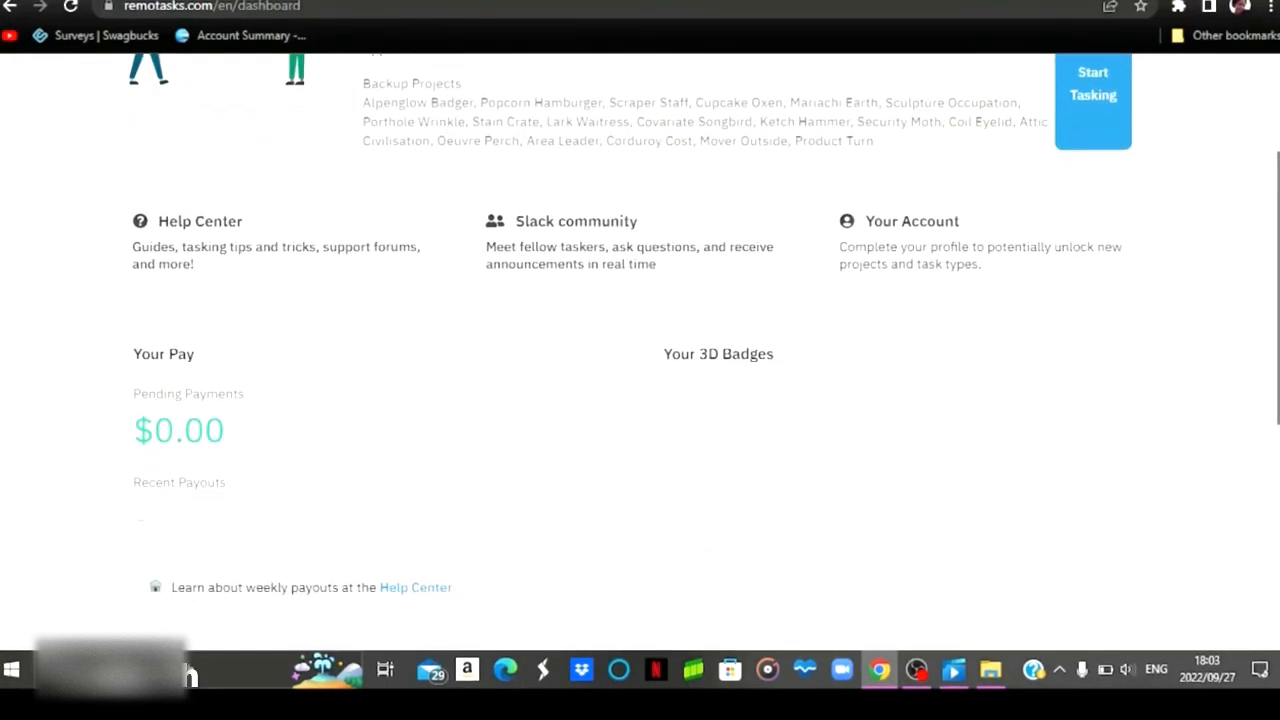
{"action": "scroll", "scroll_direction": "down", "scroll_amount": 3}
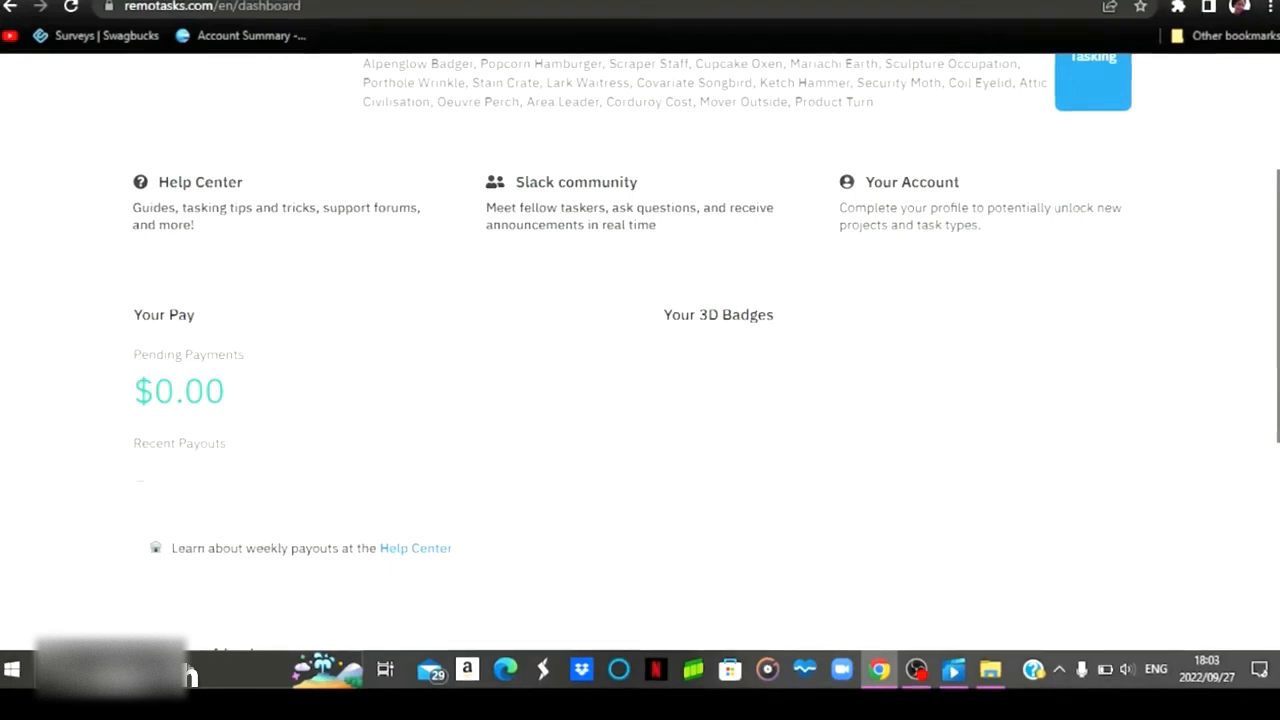
{"action": "mouse_move", "coordinate": [295, 458]}
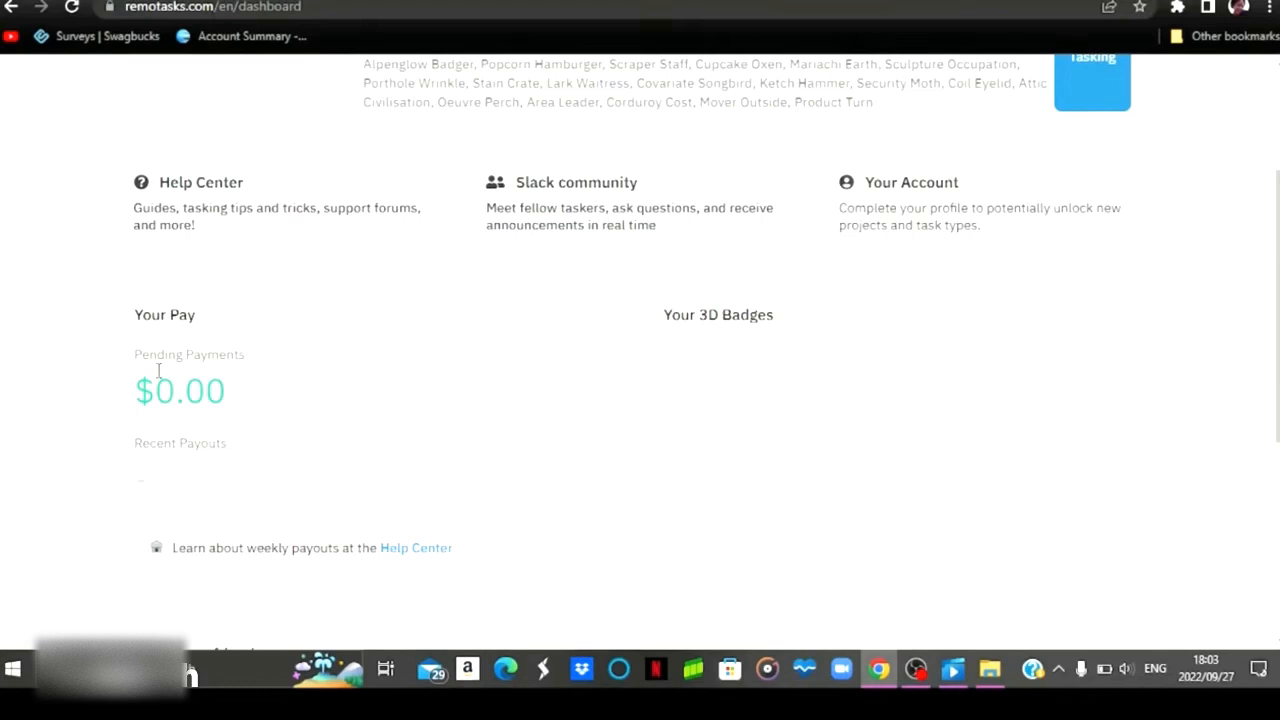
{"action": "mouse_move", "coordinate": [1005, 111]}
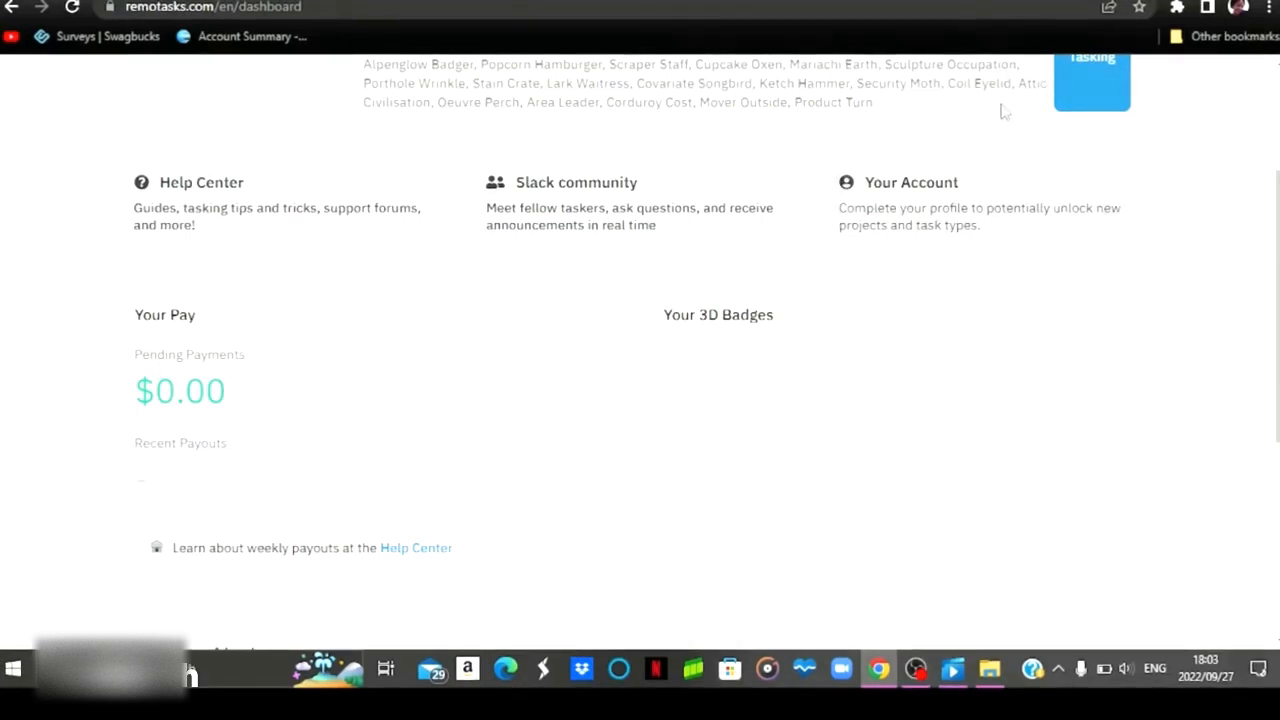
{"action": "scroll", "scroll_direction": "down", "scroll_amount": 3}
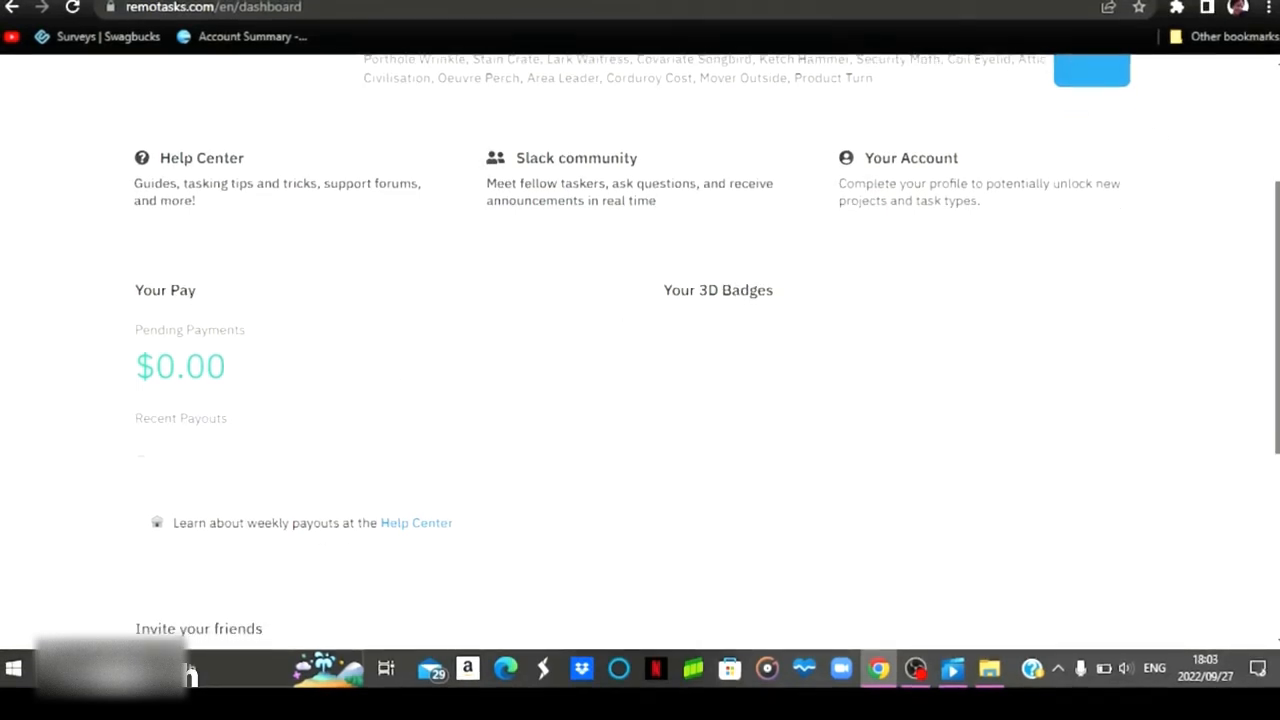
{"action": "scroll", "scroll_direction": "down", "scroll_amount": 3}
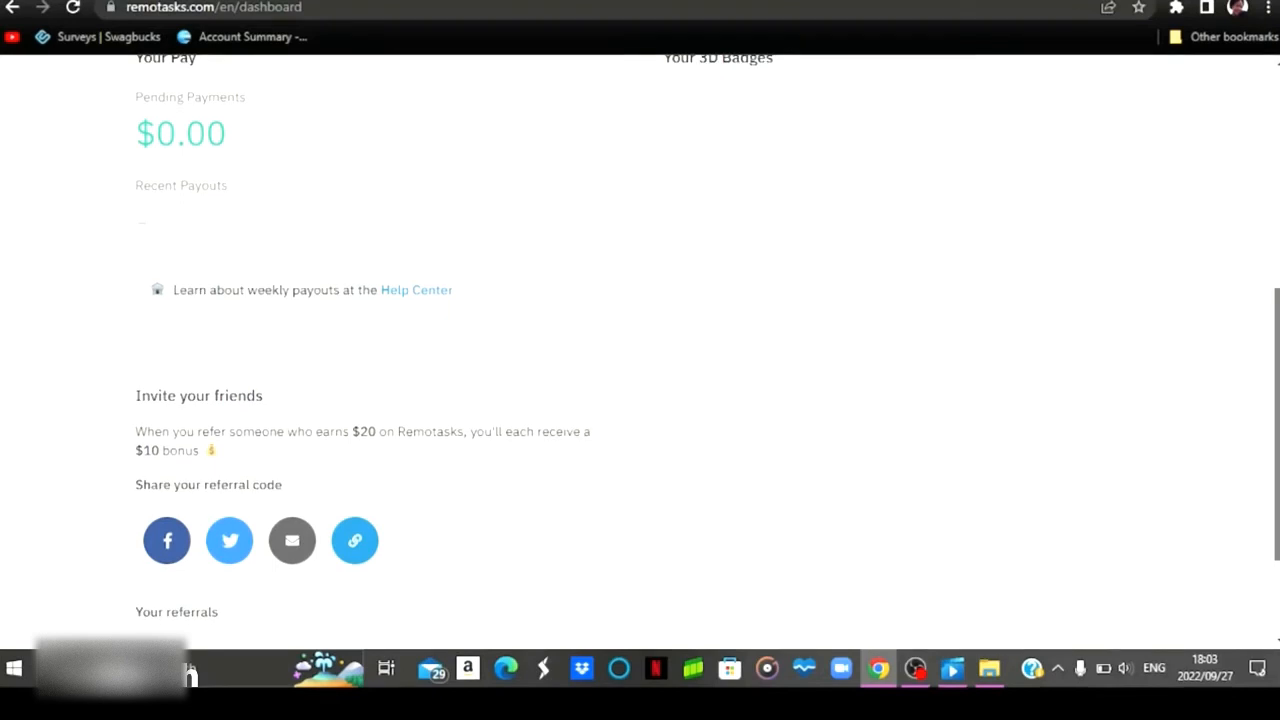
{"action": "mouse_move", "coordinate": [1037, 443]}
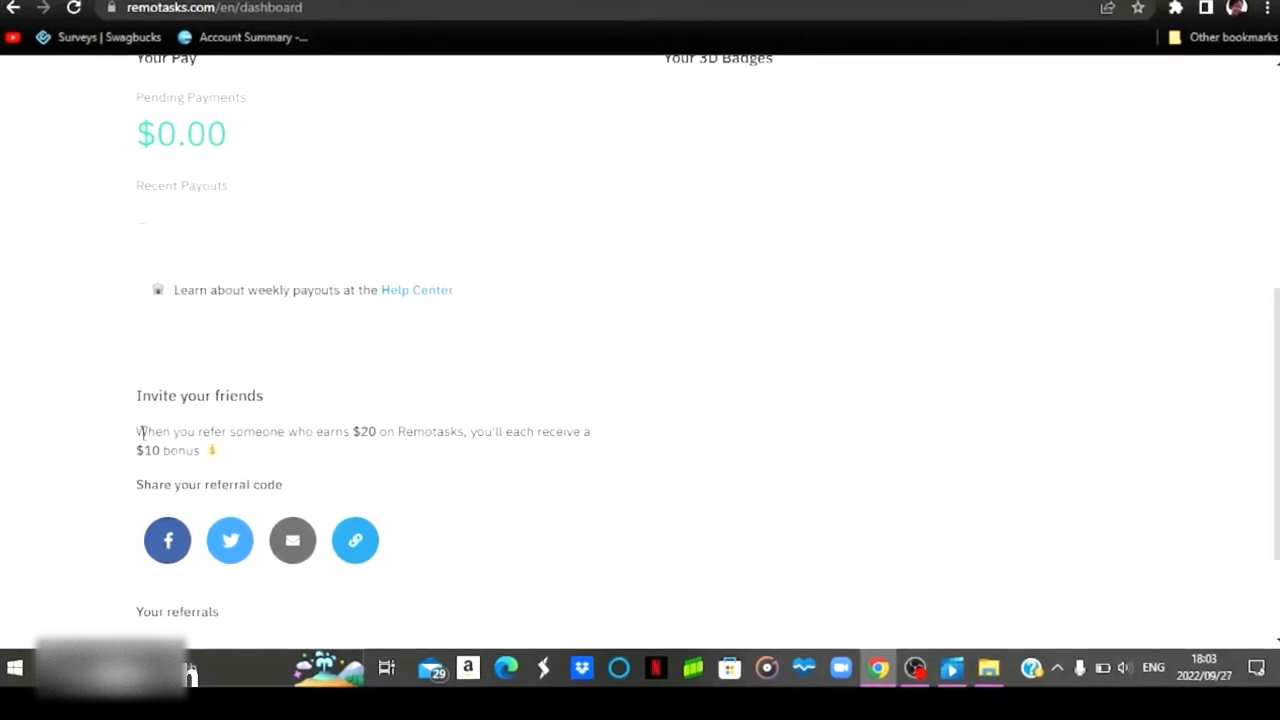
{"action": "left_click_drag", "start_coordinate": [137, 431], "coordinate": [380, 431]}
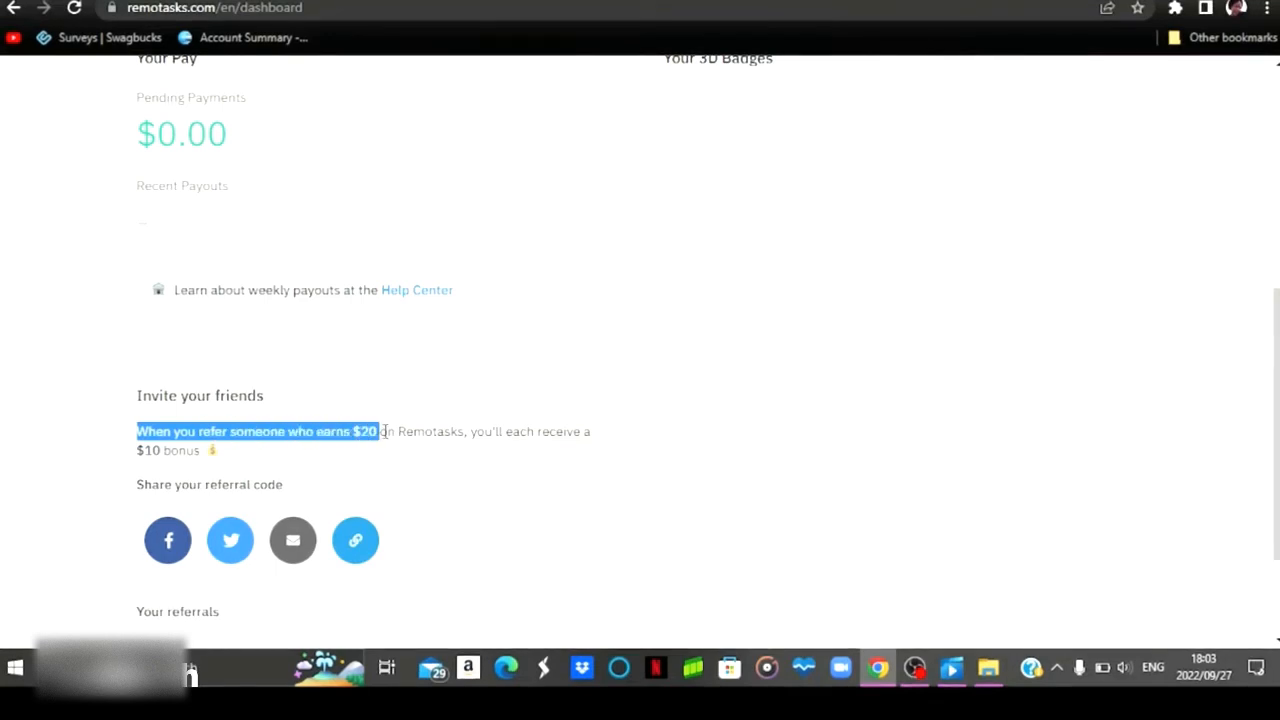
{"action": "left_click_drag", "start_coordinate": [380, 431], "coordinate": [505, 431]}
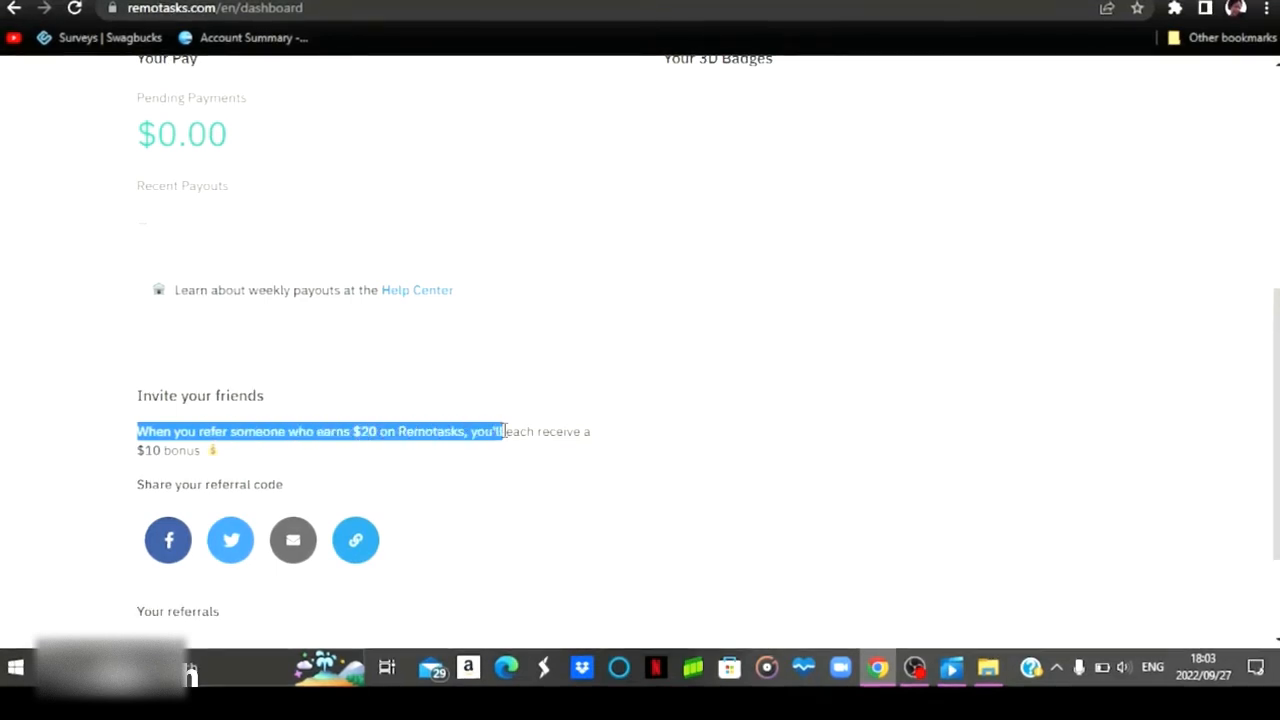
{"action": "left_click_drag", "start_coordinate": [505, 431], "coordinate": [222, 450]}
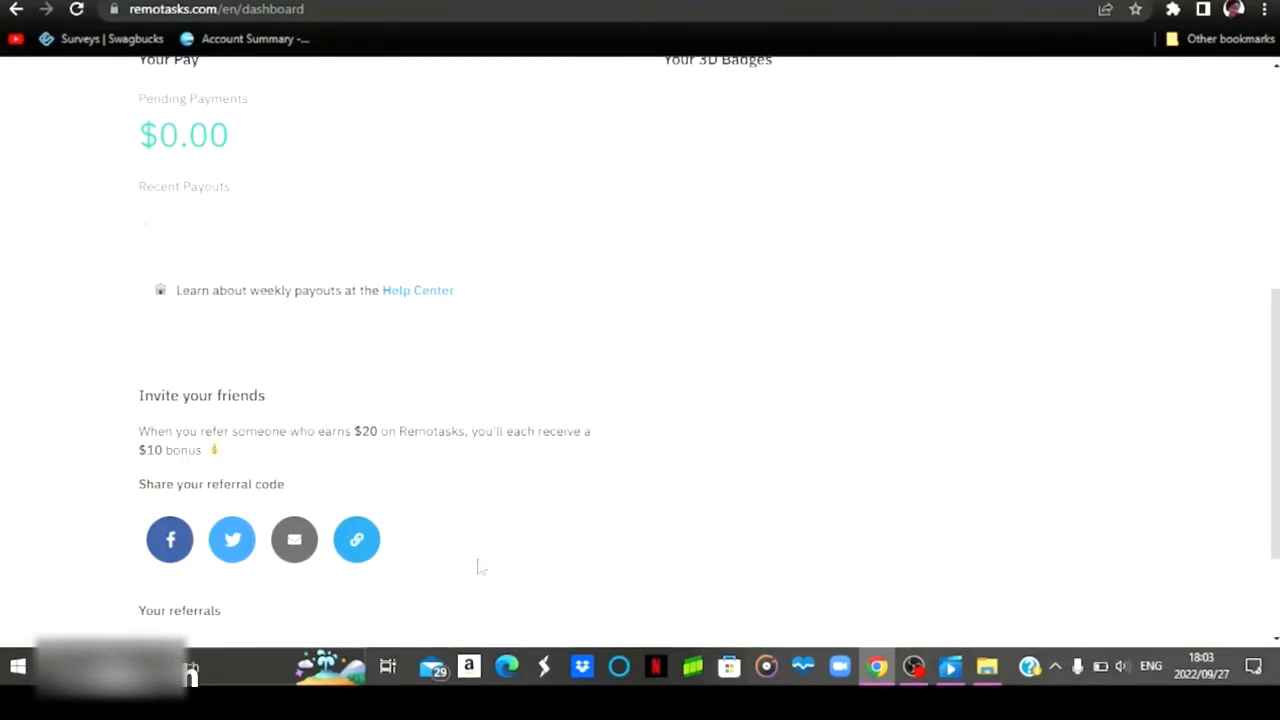
{"action": "mouse_move", "coordinate": [1270, 457]}
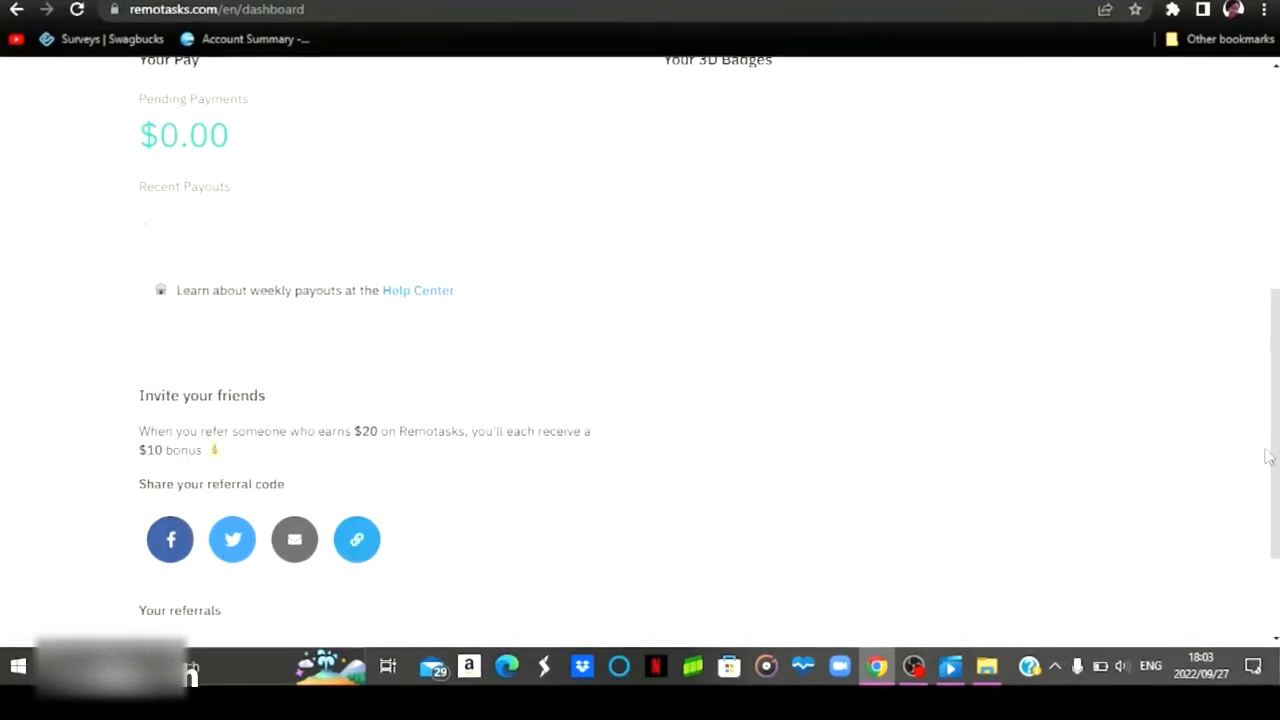
Scroll up to the dashboard's welcome message, active project and backup projects
{"action": "scroll", "scroll_direction": "up", "scroll_amount": 3}
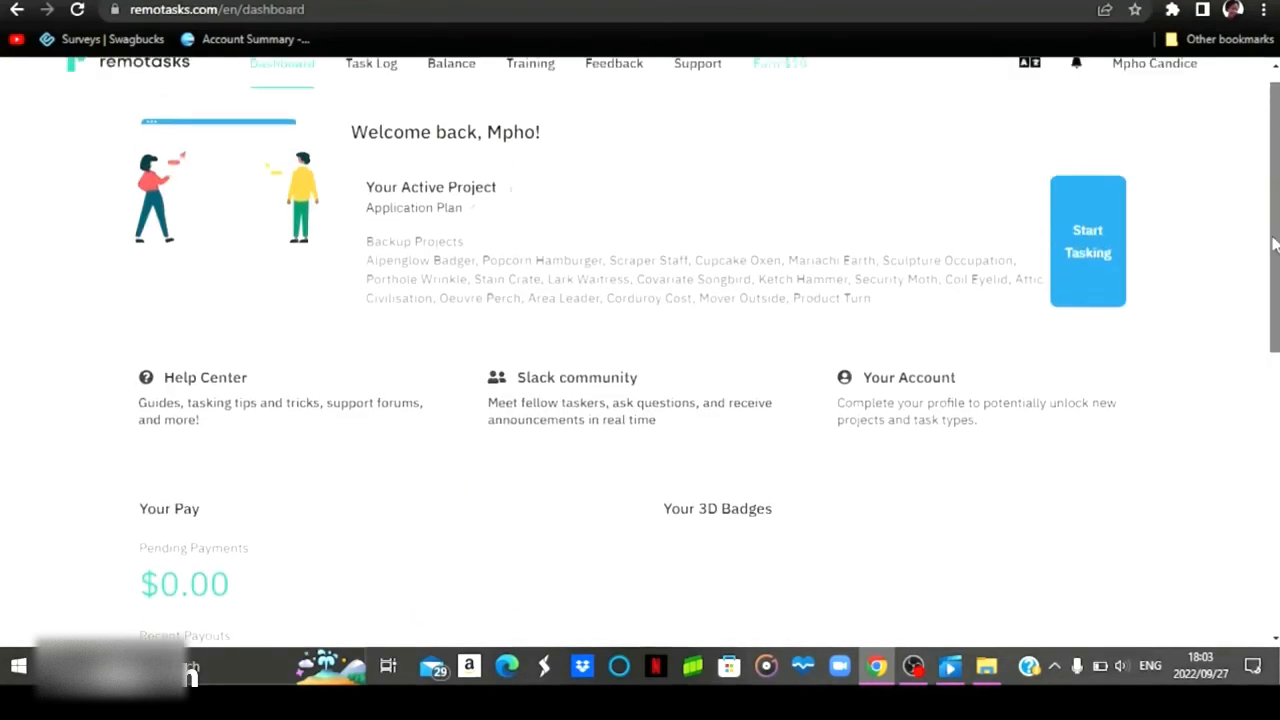
{"action": "scroll", "scroll_direction": "up", "scroll_amount": 3}
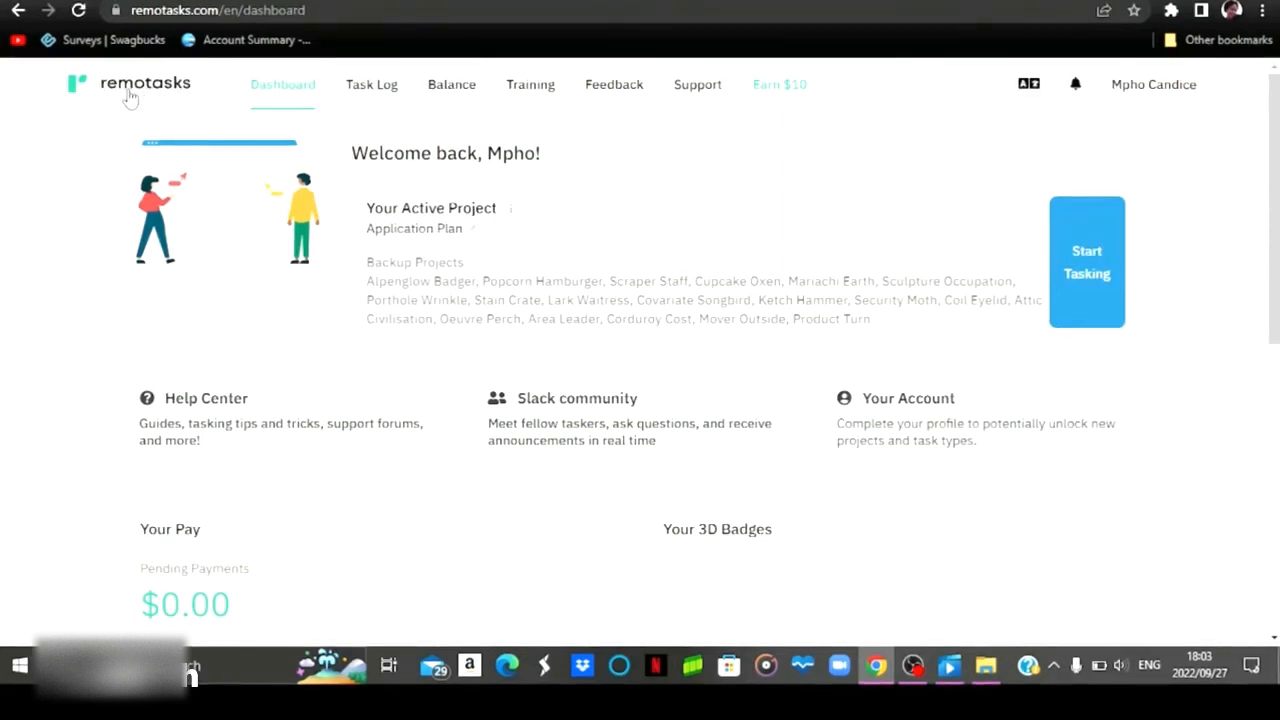
{"action": "mouse_move", "coordinate": [230, 165]}
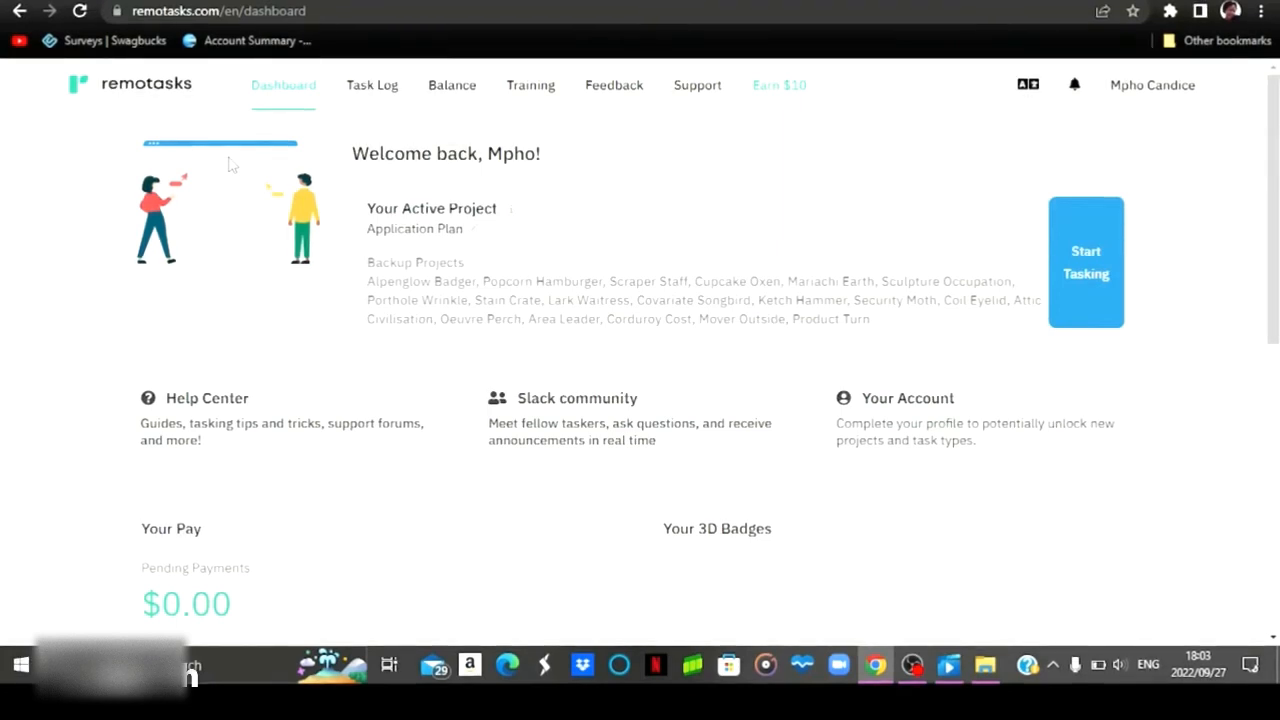
{"action": "mouse_move", "coordinate": [620, 423]}
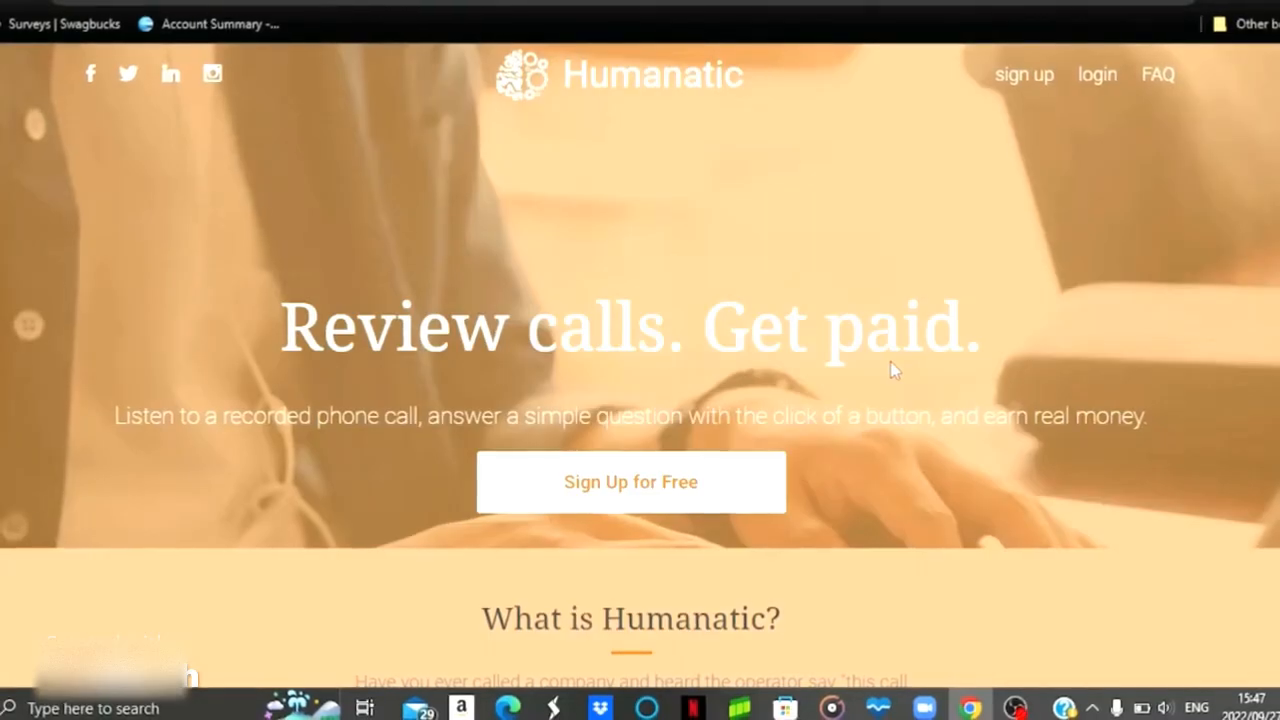
{"action": "mouse_move", "coordinate": [935, 403]}
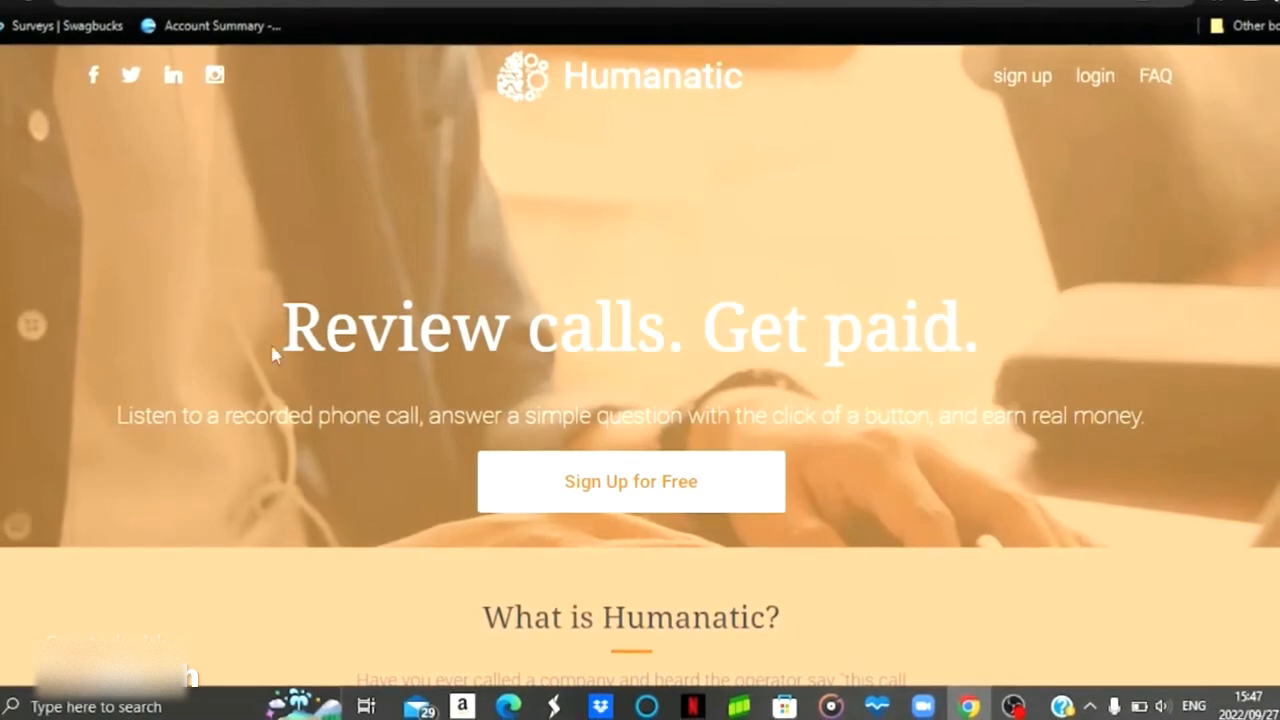
{"action": "mouse_move", "coordinate": [750, 343]}
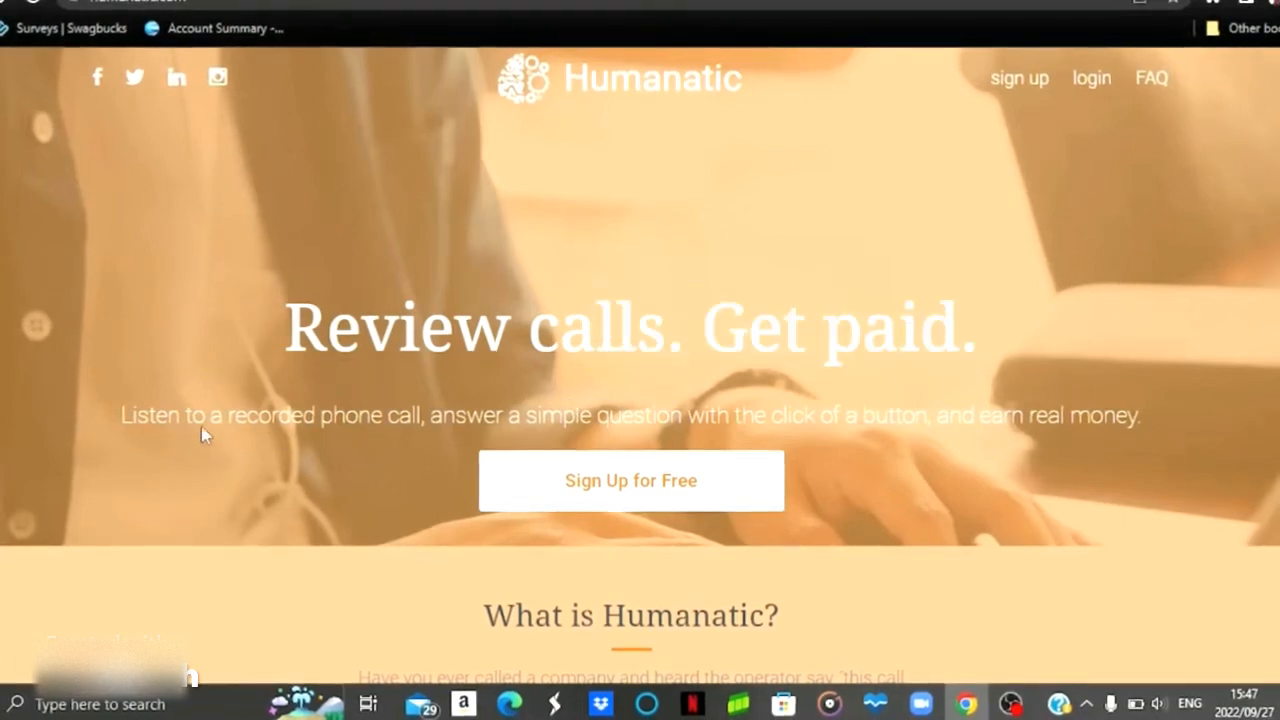
Highlight the Humanatic tagline about reviewing recorded calls and earning real money, then clear it
{"action": "left_click_drag", "start_coordinate": [213, 415], "coordinate": [650, 415]}
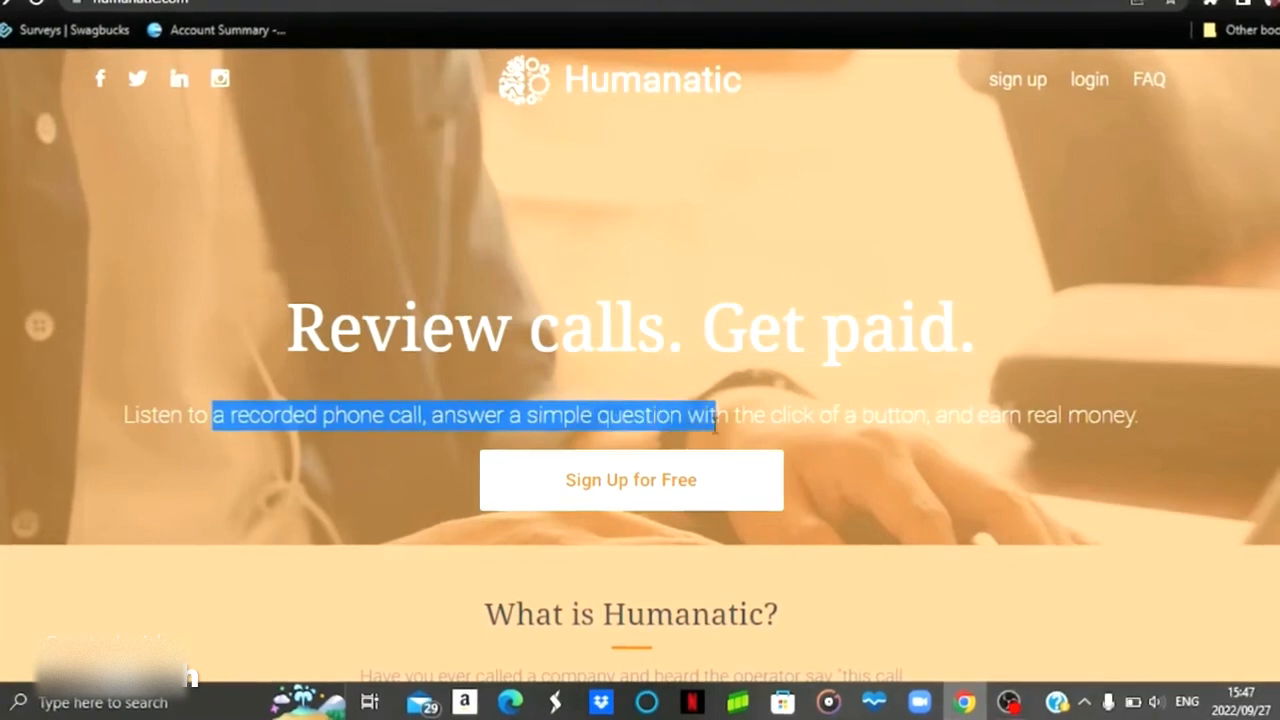
{"action": "left_click_drag", "start_coordinate": [715, 414], "coordinate": [1000, 414]}
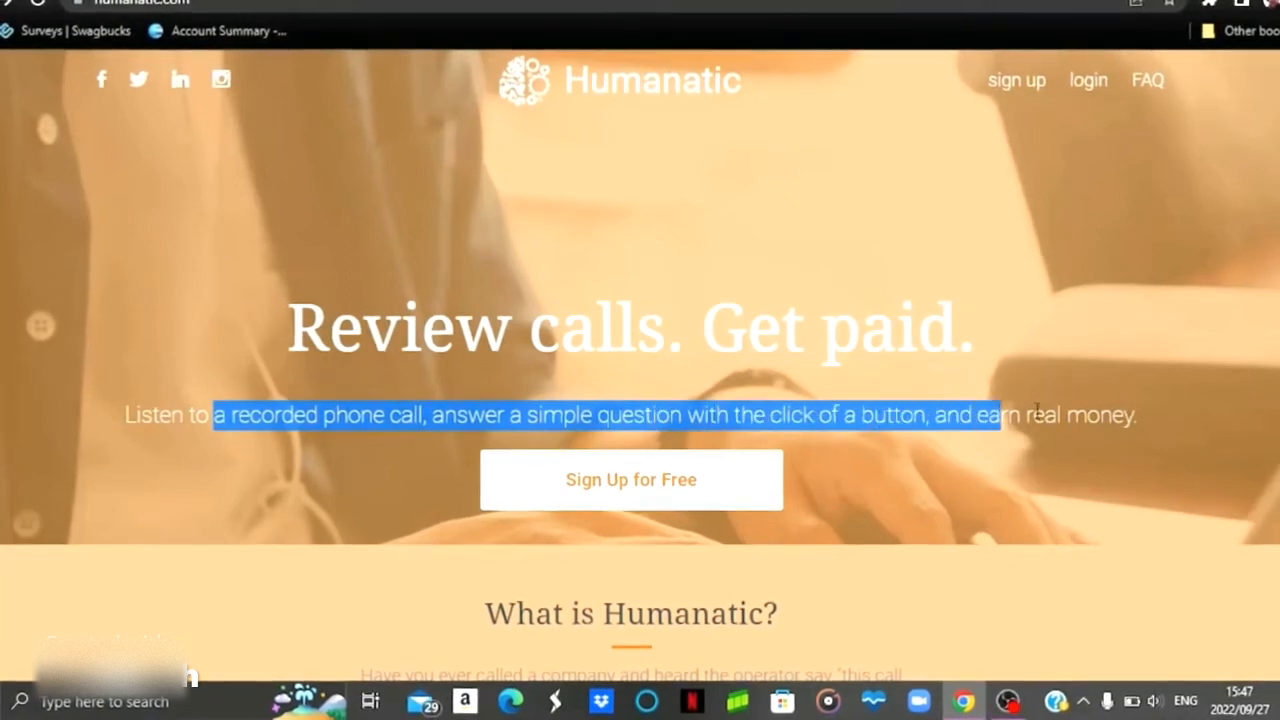
{"action": "left_click", "coordinate": [1130, 414]}
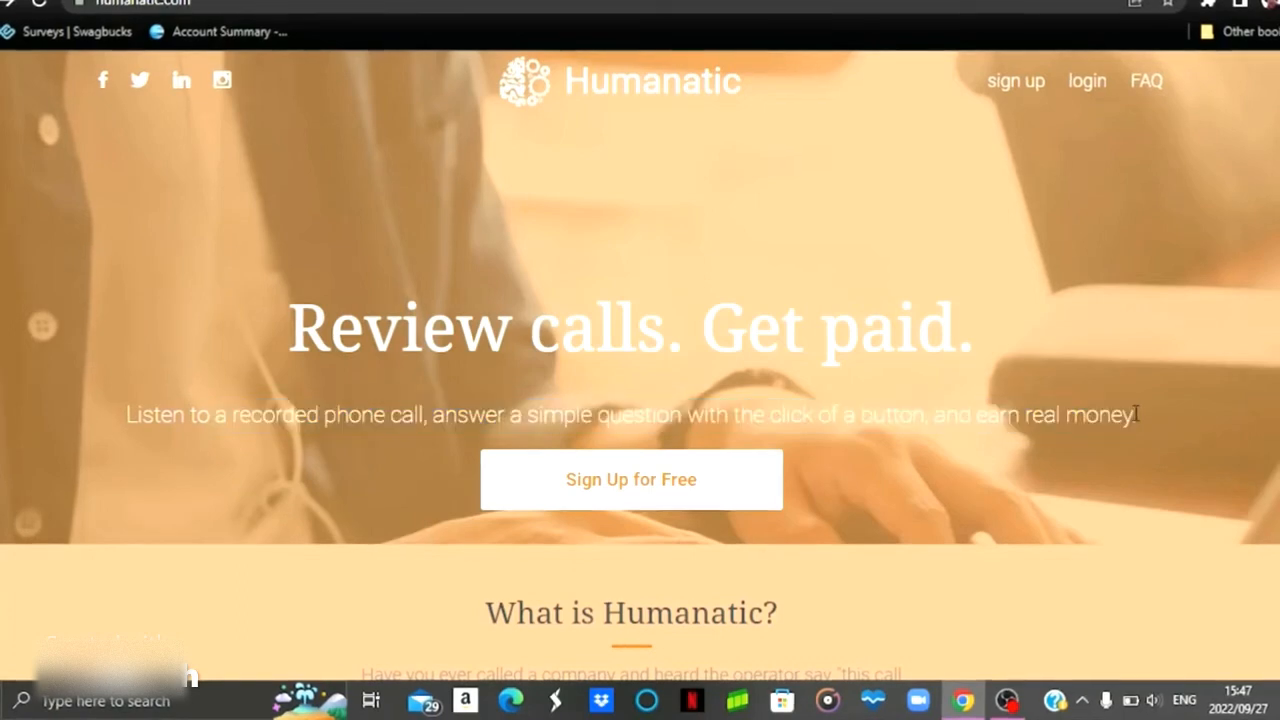
Scroll to What is Humanatic? and highlight the sentence about calls being recorded
{"action": "scroll", "scroll_direction": "down", "scroll_amount": 3}
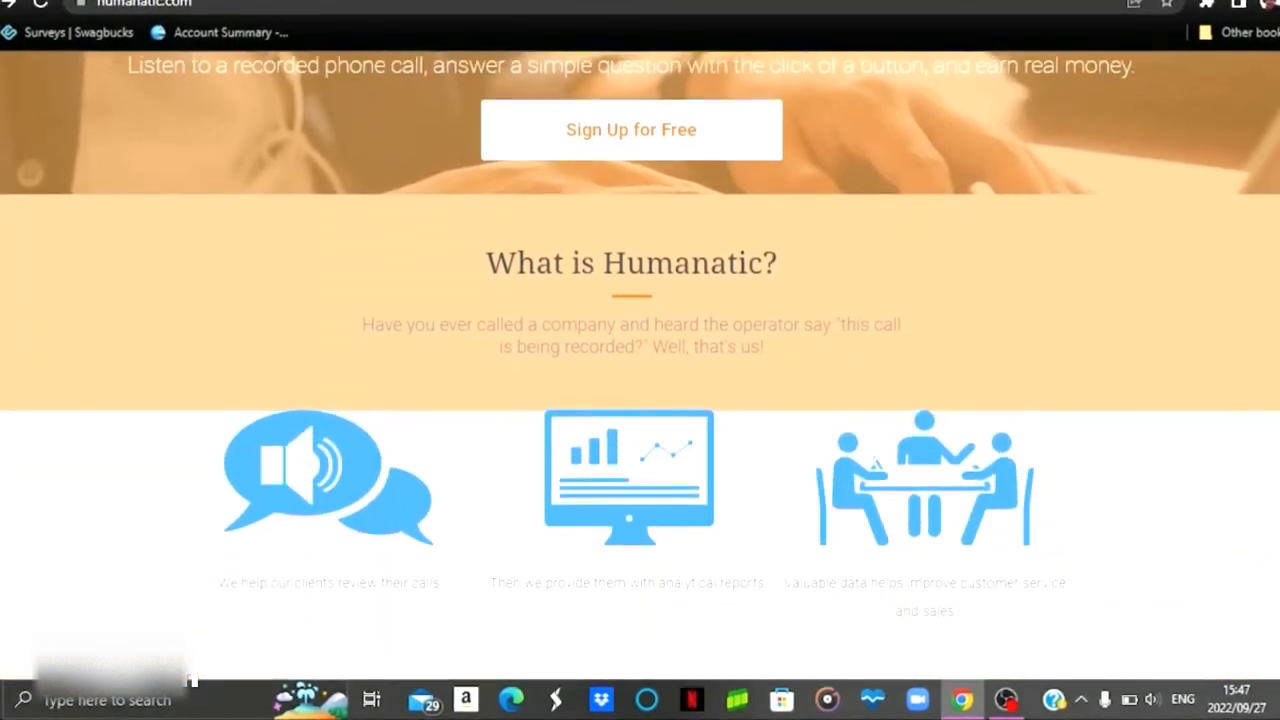
{"action": "scroll", "scroll_direction": "down", "scroll_amount": 3}
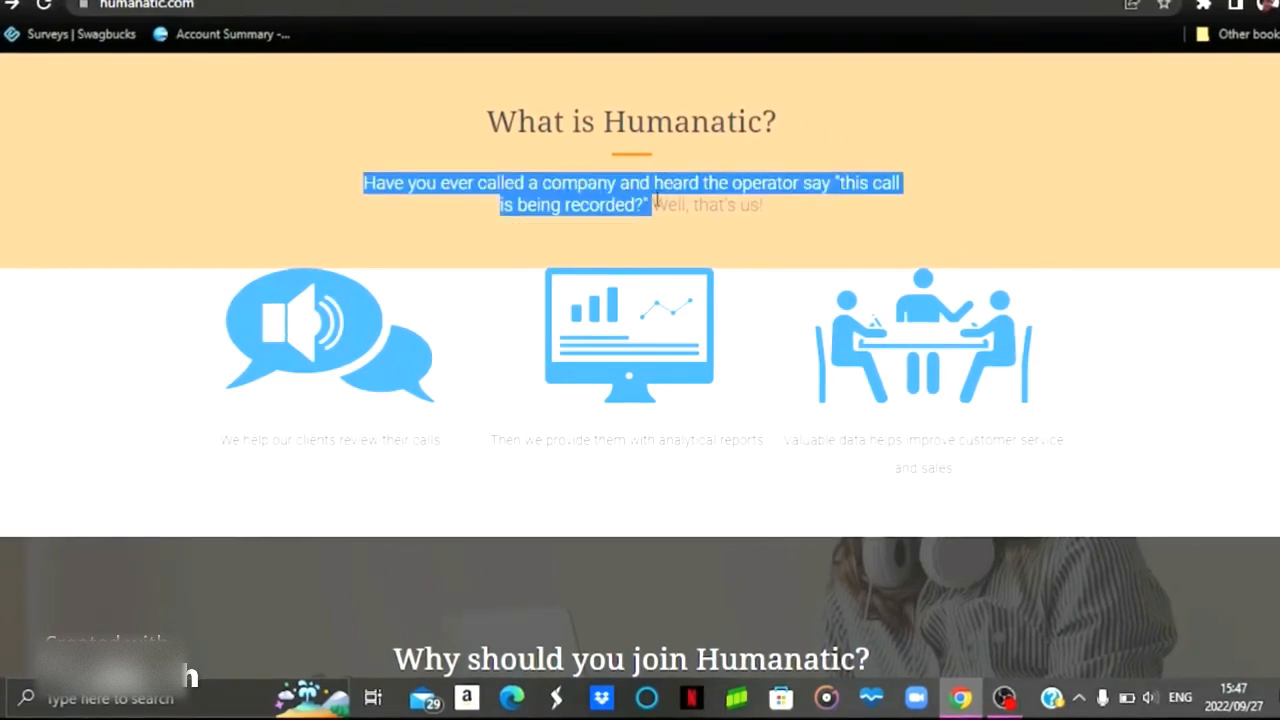
{"action": "left_click_drag", "start_coordinate": [648, 205], "coordinate": [765, 205]}
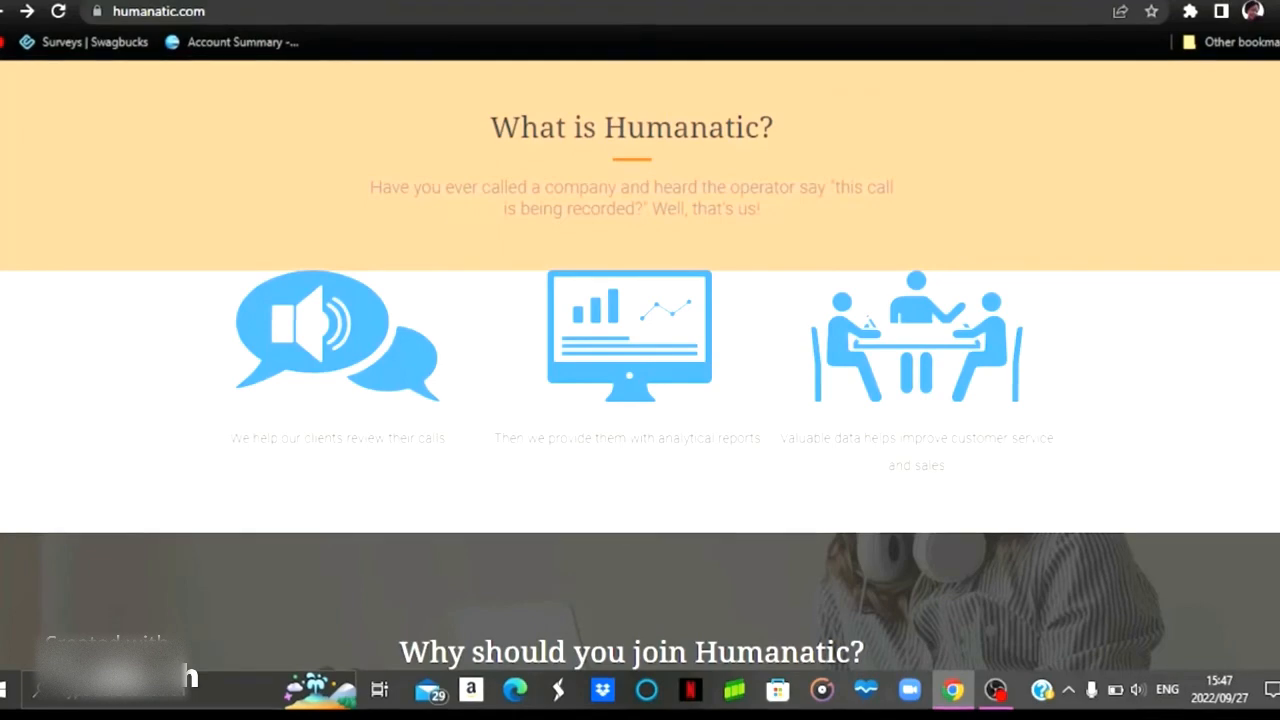
Scroll down to 'Ready to get started?' stating a verified PayPal account is required
{"action": "scroll", "scroll_direction": "down", "scroll_amount": 3}
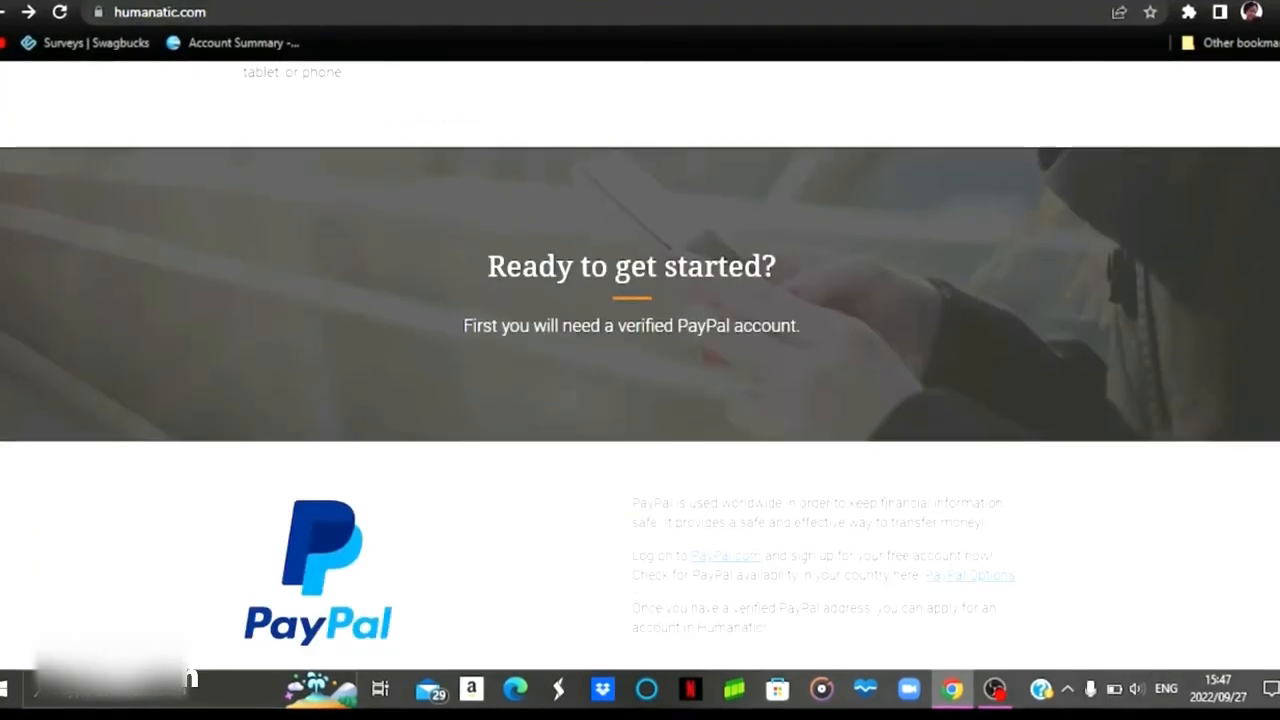
{"action": "scroll", "scroll_direction": "down", "scroll_amount": 3}
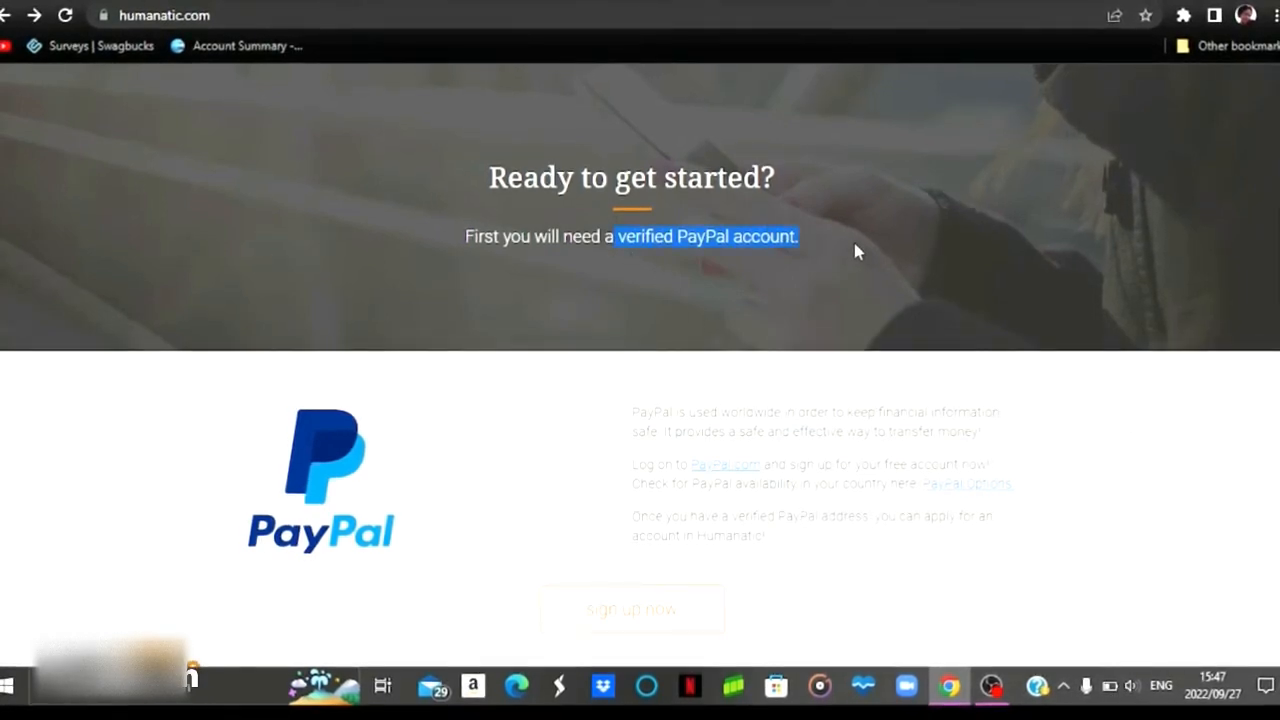
{"action": "mouse_move", "coordinate": [862, 290]}
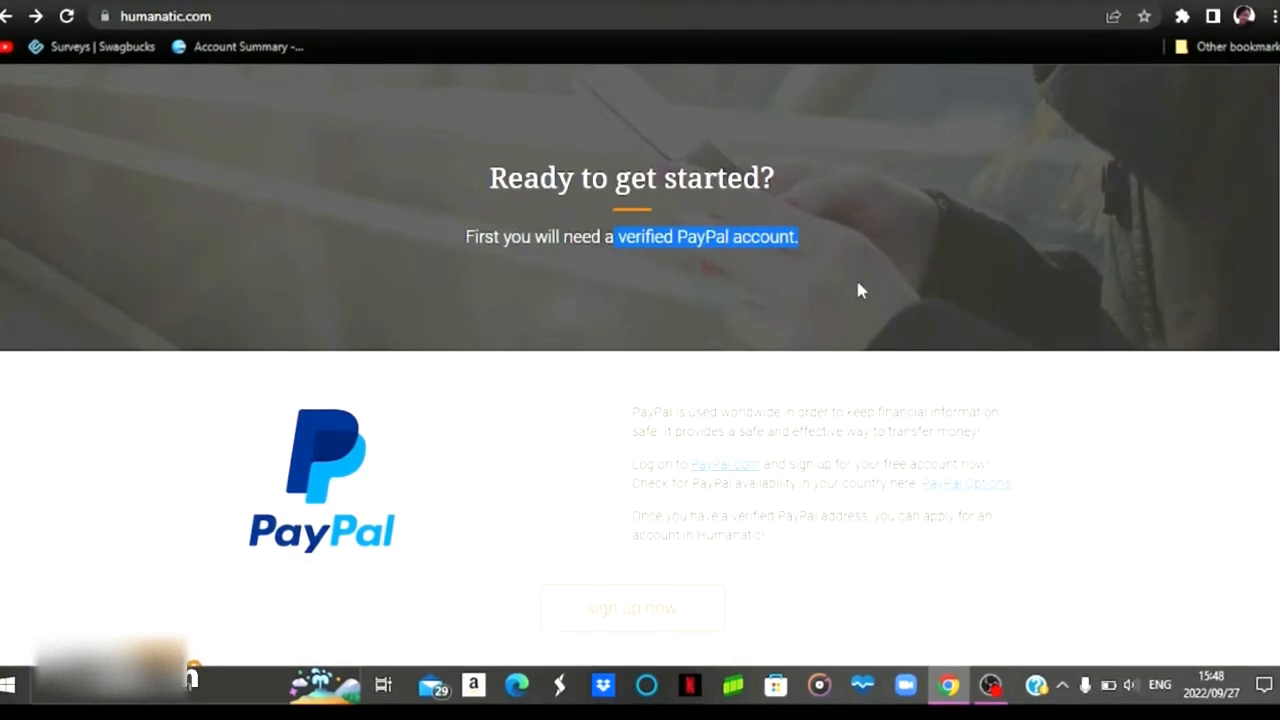
{"action": "mouse_move", "coordinate": [830, 490]}
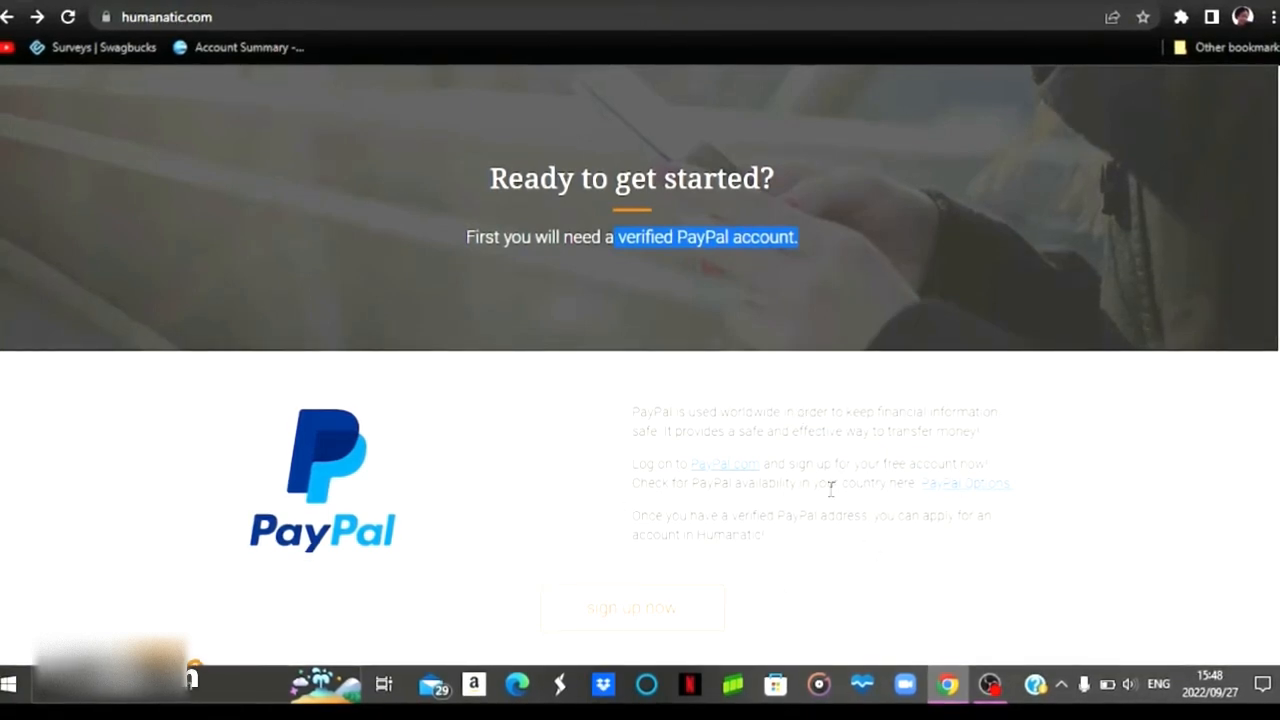
{"action": "mouse_move", "coordinate": [631, 607]}
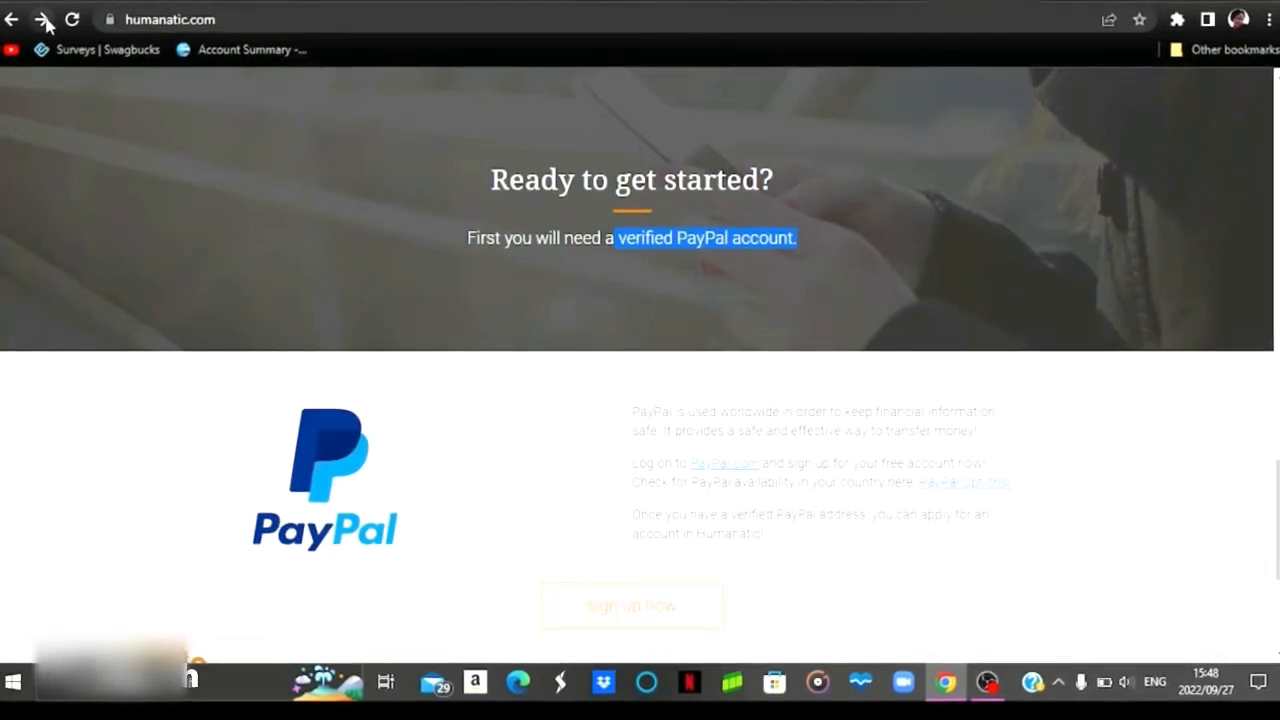
Go to registration_begin, then log in with PayPal to reach the application details form
{"action": "left_click", "coordinate": [631, 606]}
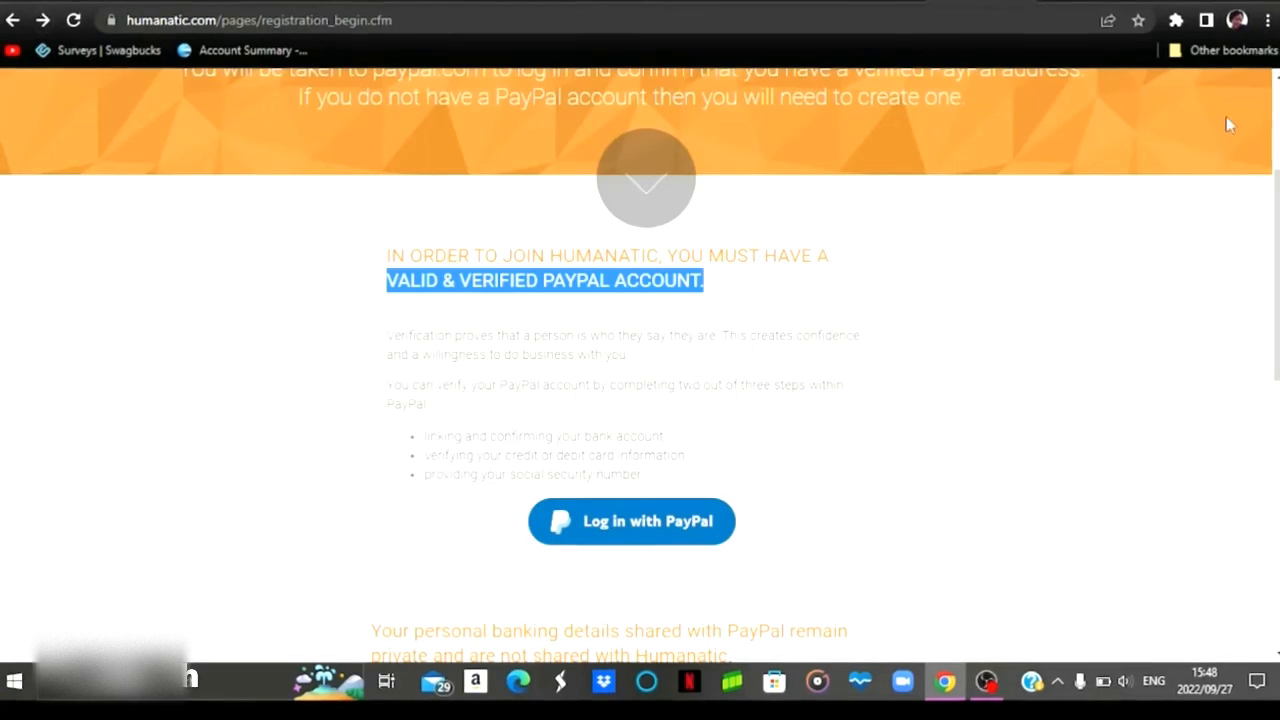
{"action": "scroll", "scroll_direction": "up", "scroll_amount": 3}
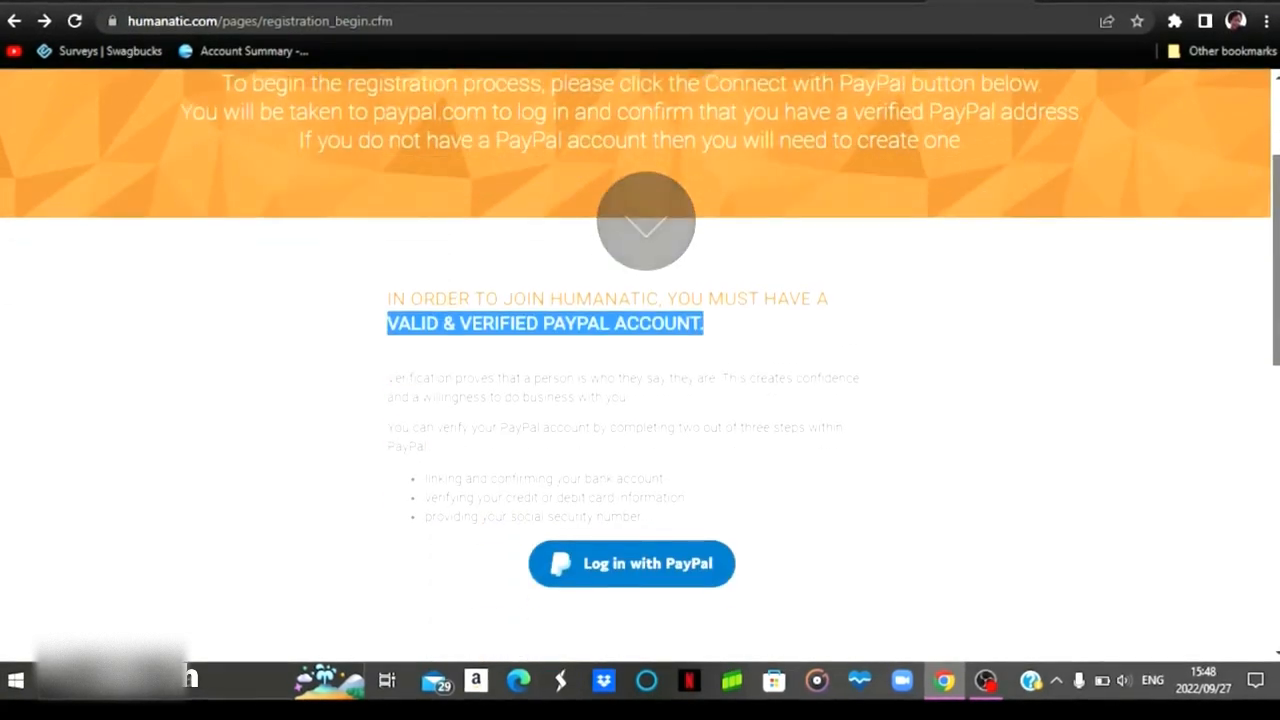
{"action": "scroll", "scroll_direction": "down", "scroll_amount": 3}
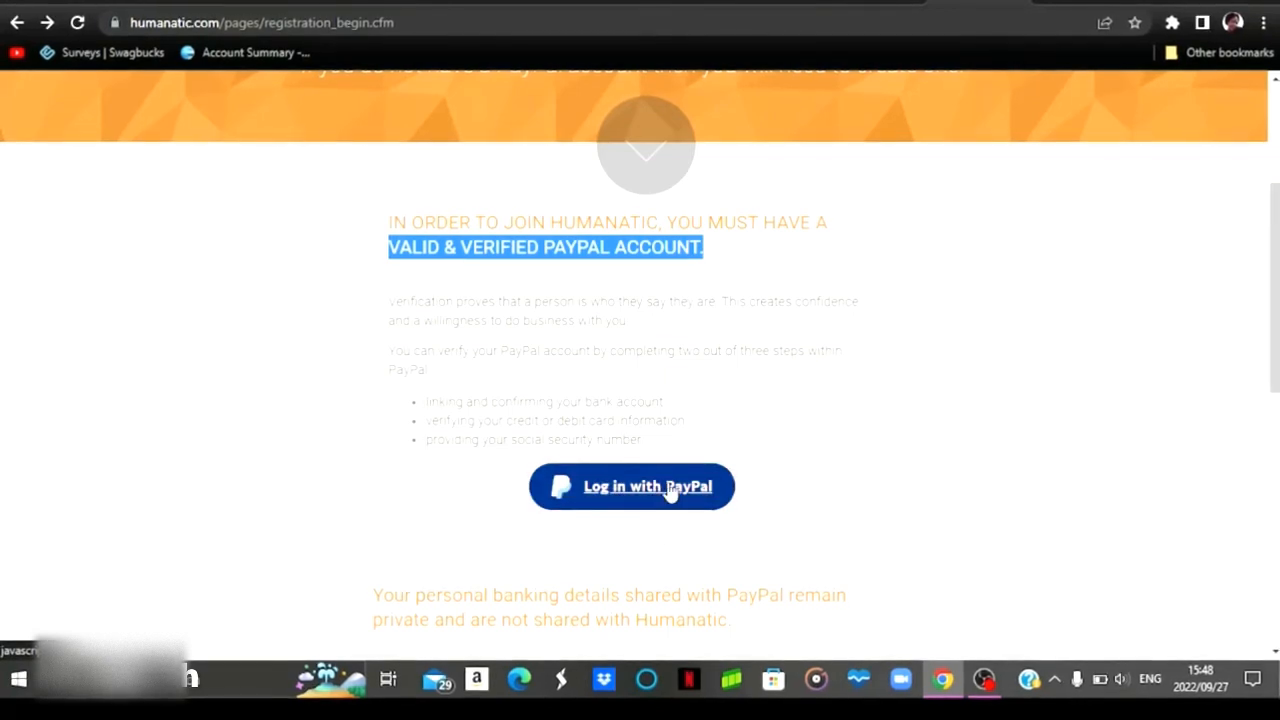
{"action": "mouse_move", "coordinate": [323, 268]}
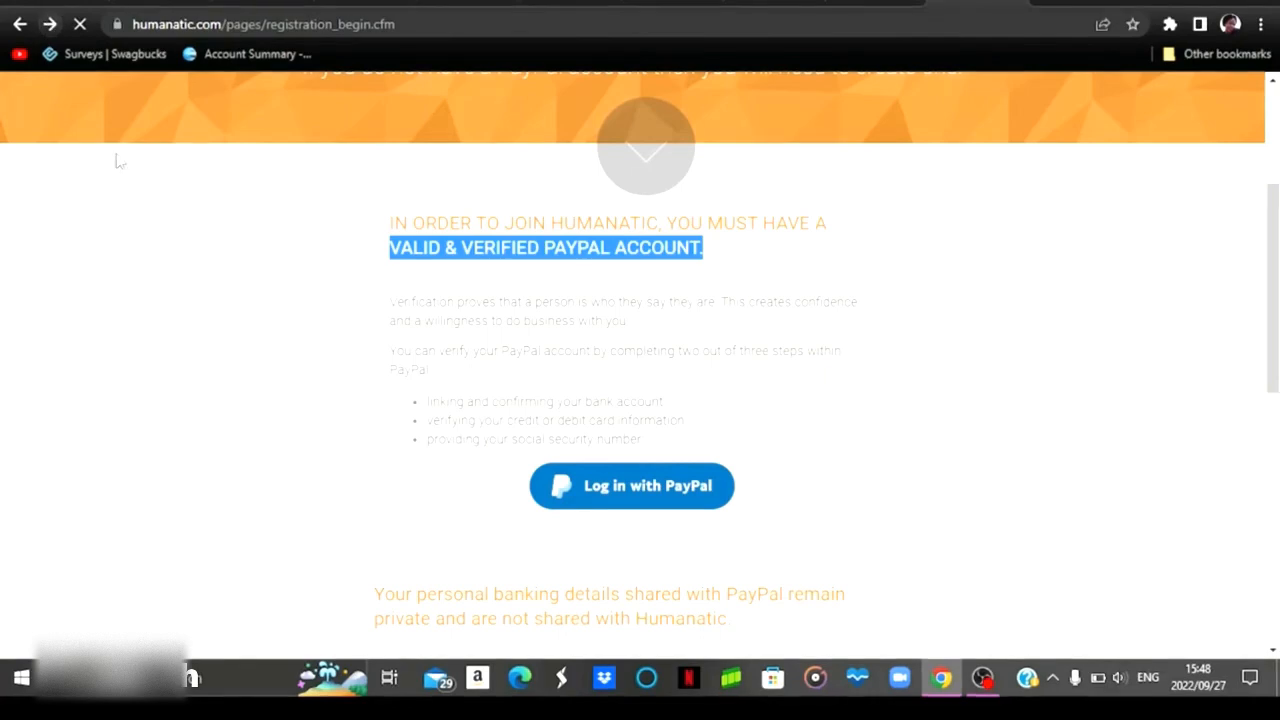
{"action": "left_click", "coordinate": [631, 486]}
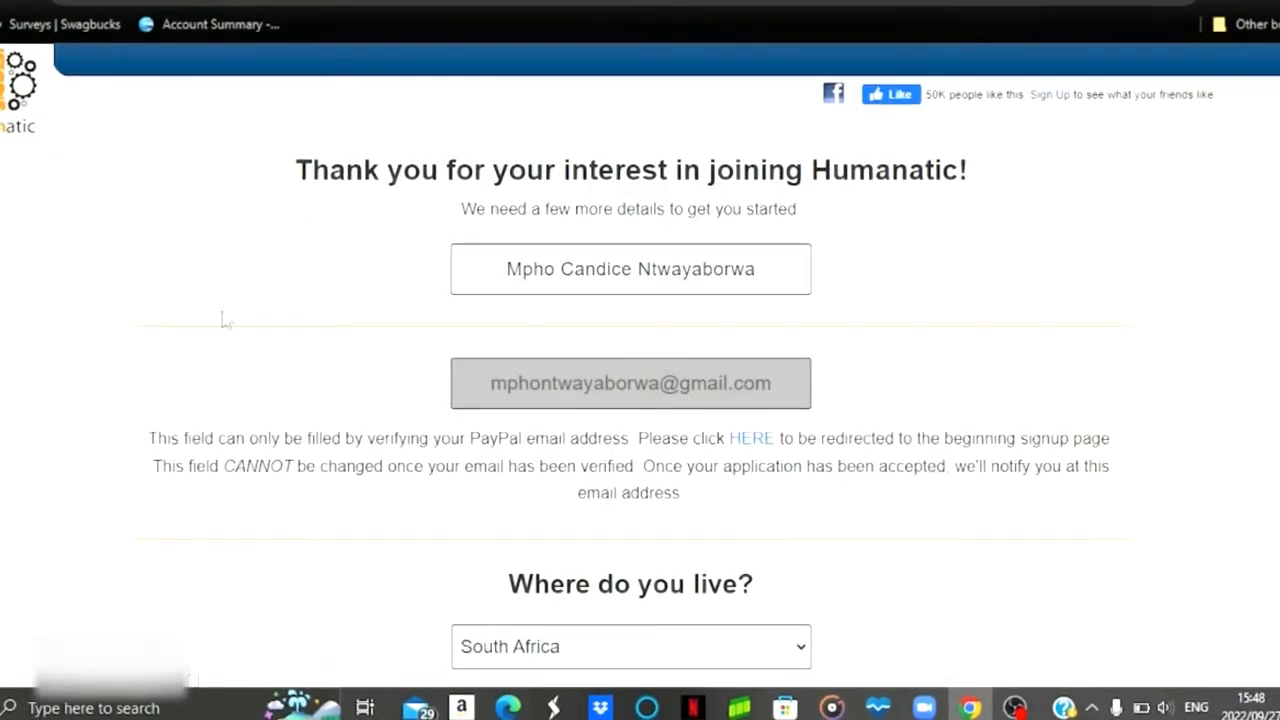
{"action": "mouse_move", "coordinate": [435, 322]}
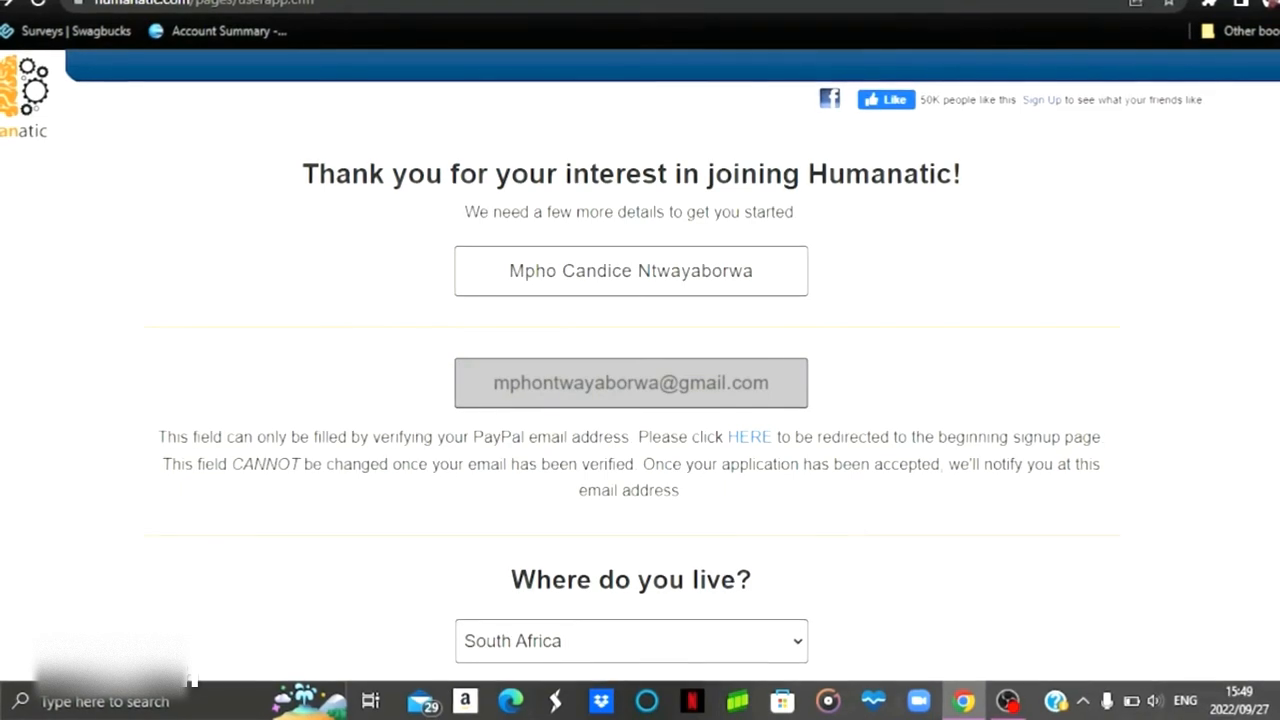
Keep South Africa as country of residence and scroll to review languages and employment history
{"action": "scroll", "scroll_direction": "down", "scroll_amount": 3}
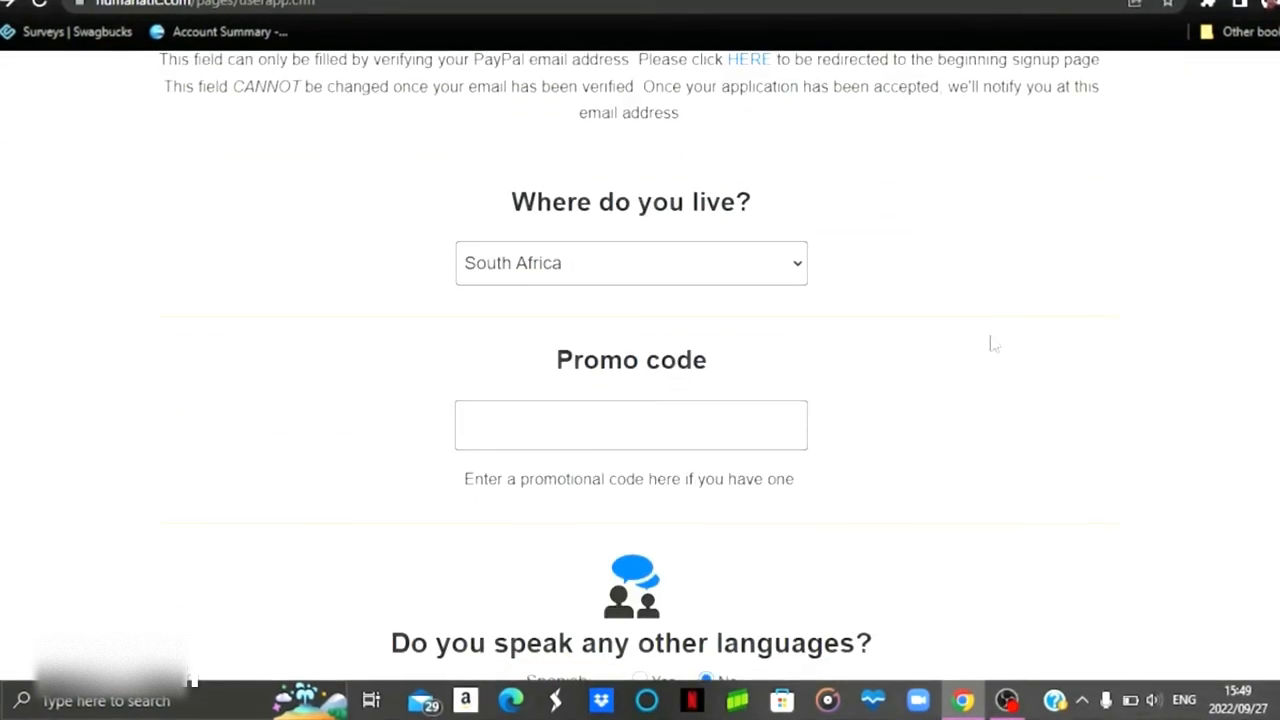
{"action": "left_click", "coordinate": [630, 263]}
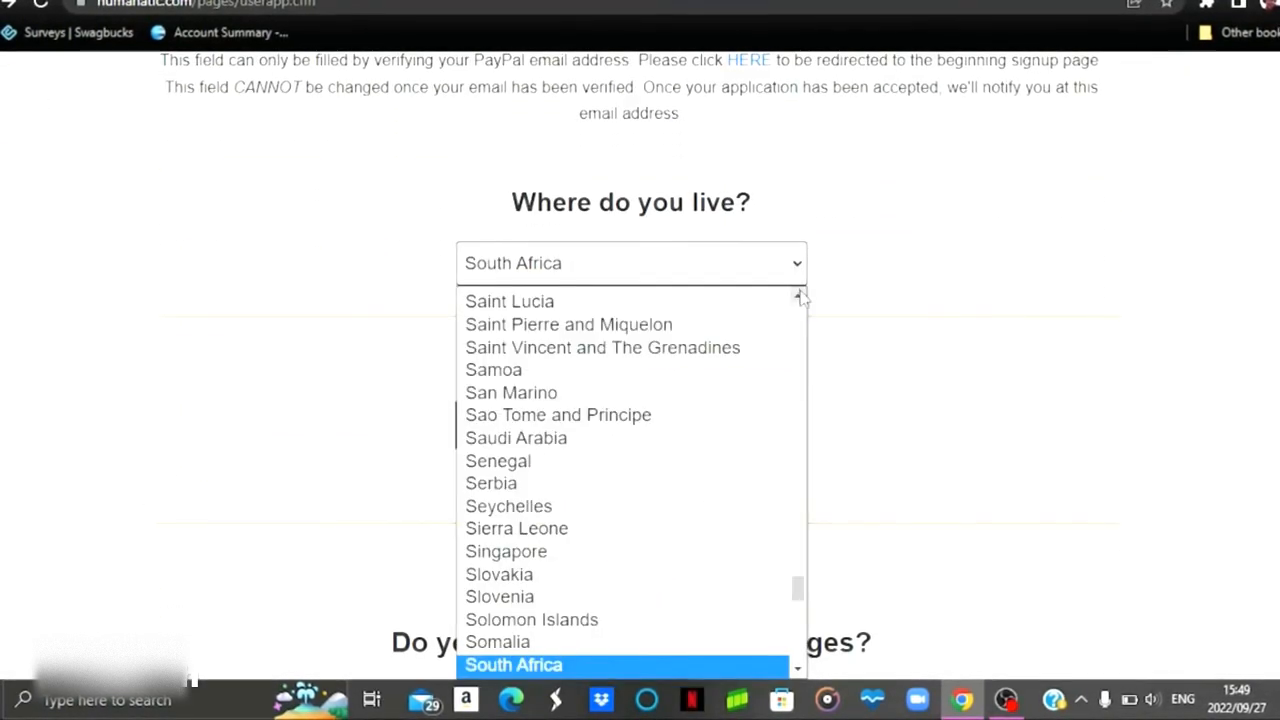
{"action": "left_click", "coordinate": [513, 665]}
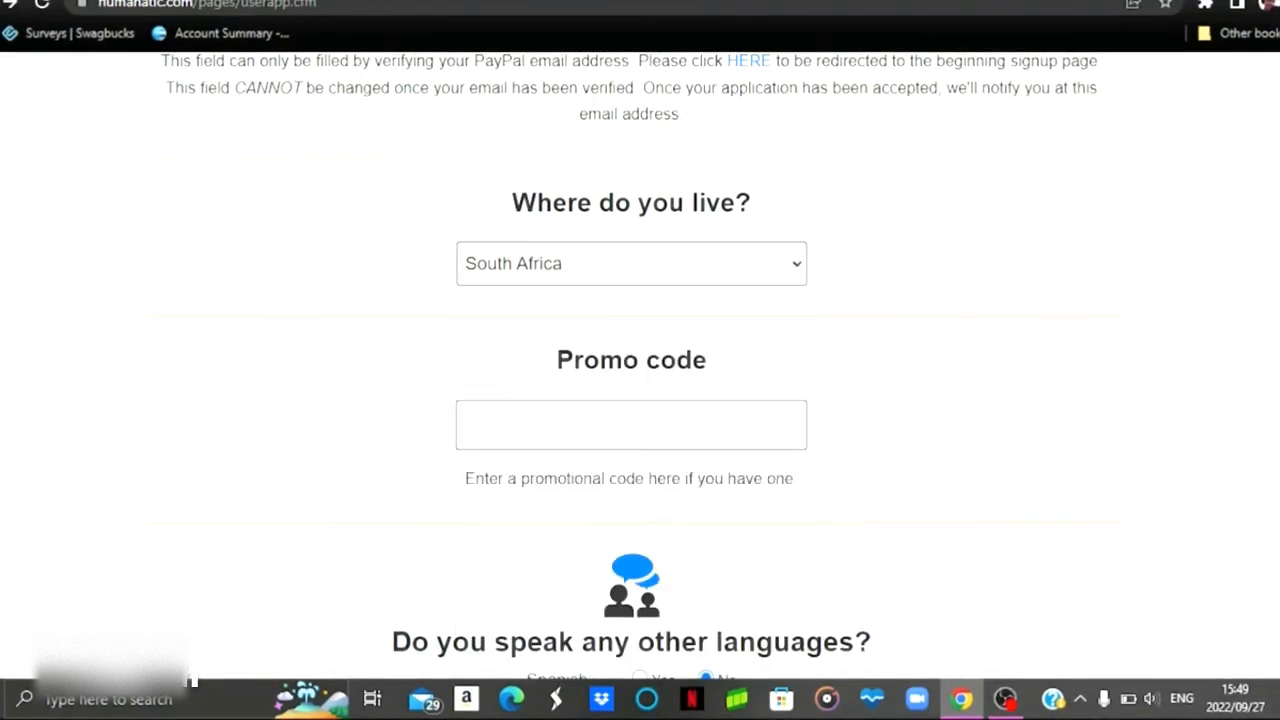
{"action": "scroll", "scroll_direction": "down", "scroll_amount": 3}
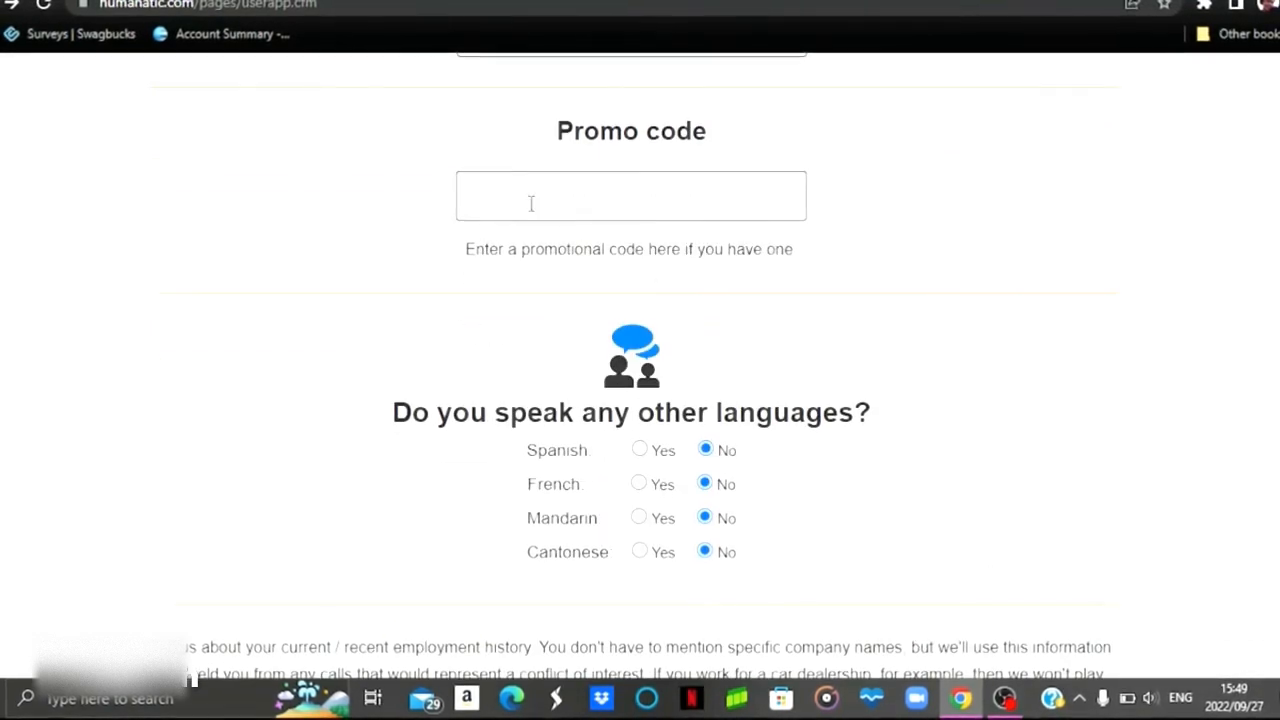
{"action": "scroll", "scroll_direction": "down", "scroll_amount": 3}
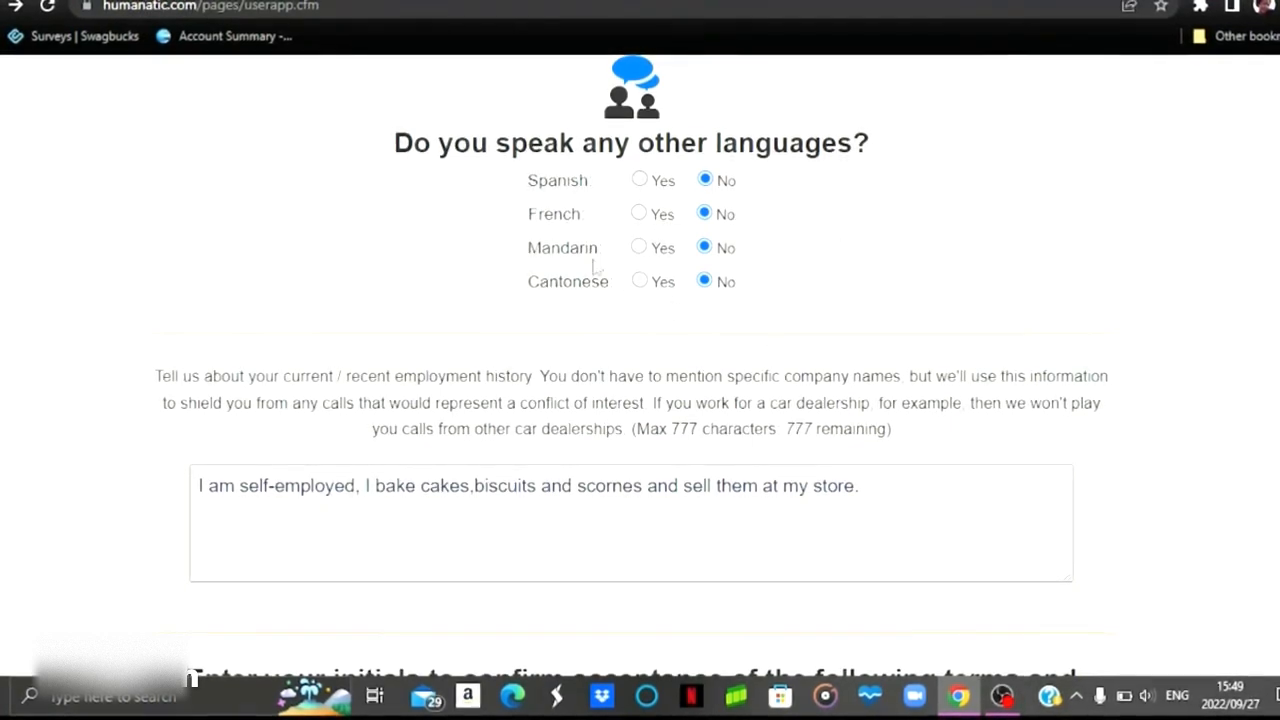
{"action": "scroll", "scroll_direction": "down", "scroll_amount": 3}
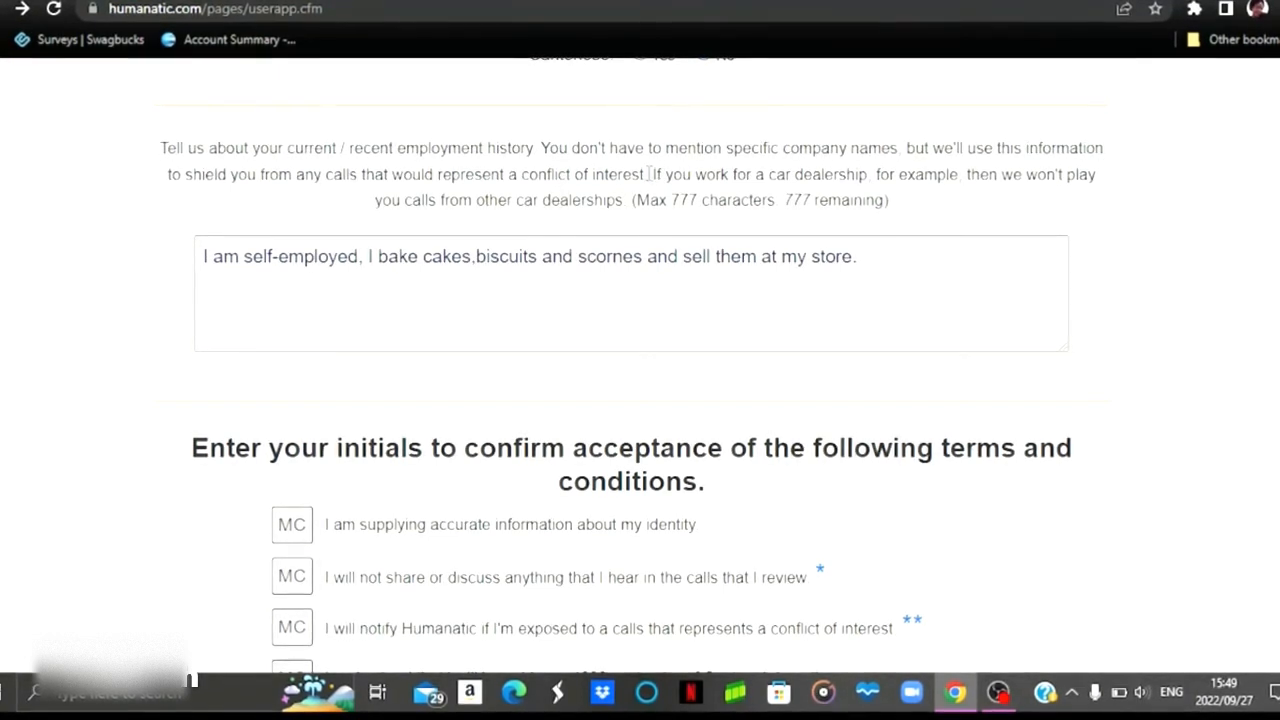
Highlight the car dealership conflict example, then scroll through the initialled terms to 'Submit my application'
{"action": "left_click_drag", "start_coordinate": [648, 174], "coordinate": [955, 174]}
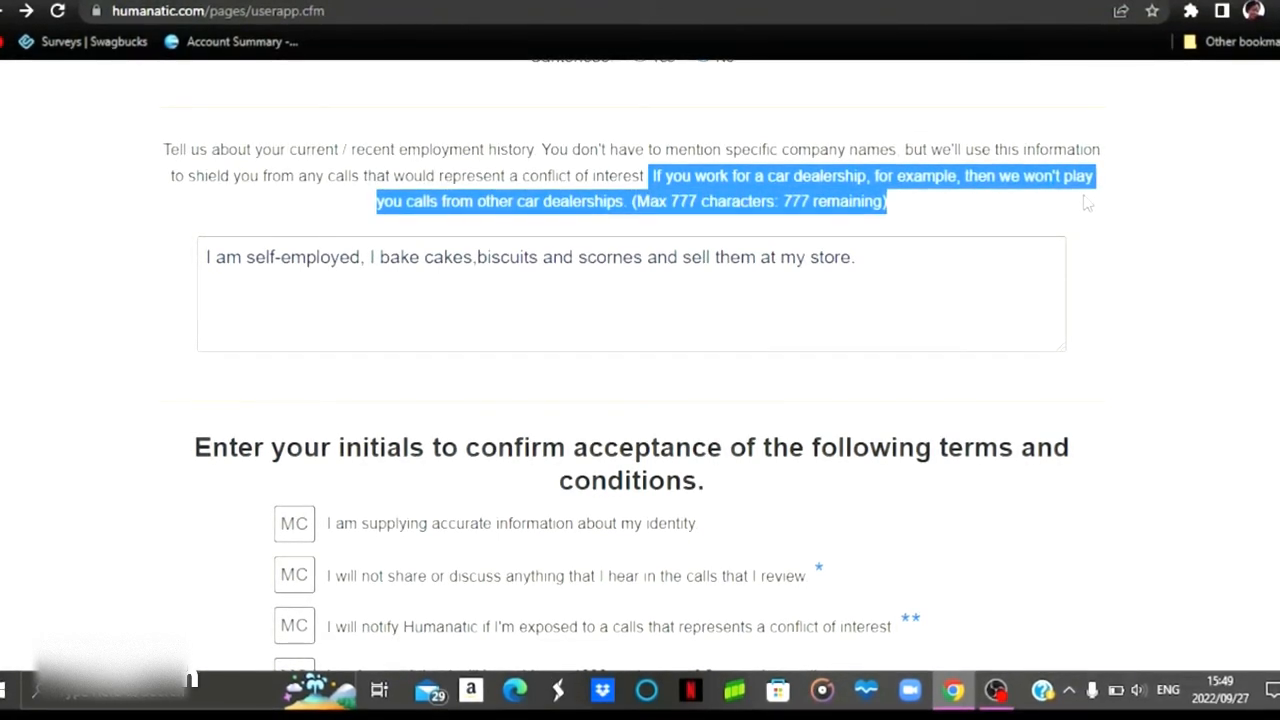
{"action": "left_click", "coordinate": [648, 257]}
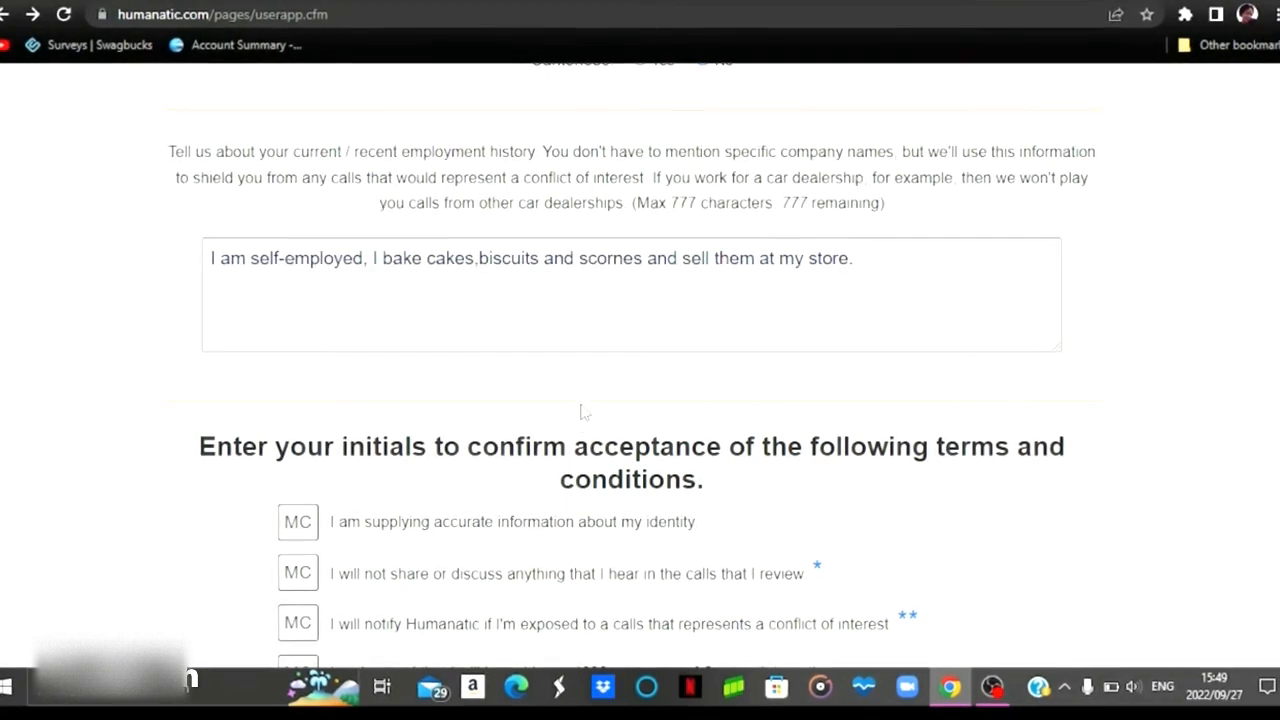
{"action": "scroll", "scroll_direction": "down", "scroll_amount": 3}
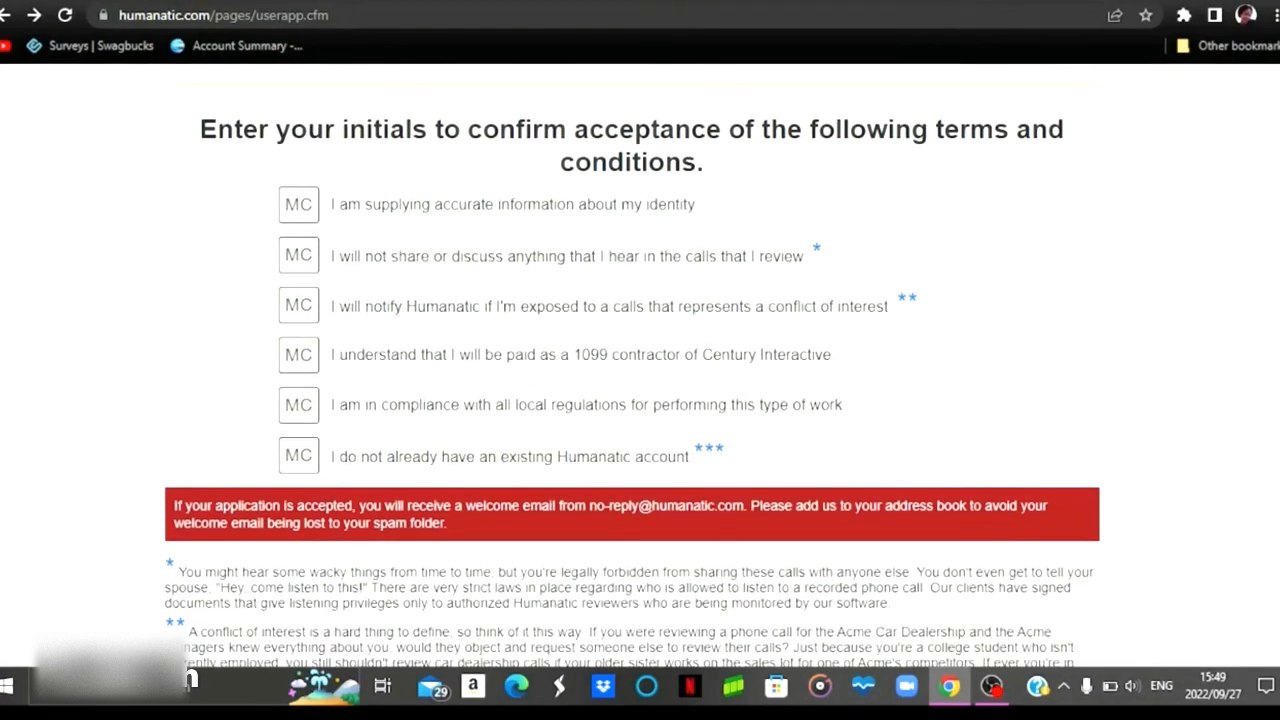
{"action": "mouse_move", "coordinate": [1063, 184]}
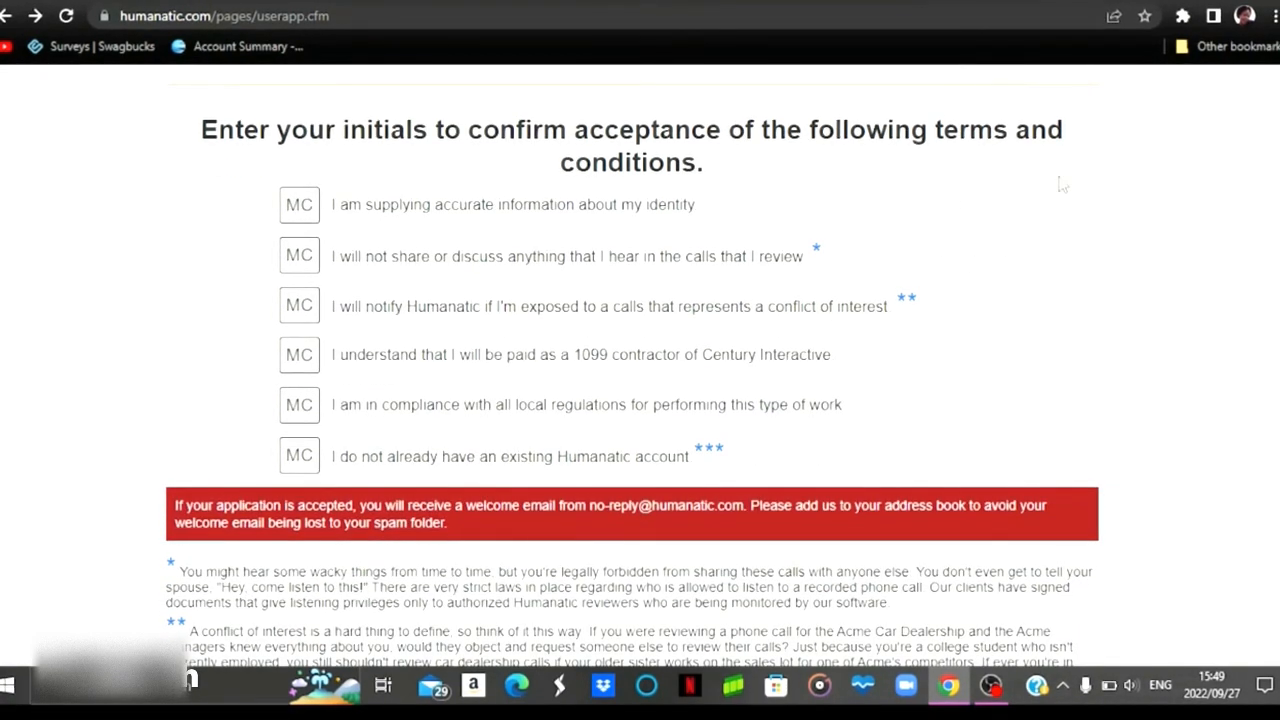
{"action": "mouse_move", "coordinate": [1099, 208]}
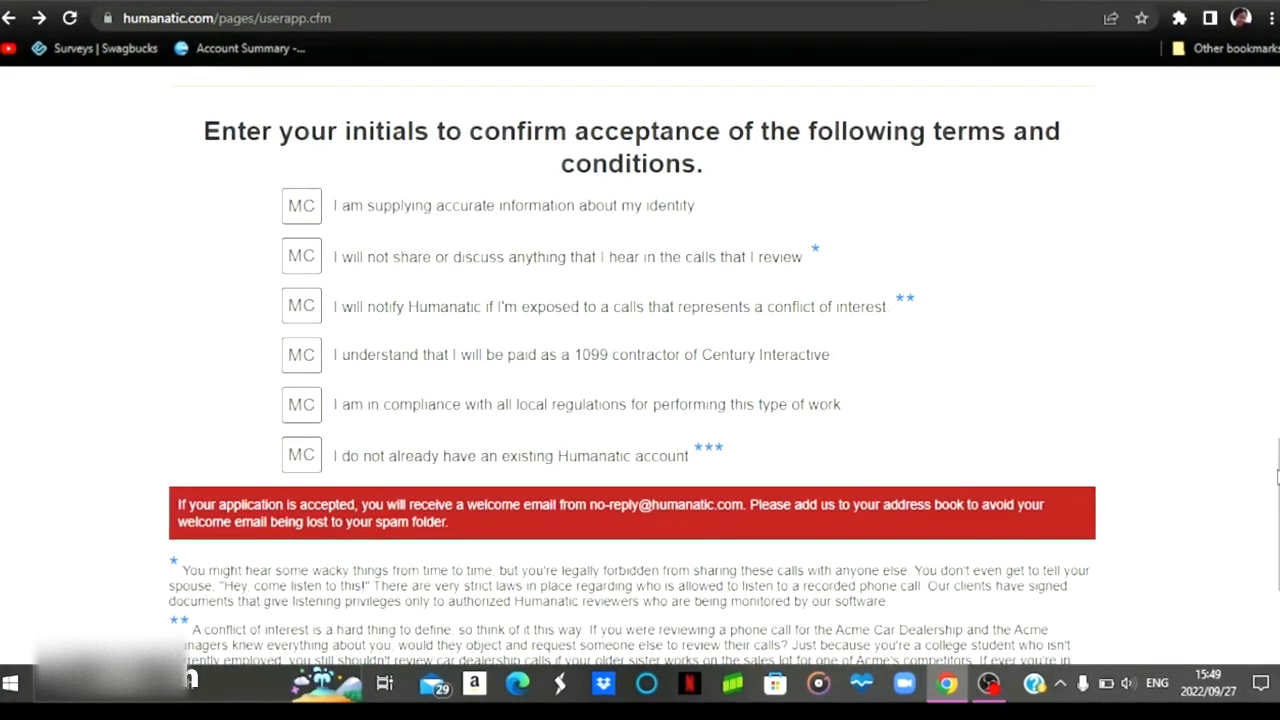
{"action": "scroll", "scroll_direction": "down", "scroll_amount": 3}
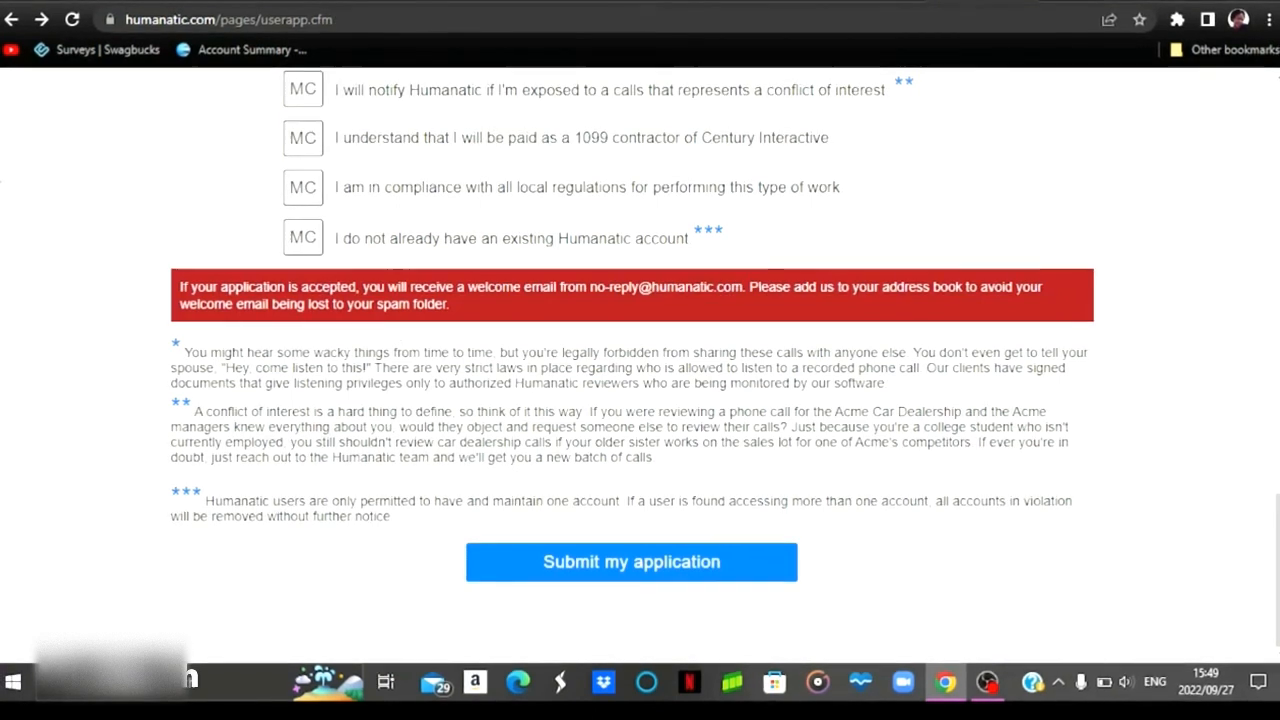
Submit the application and highlight the reminder to check email for a response
{"action": "left_click", "coordinate": [631, 561]}
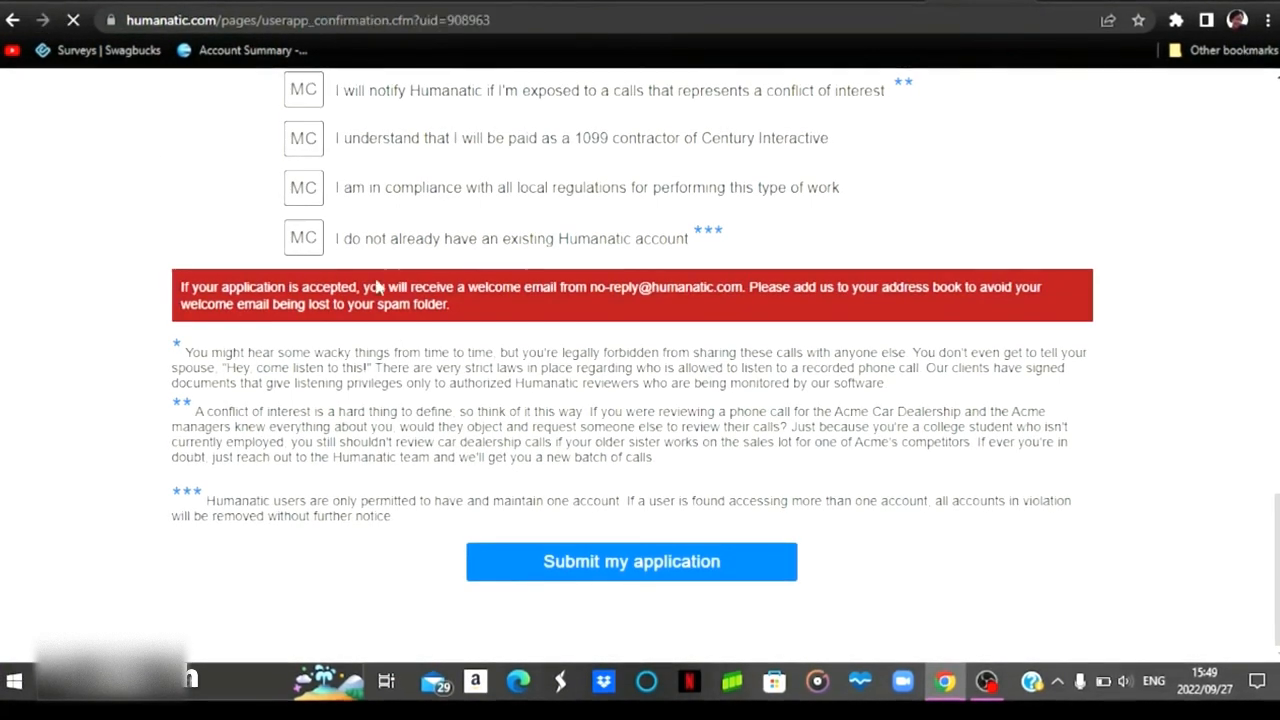
{"action": "left_click", "coordinate": [631, 561]}
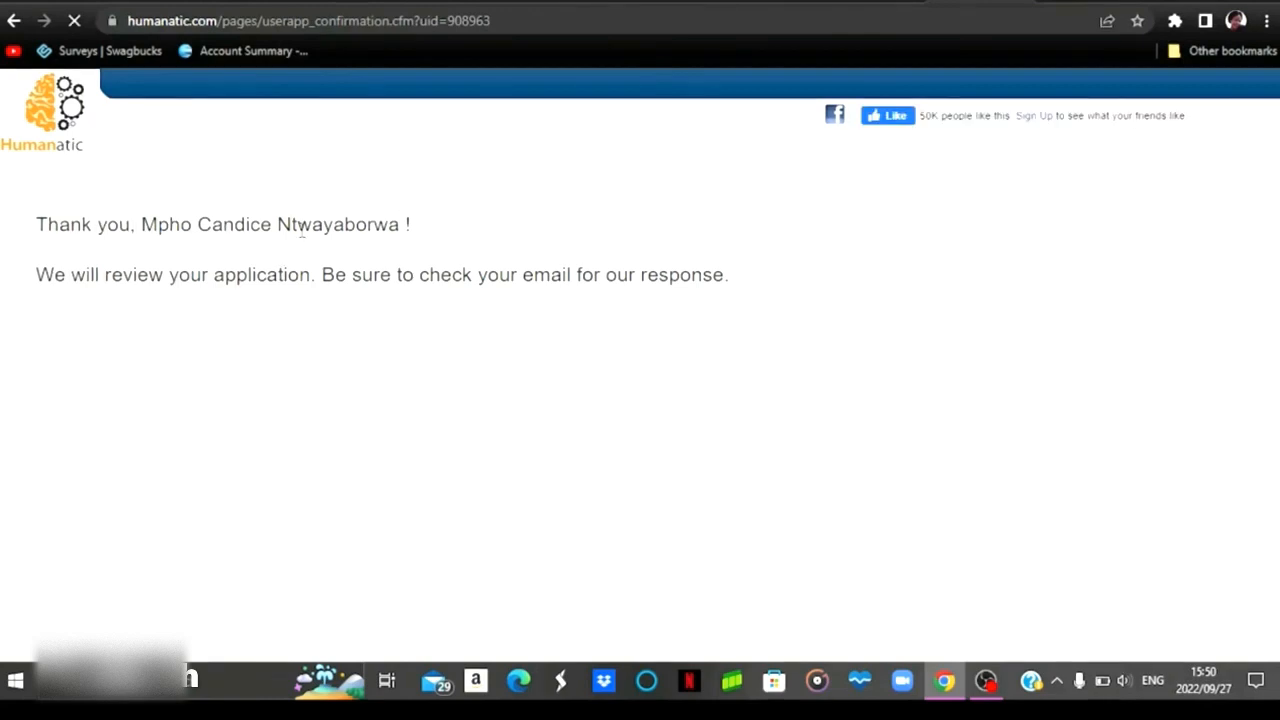
{"action": "left_click_drag", "start_coordinate": [323, 275], "coordinate": [732, 275]}
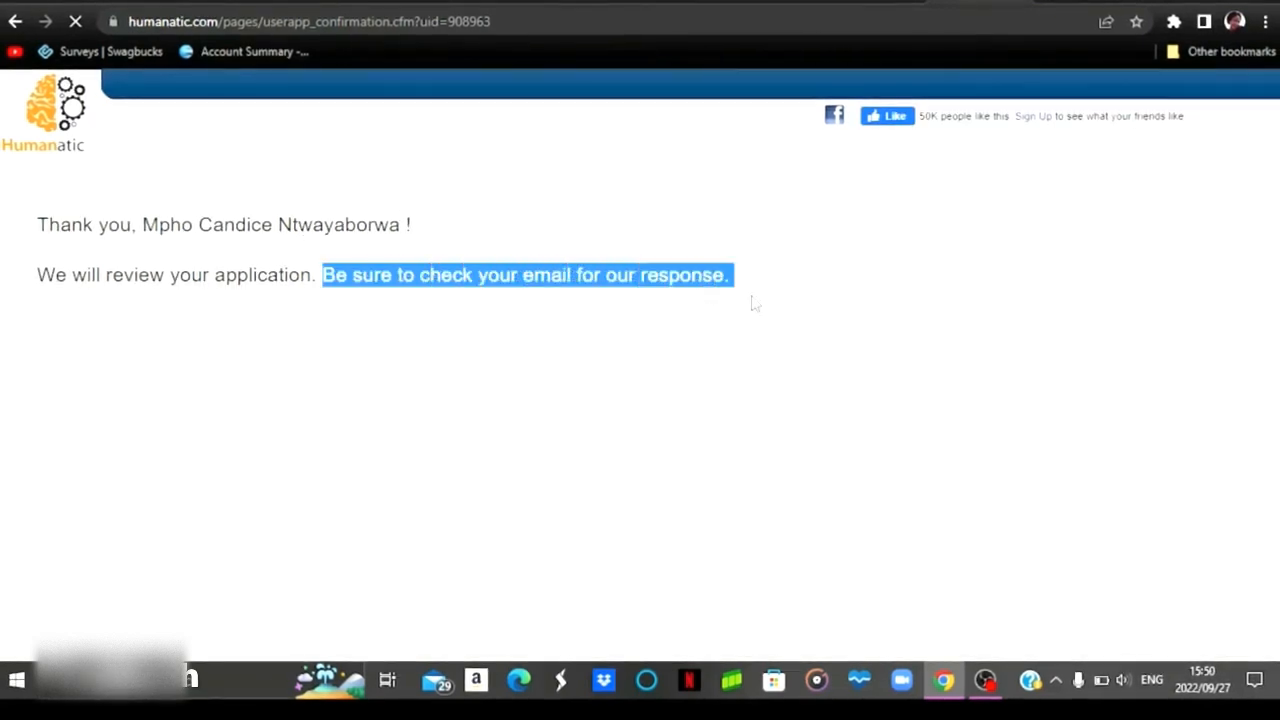